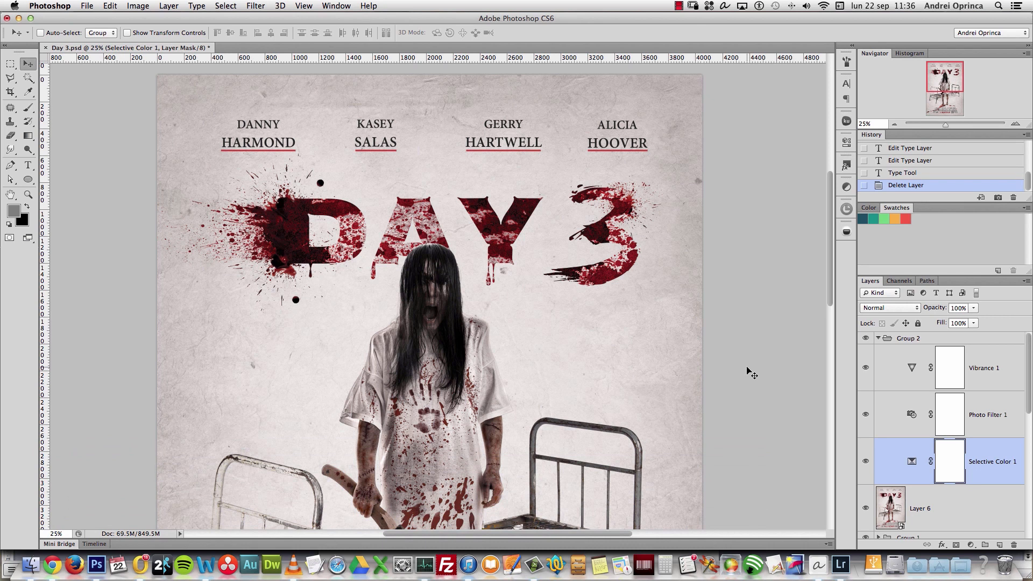
pyautogui.moveTo(3, 319)
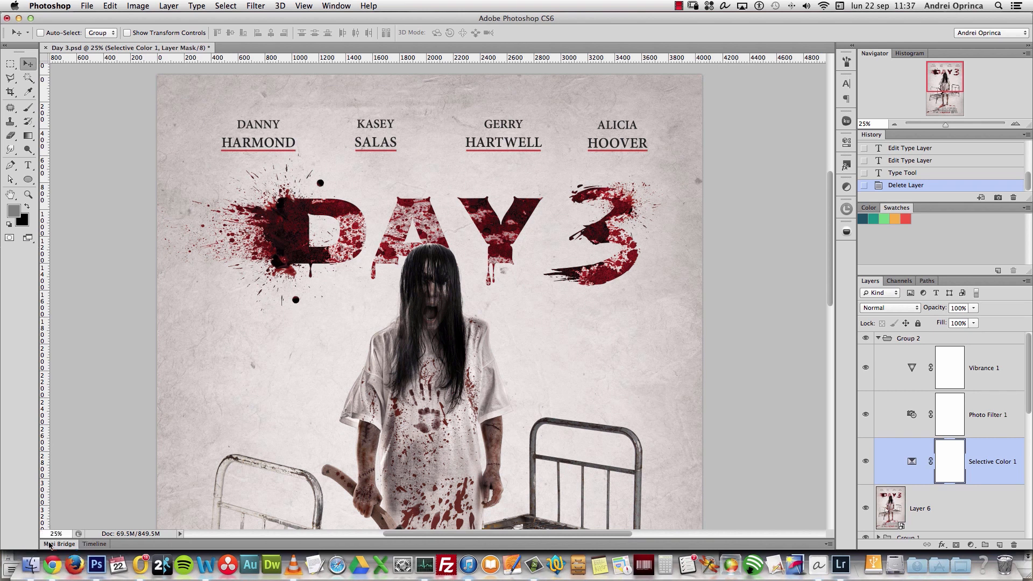
pyautogui.moveTo(62, 478)
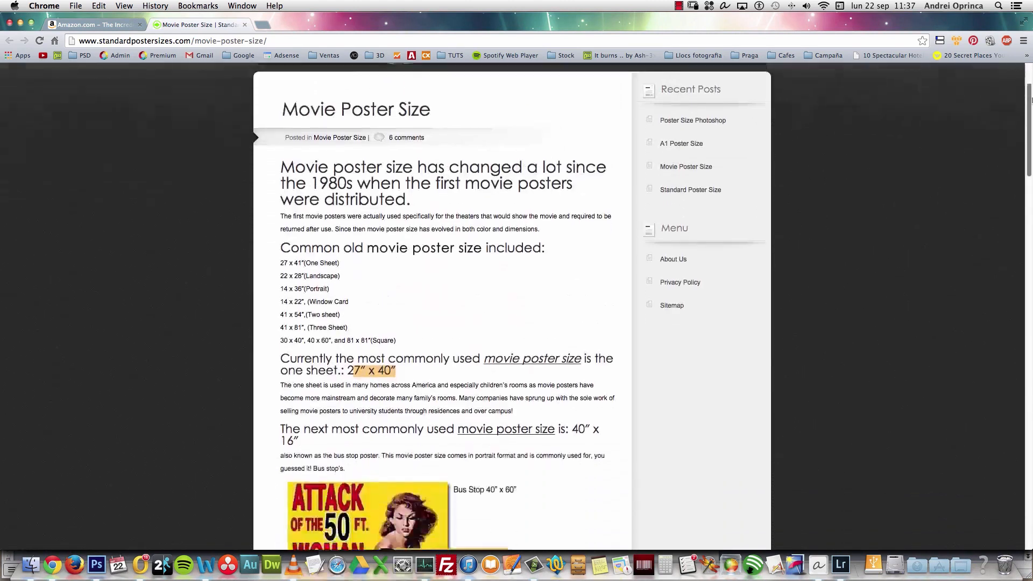
# Read down the article on common movie poster dimensions (27" x 39")
pyautogui.scroll(-3)
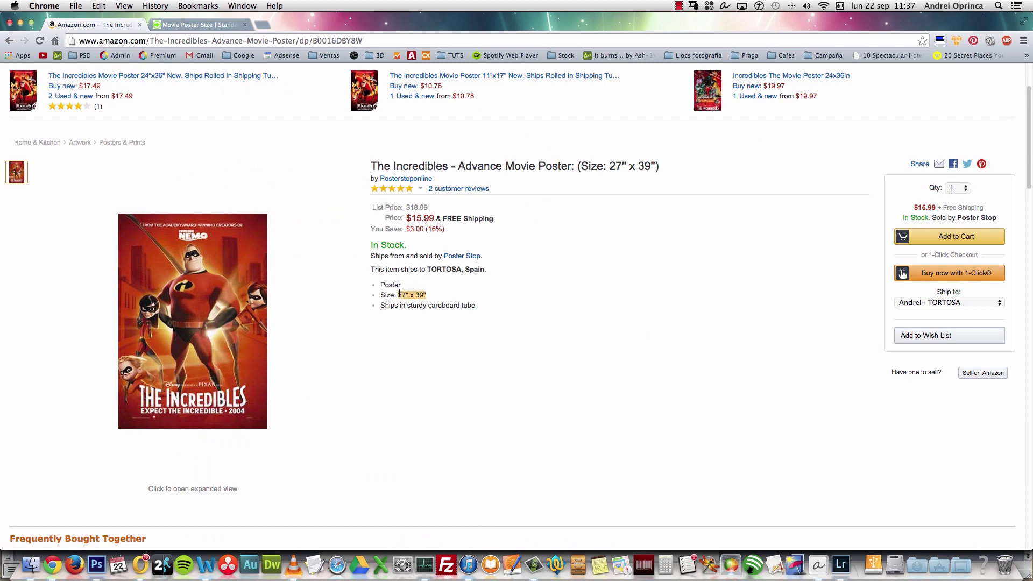
pyautogui.moveTo(95, 565)
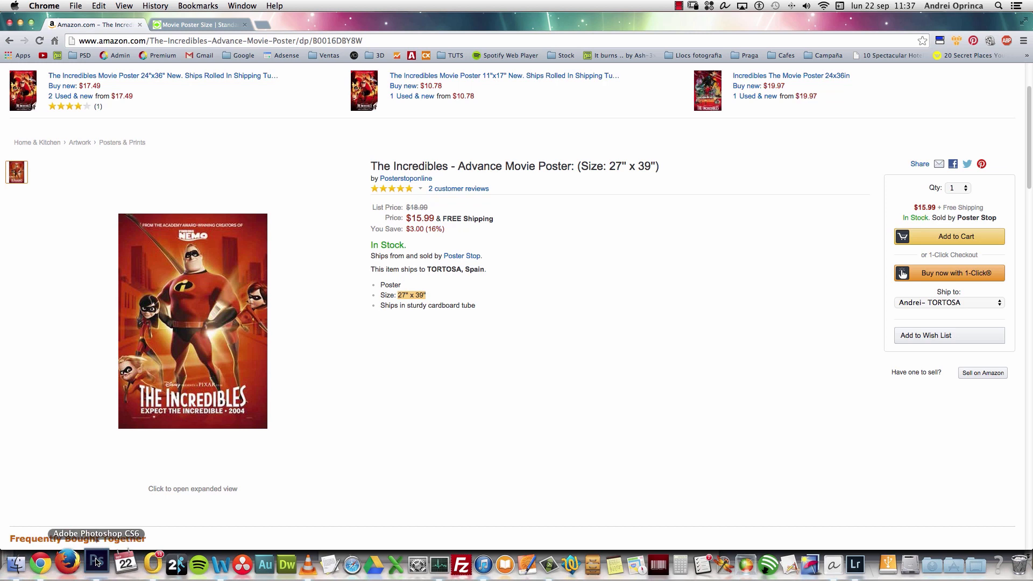
# Bring Photoshop back to the front with the DAY 3 poster document on screen
pyautogui.click(95, 564)
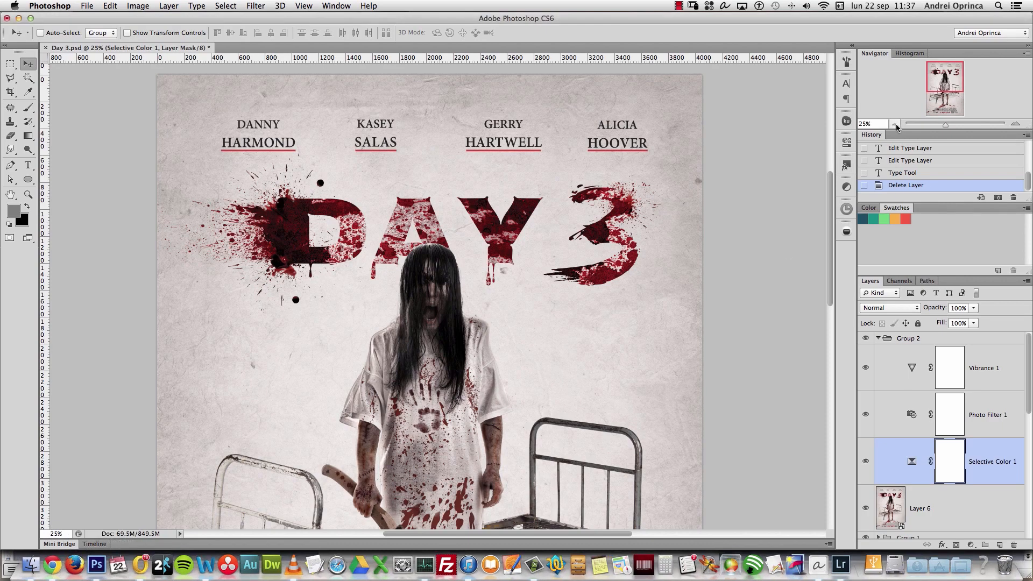
pyautogui.moveTo(892, 131)
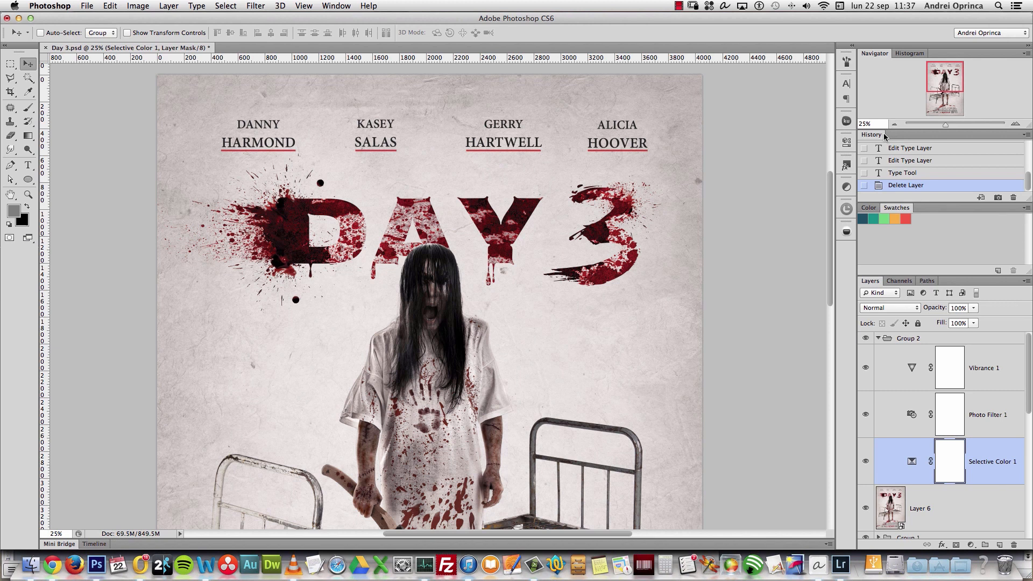
pyautogui.moveTo(928, 91)
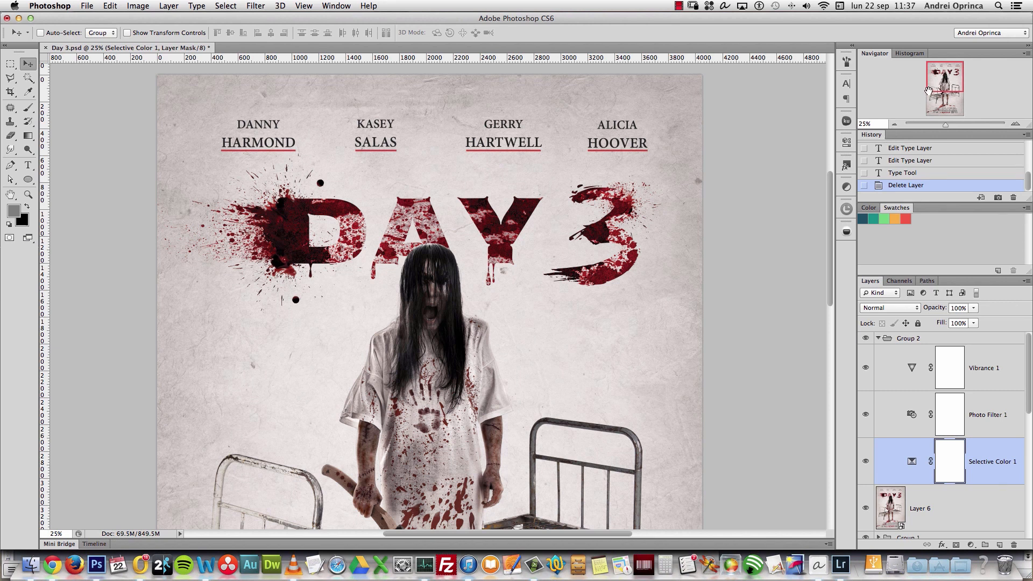
pyautogui.moveTo(941, 80)
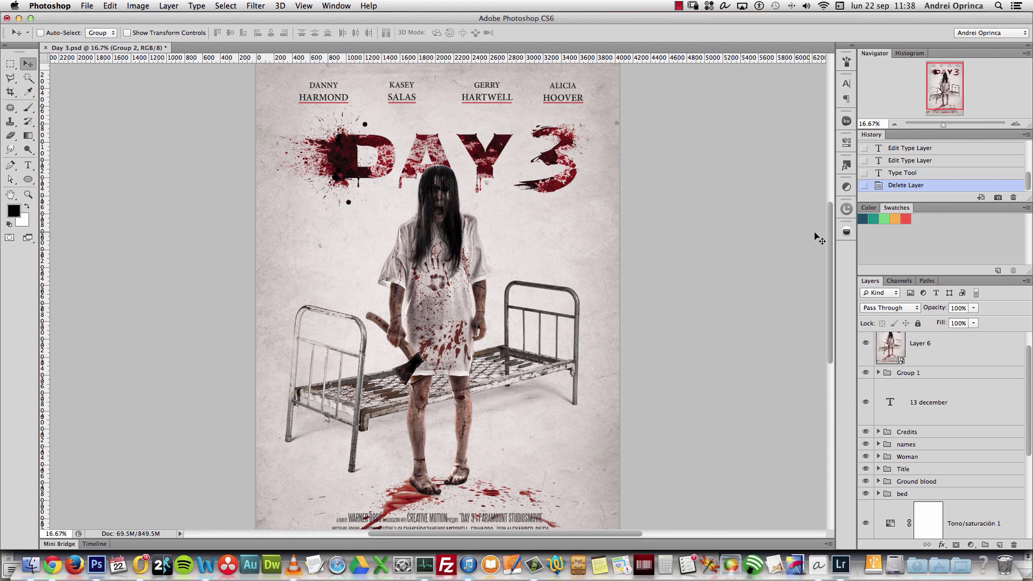
pyautogui.moveTo(790, 235)
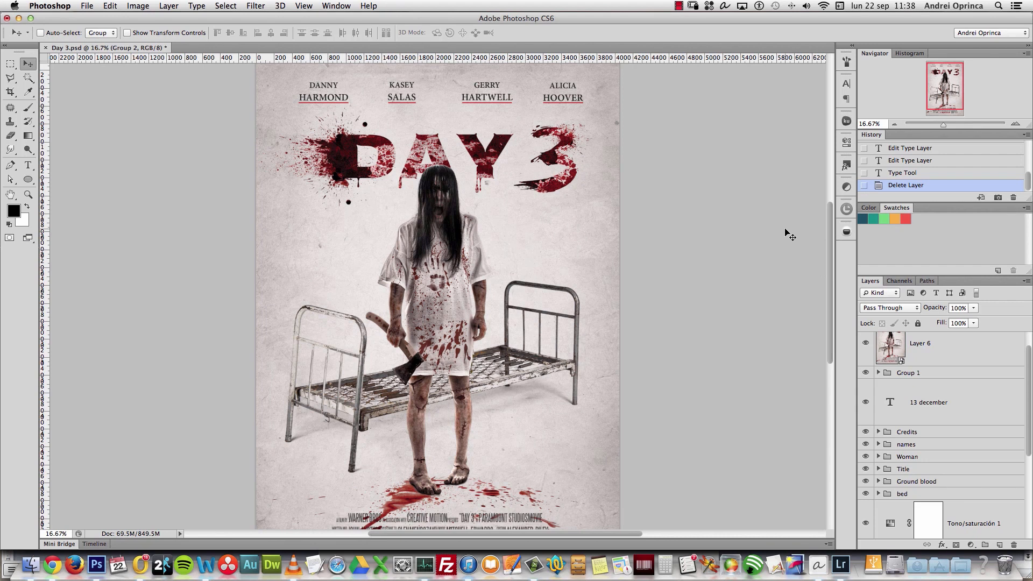
# Start a new document named 'Day 3 Poster PSD BOX'
pyautogui.press('cmd+n')
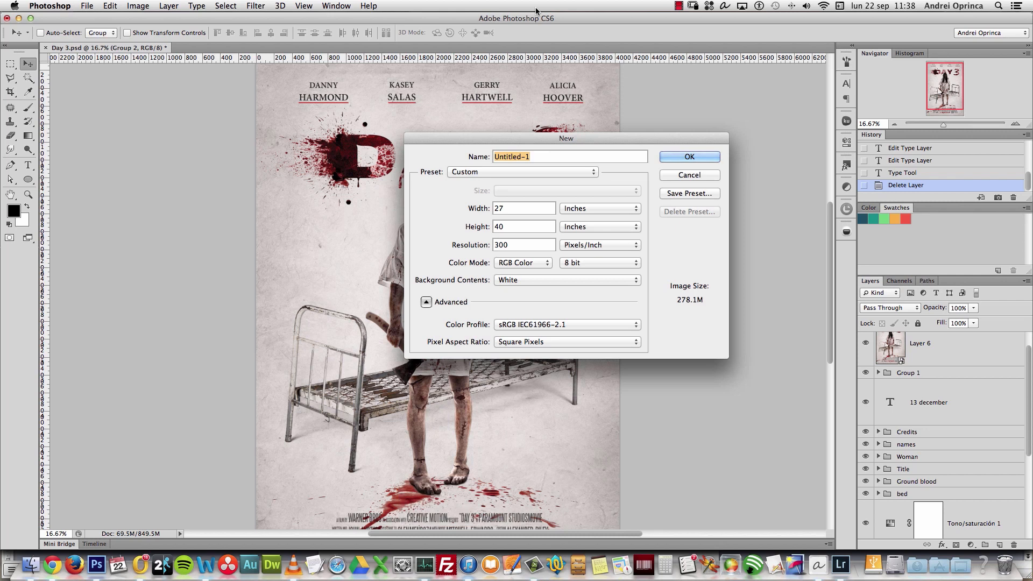
pyautogui.write('Day 3 Poster PSD')
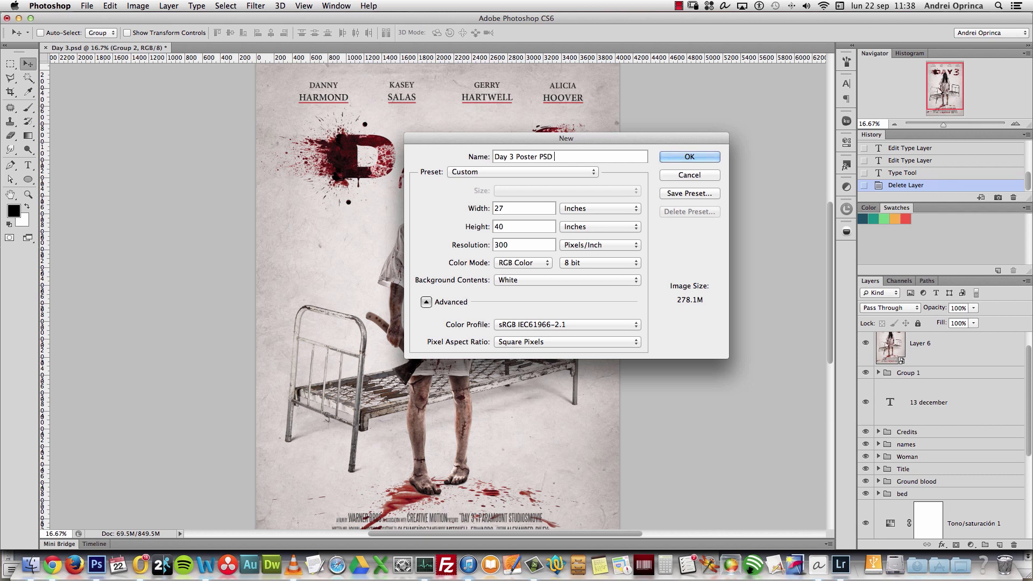
pyautogui.write('BOX')
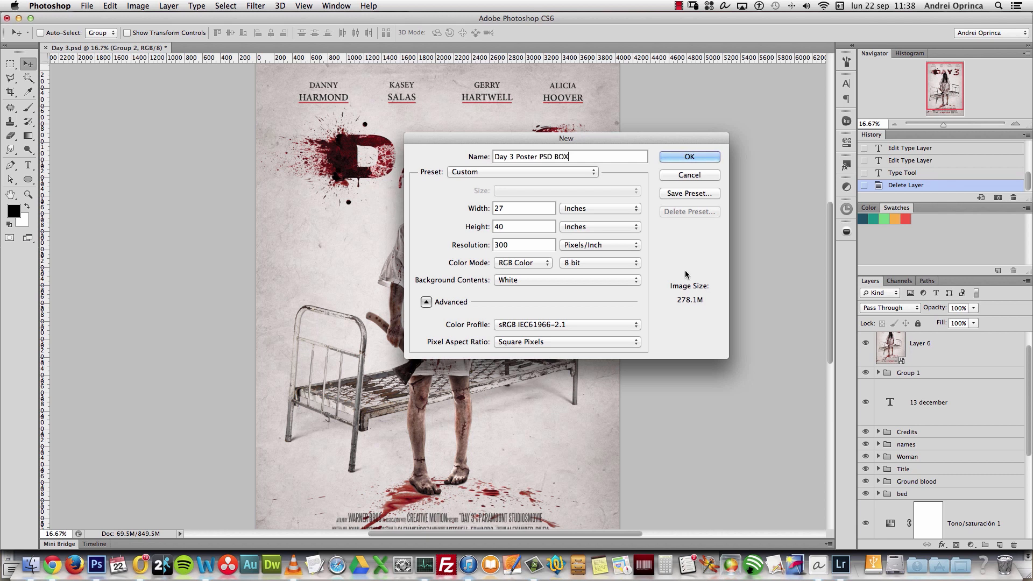
# Set it to 27 x 40 inches at 300 ppi, RGB Color, and create the document
pyautogui.click(598, 207)
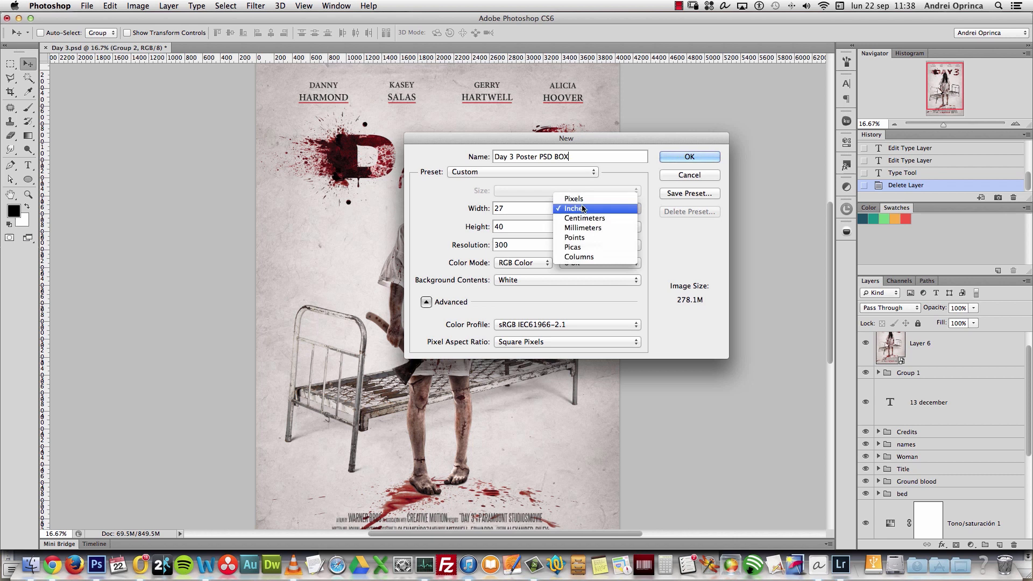
pyautogui.click(574, 198)
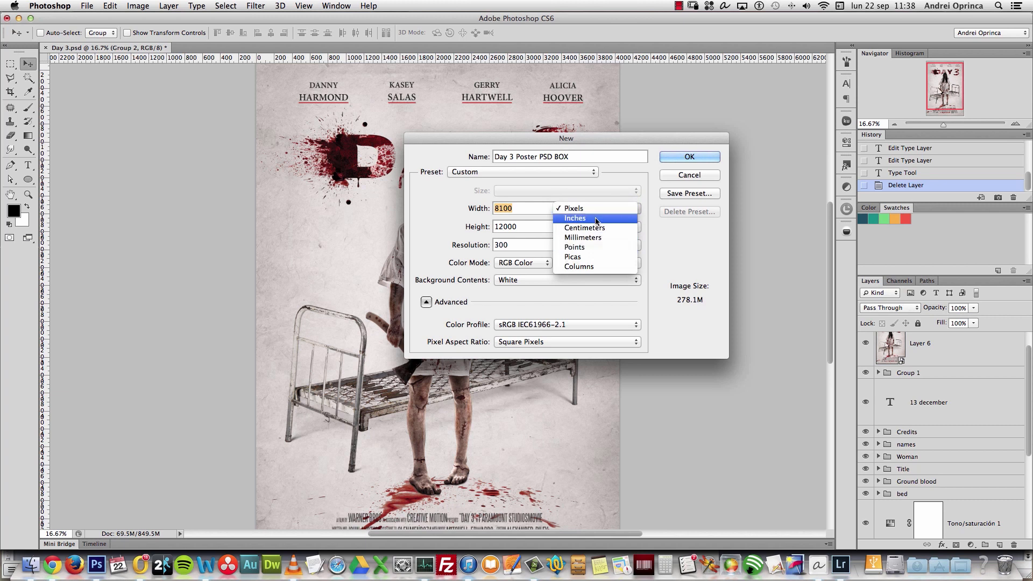
pyautogui.click(575, 219)
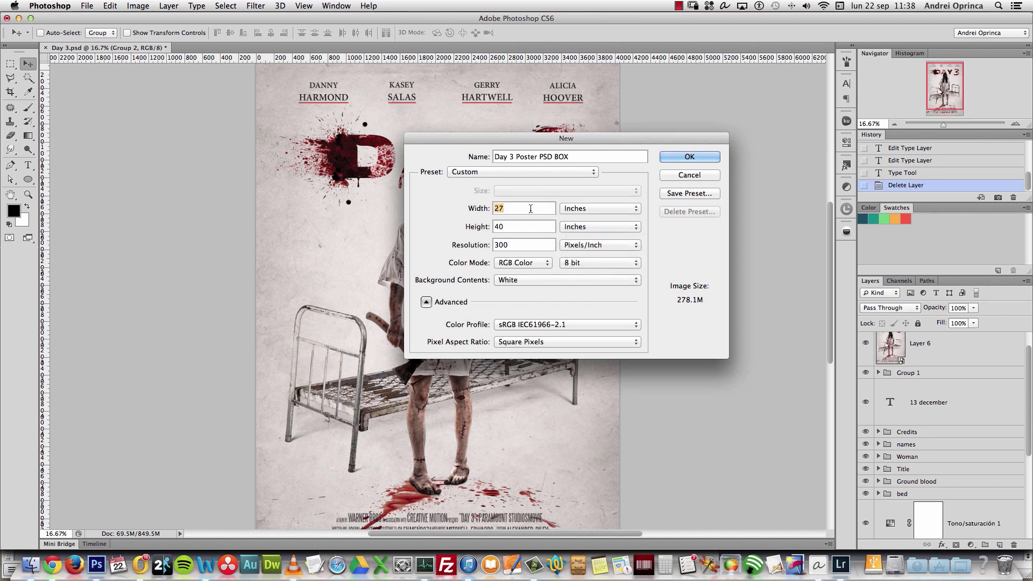
pyautogui.click(523, 226)
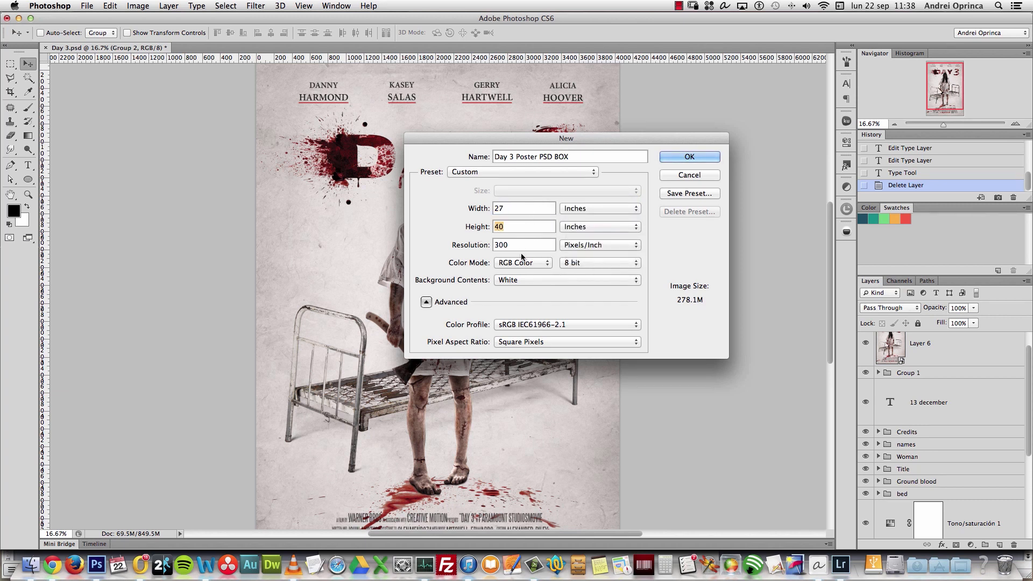
pyautogui.click(523, 262)
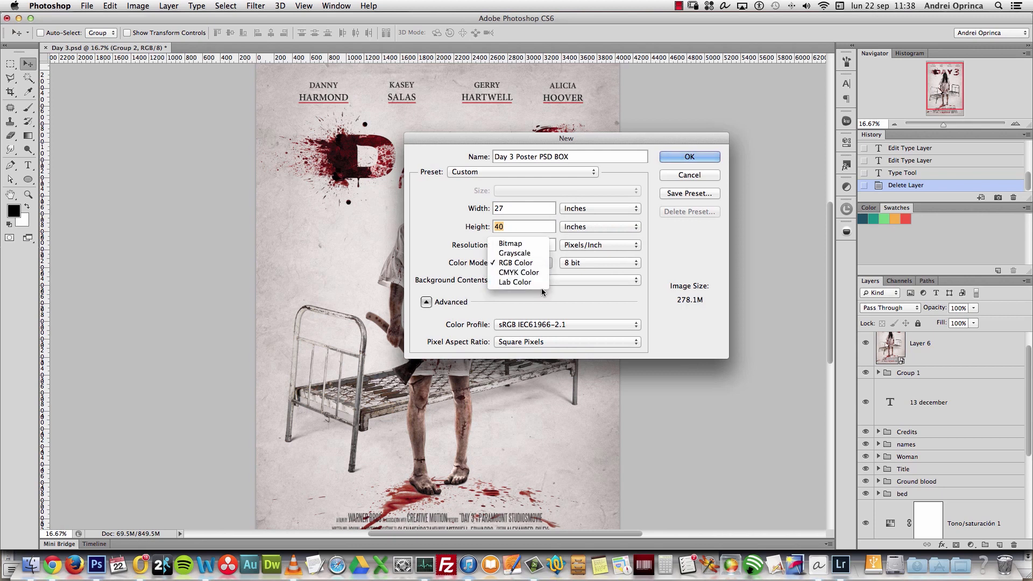
pyautogui.moveTo(519, 272)
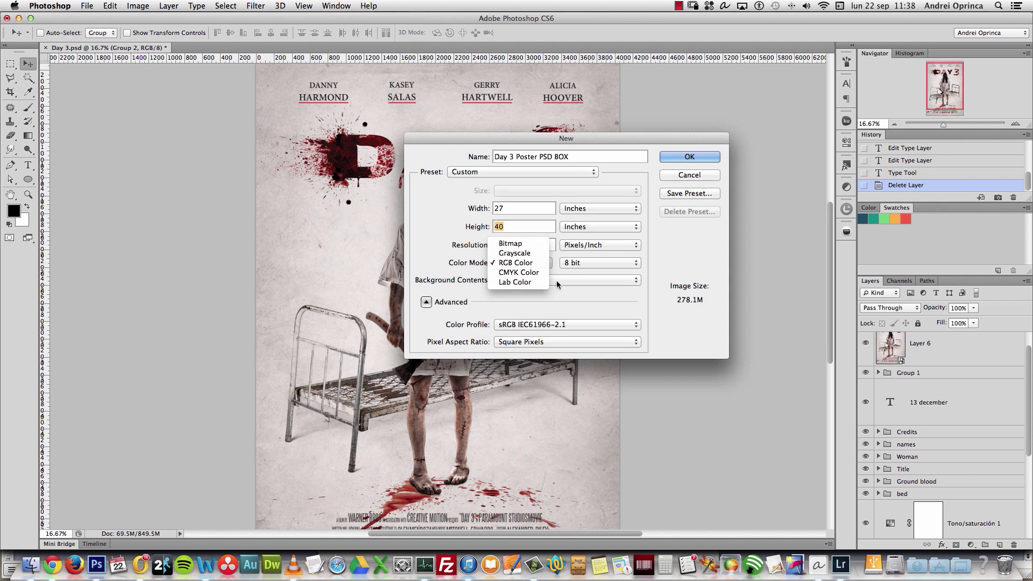
pyautogui.click(516, 262)
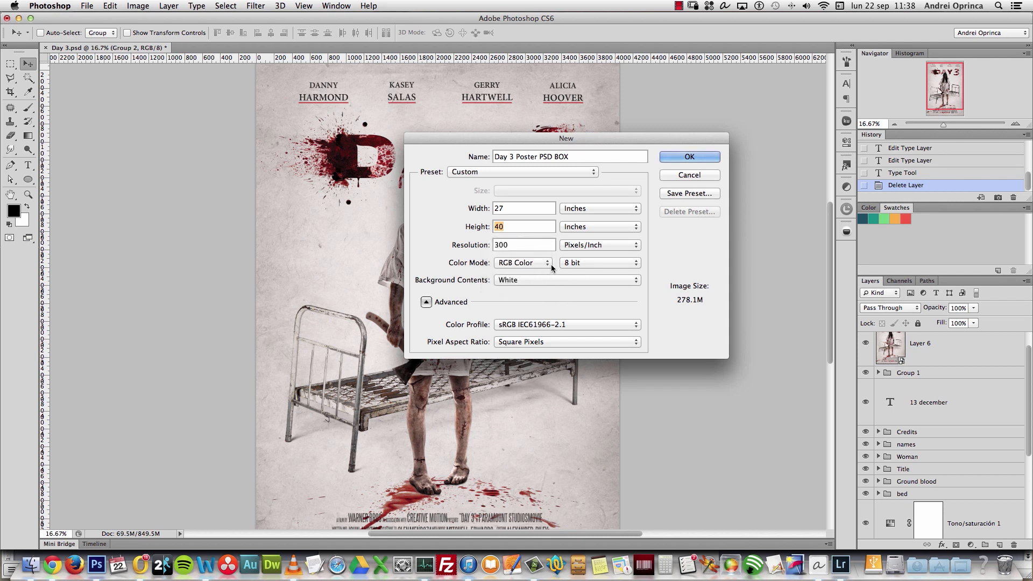
pyautogui.moveTo(586, 262)
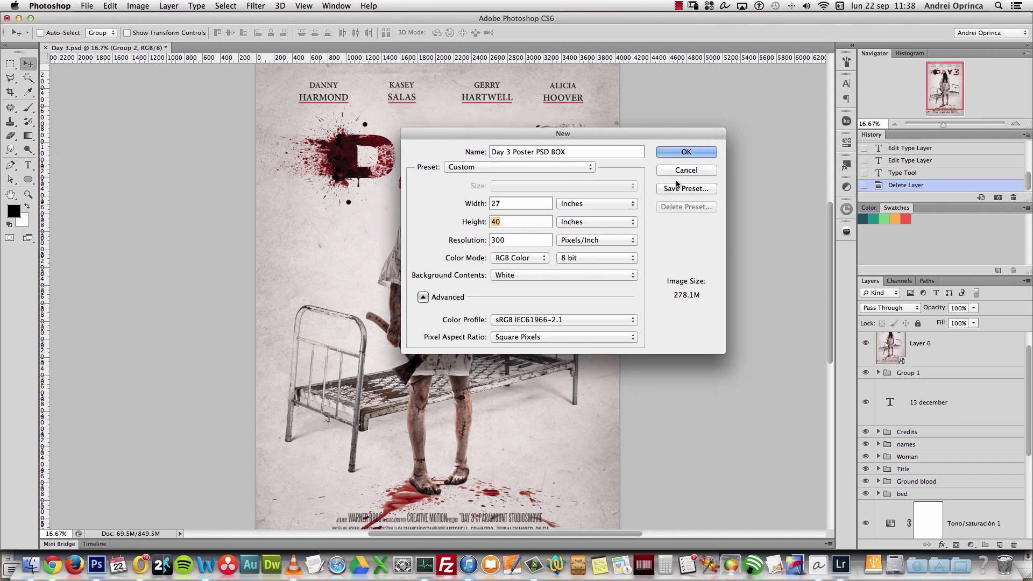
pyautogui.click(521, 203)
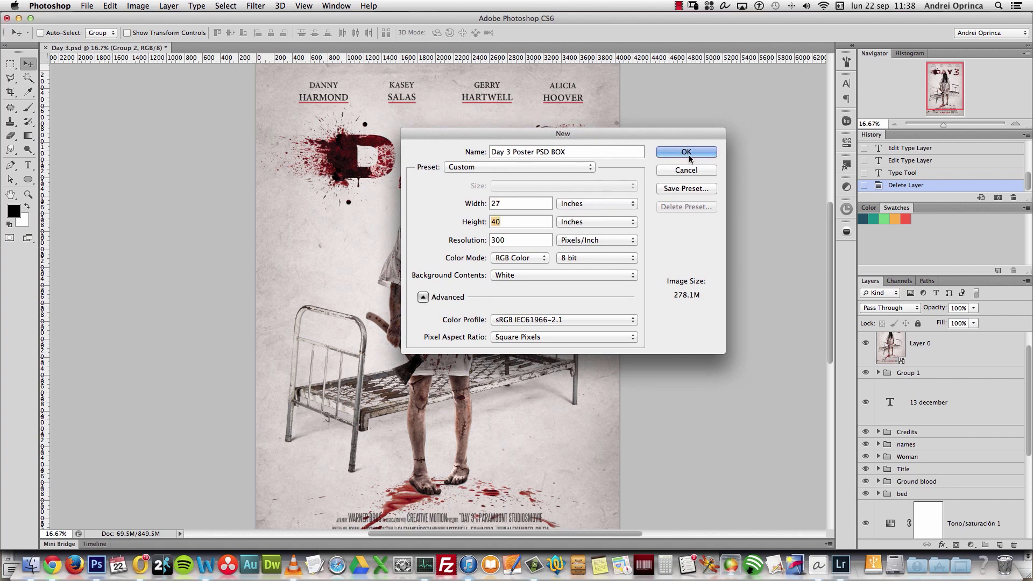
pyautogui.click(685, 151)
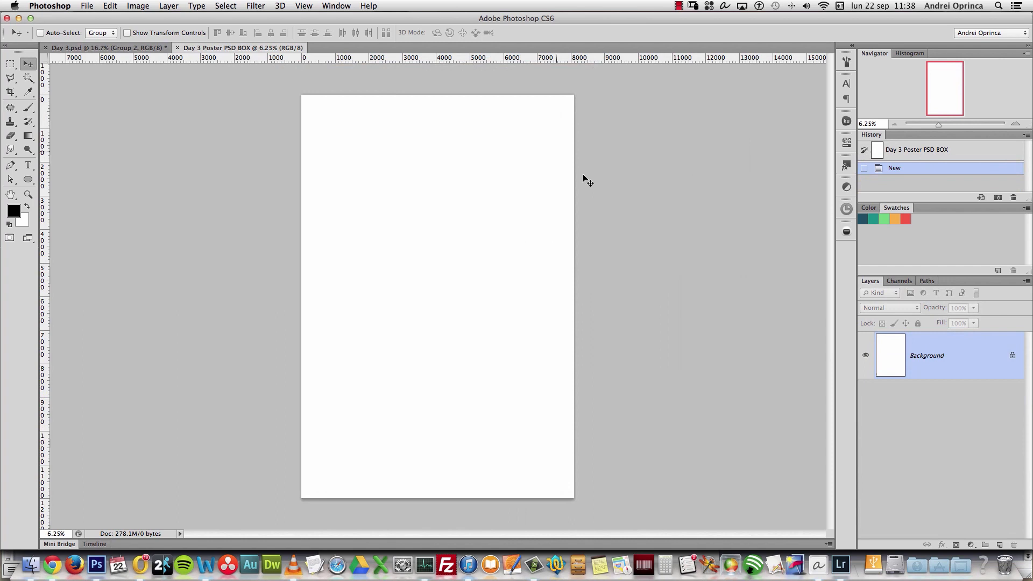
pyautogui.moveTo(802, 281)
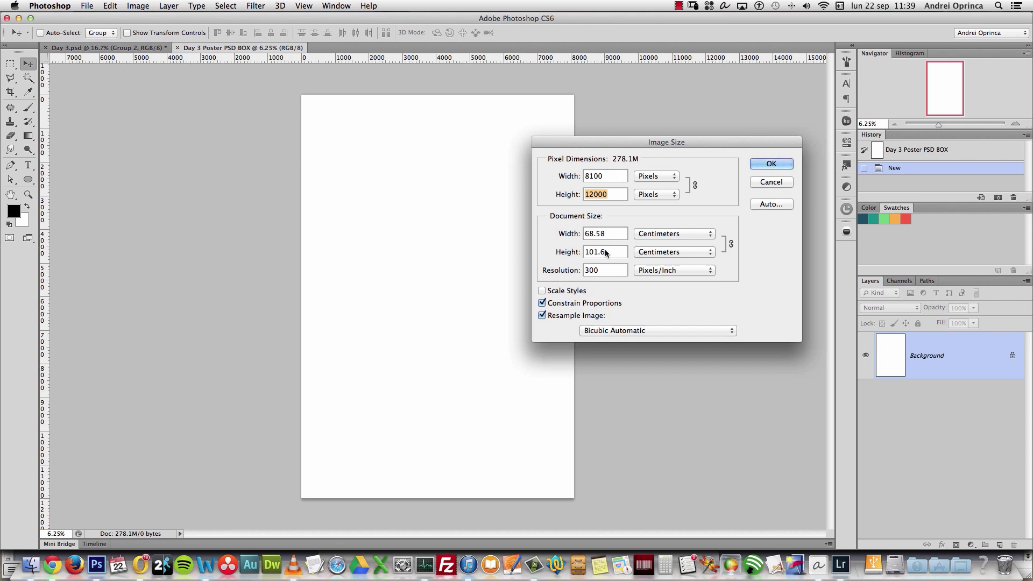
# Resize the image to 4050 x 6000 pixels with proportions constrained, keeping 300 ppi
pyautogui.click(603, 252)
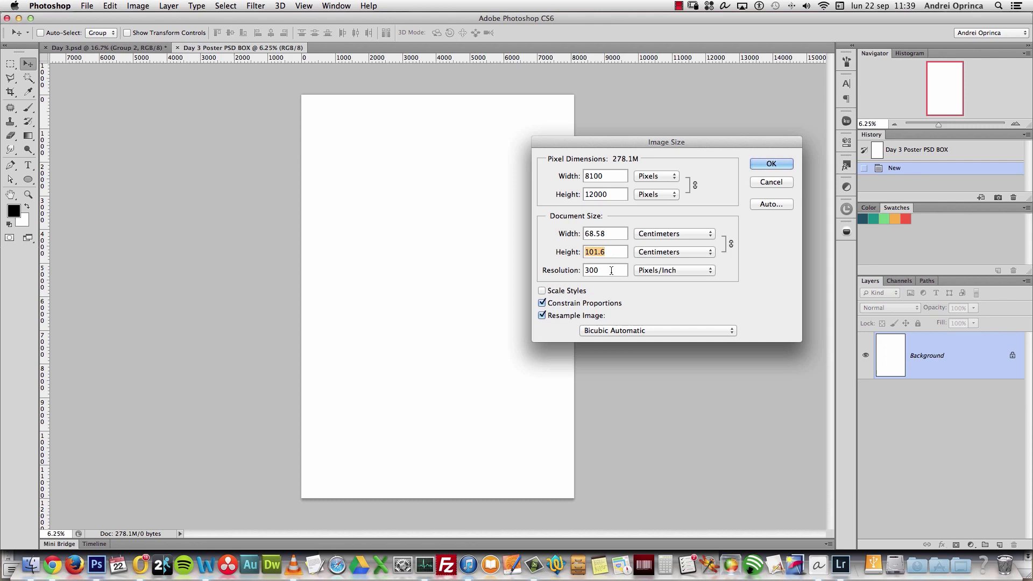
pyautogui.click(604, 270)
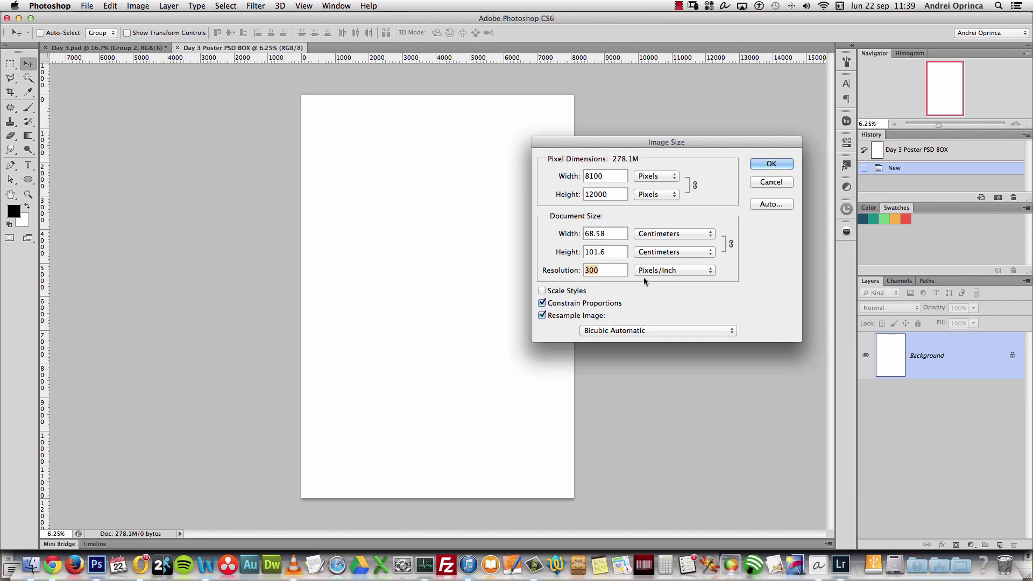
pyautogui.click(604, 252)
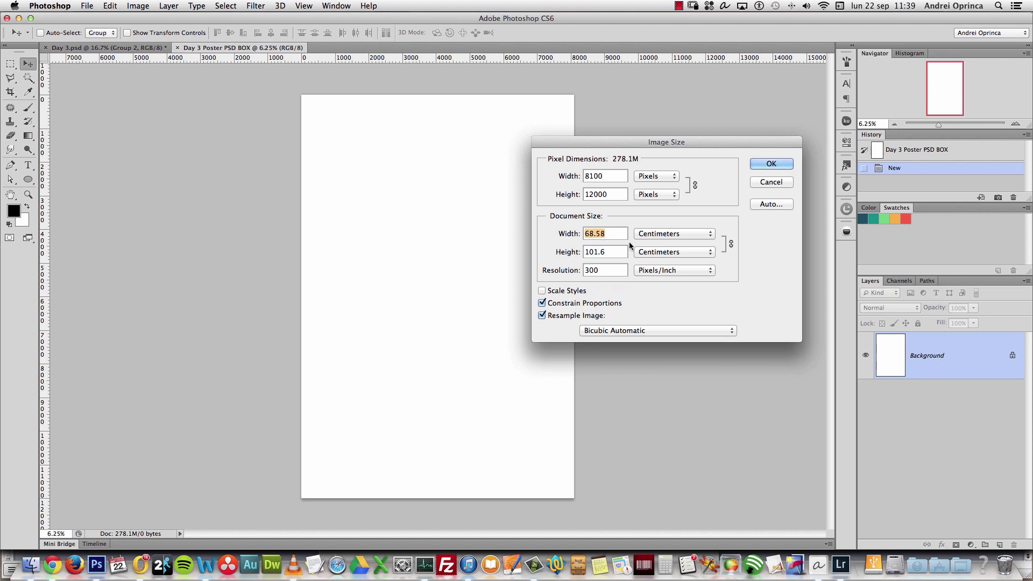
pyautogui.moveTo(624, 208)
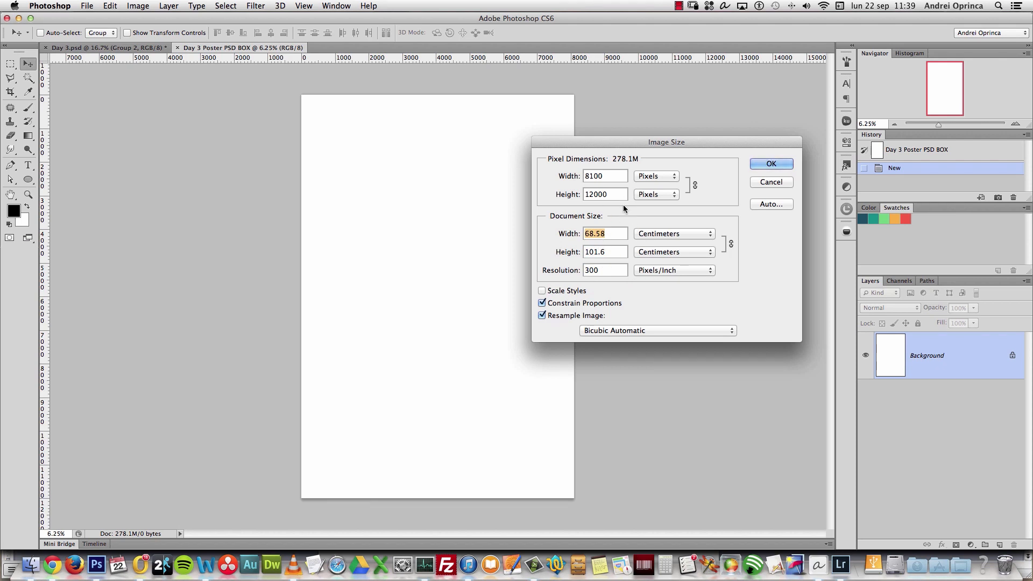
pyautogui.click(603, 193)
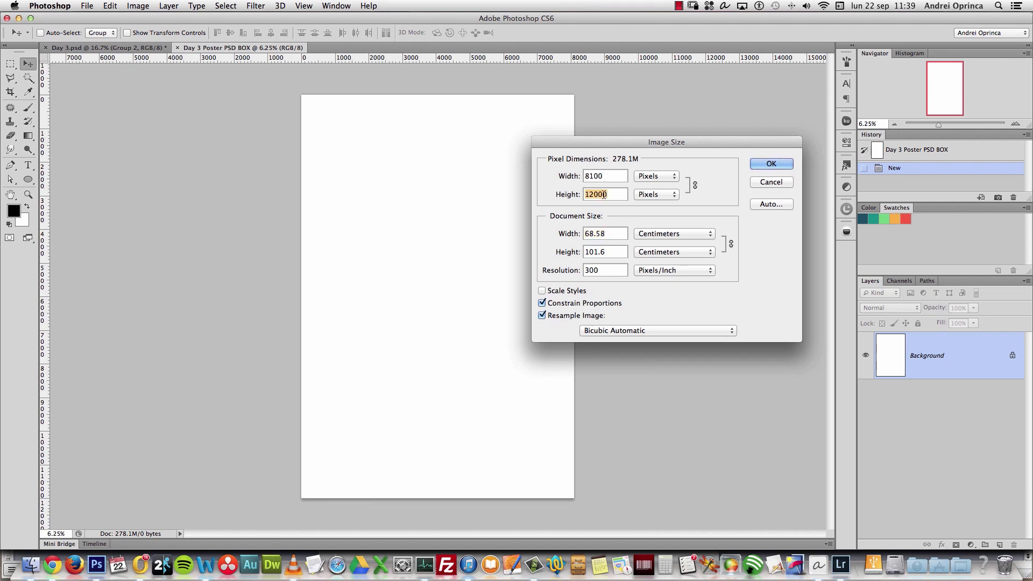
pyautogui.write('6000')
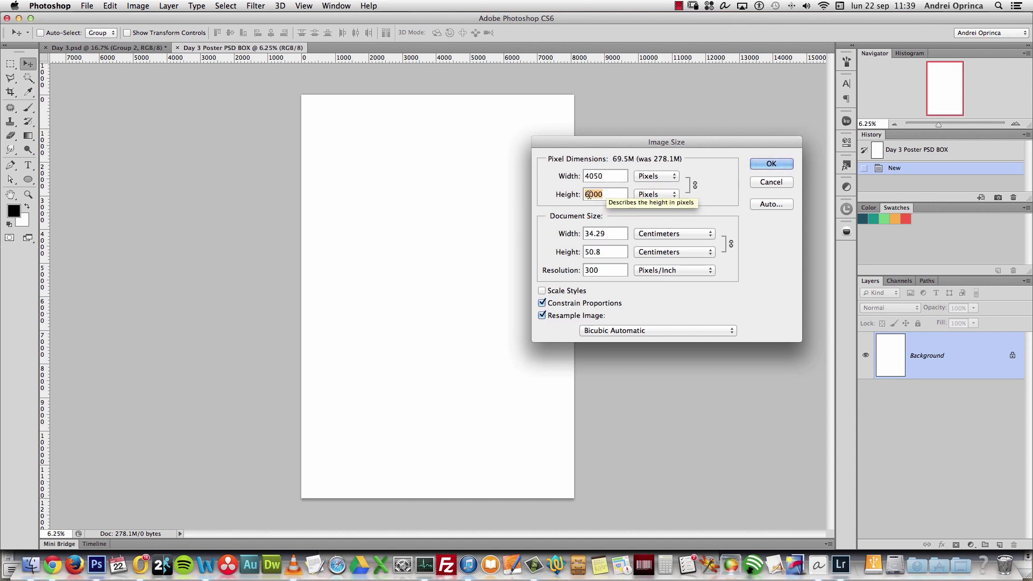
pyautogui.click(604, 175)
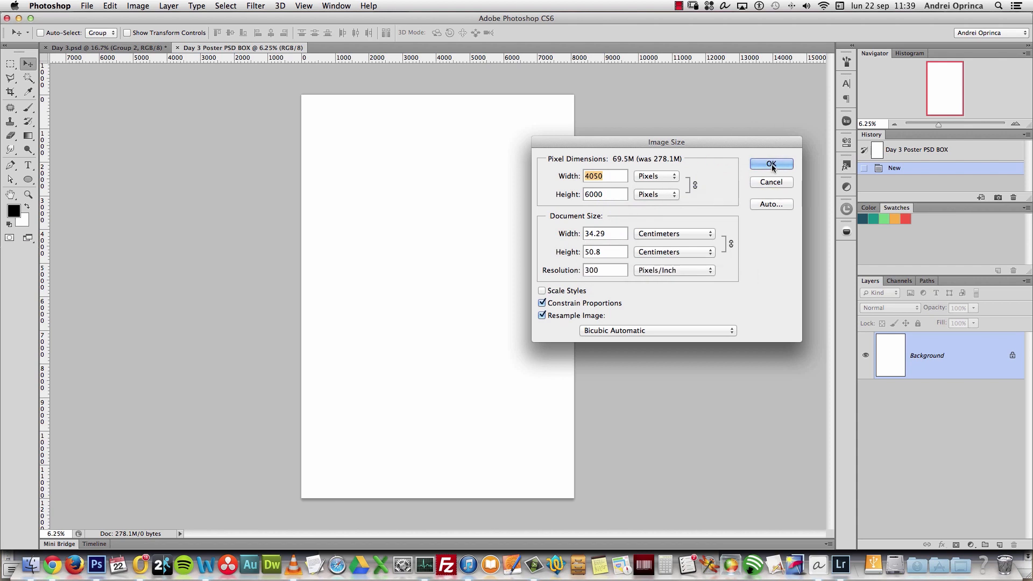
pyautogui.click(770, 163)
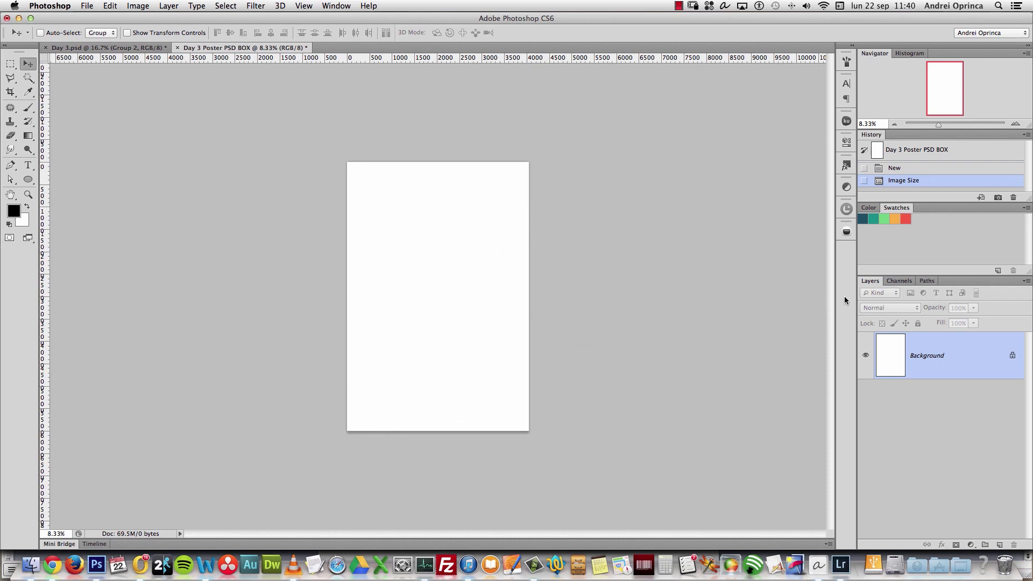
pyautogui.moveTo(129, 65)
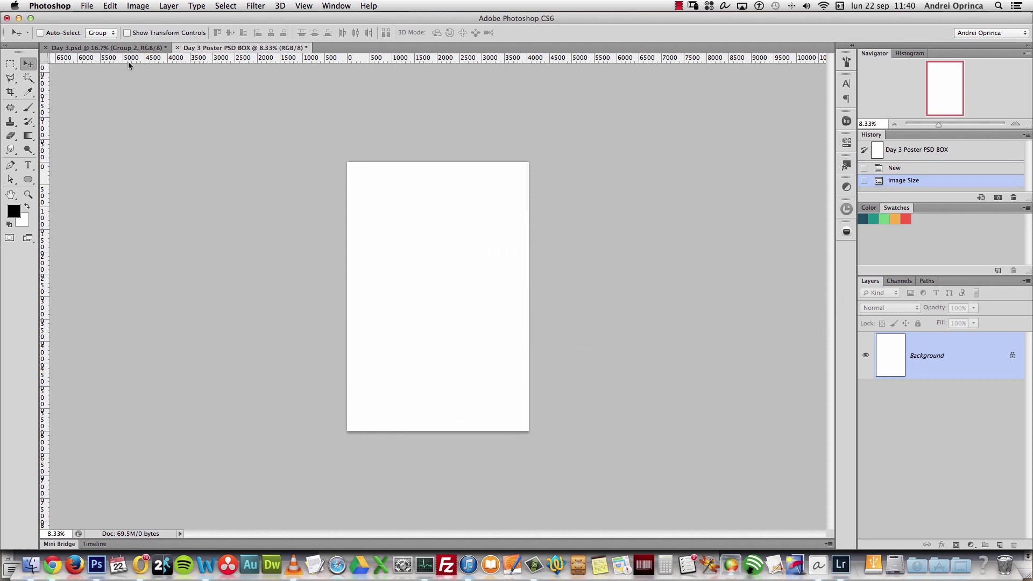
# Switch to the finished Day 3.psd poster and scroll down through it for reference
pyautogui.click(105, 48)
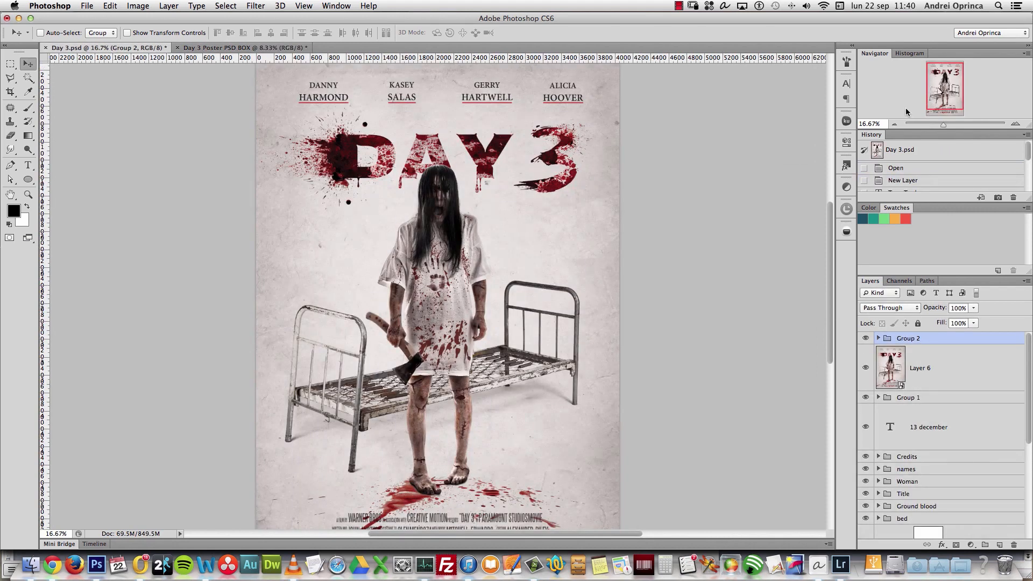
pyautogui.scroll(-3)
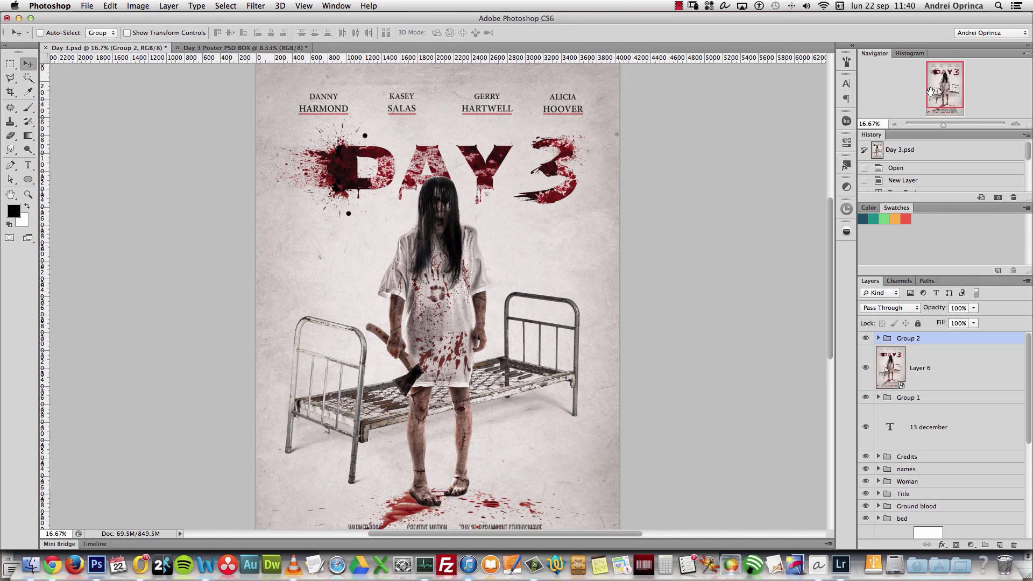
pyautogui.scroll(-3)
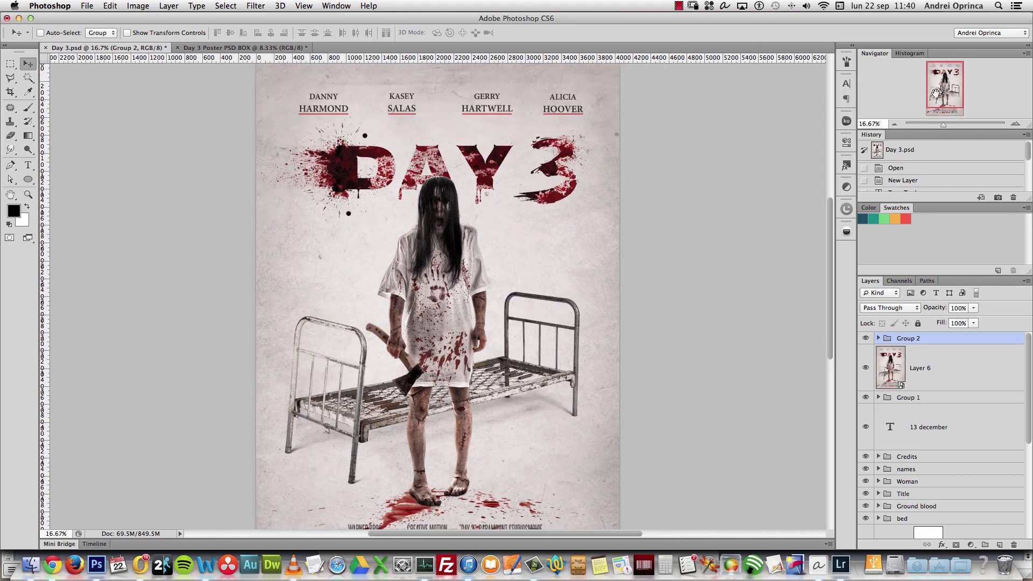
pyautogui.scroll(-3)
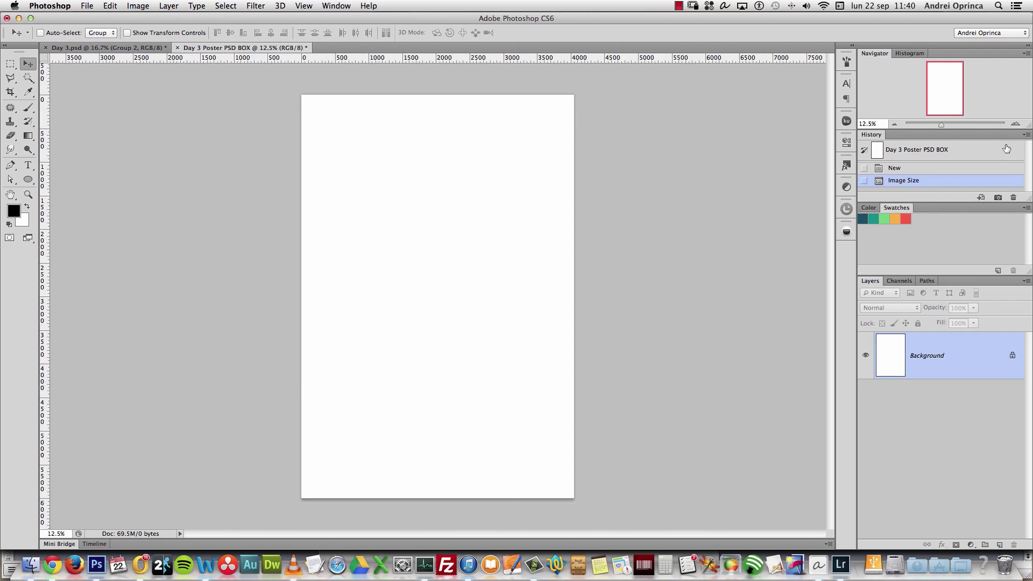
pyautogui.moveTo(991, 160)
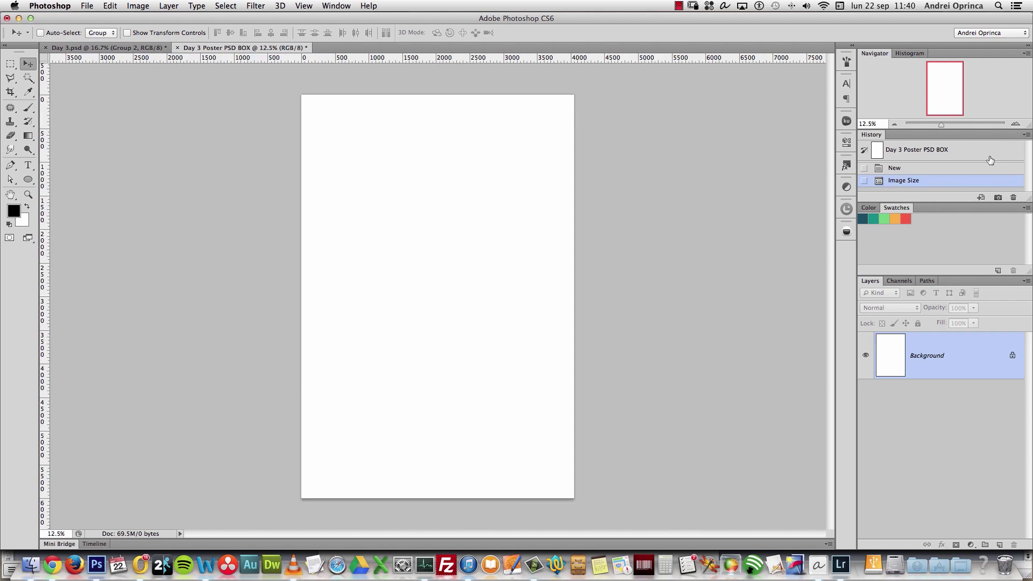
pyautogui.moveTo(465, 152)
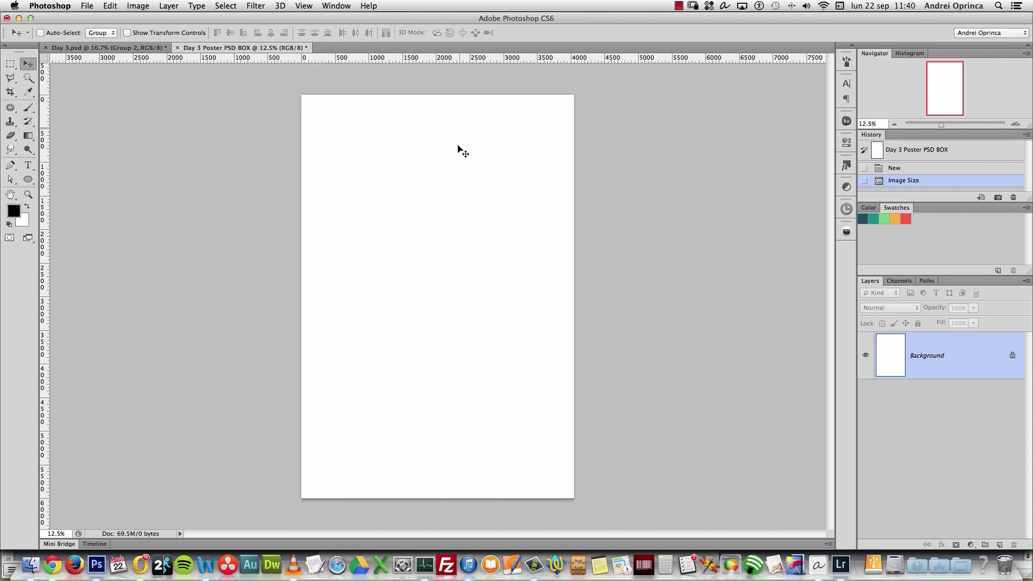
pyautogui.moveTo(459, 204)
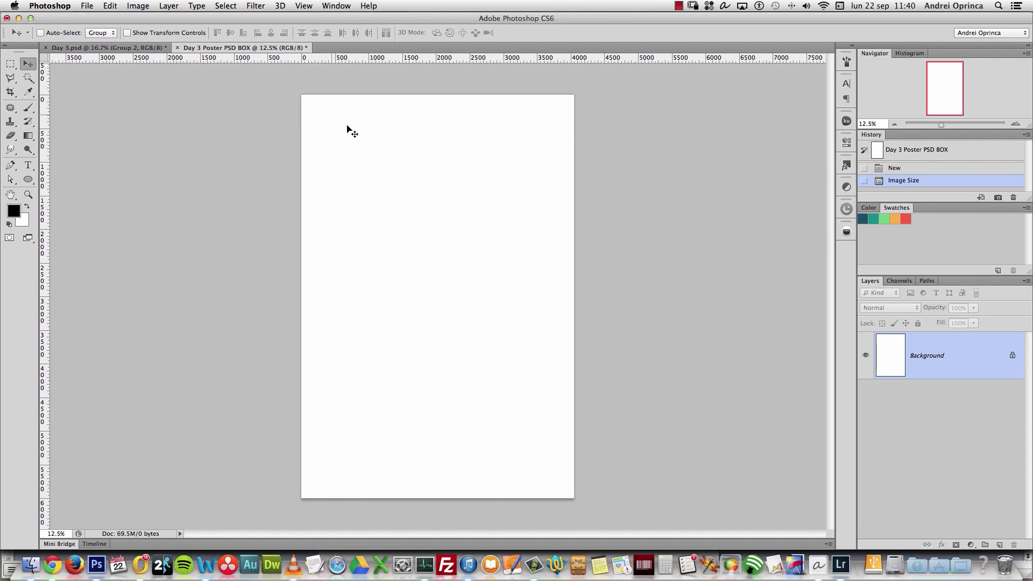
pyautogui.moveTo(311, 127)
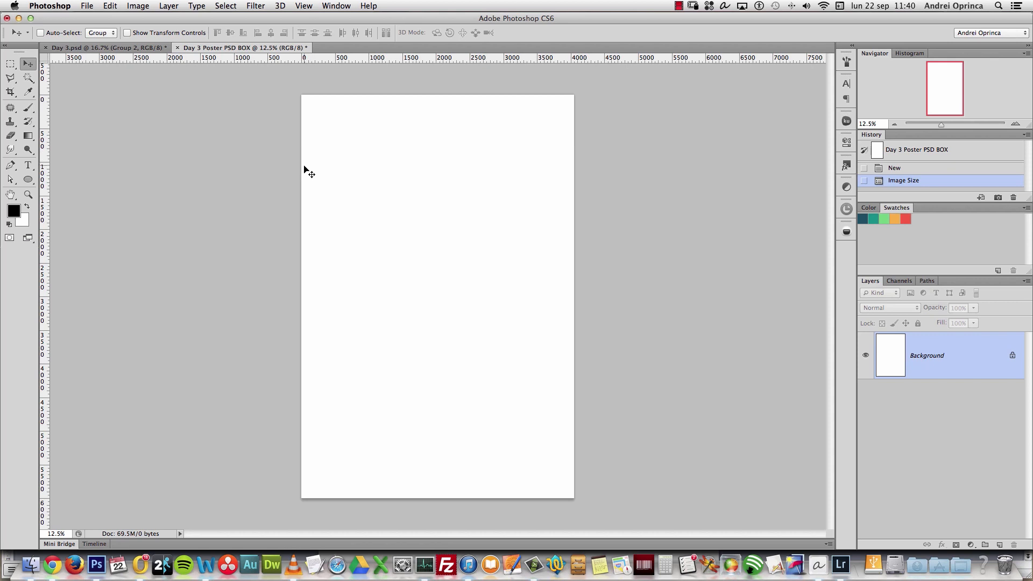
pyautogui.moveTo(454, 95)
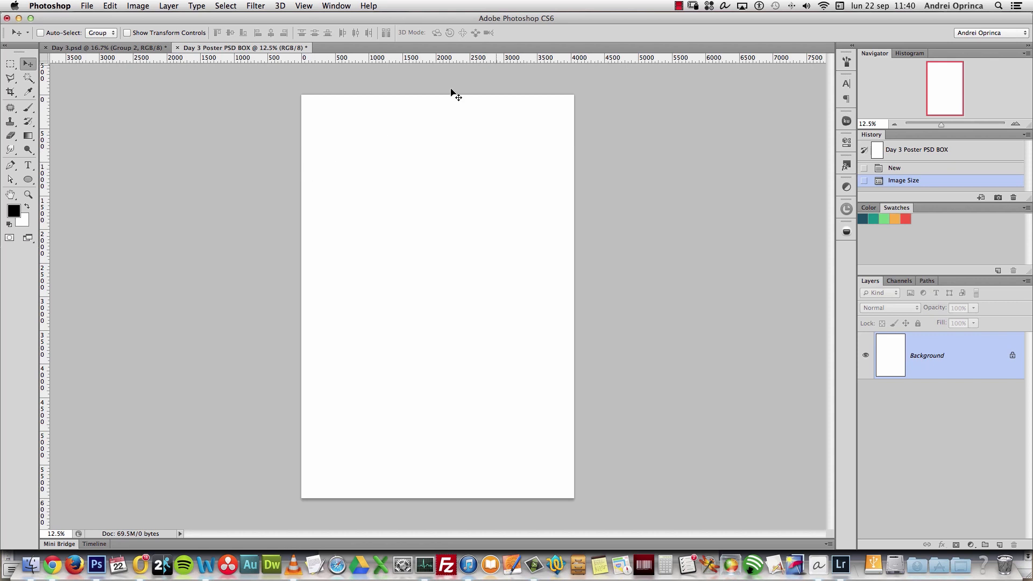
pyautogui.moveTo(546, 148)
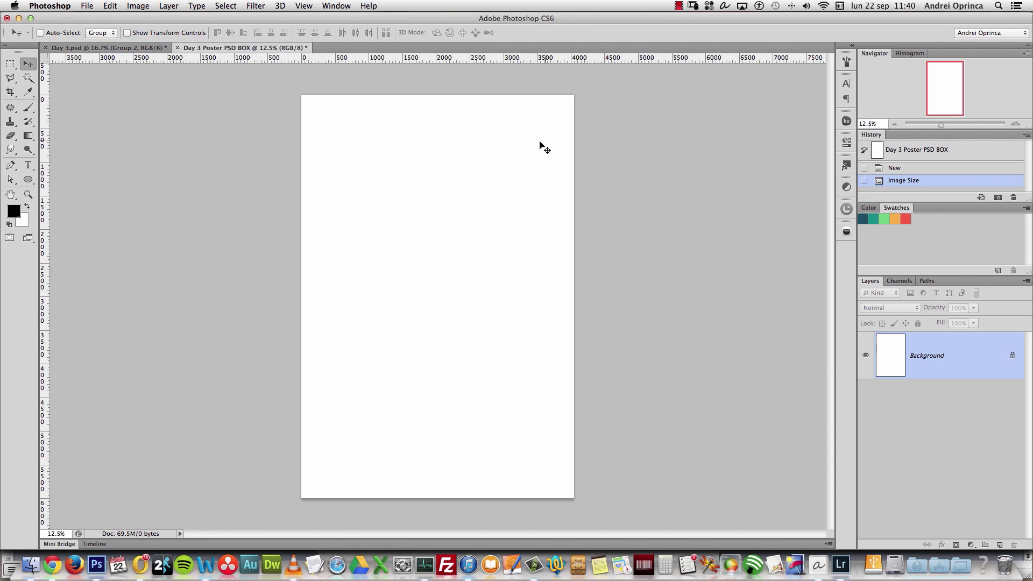
pyautogui.moveTo(547, 113)
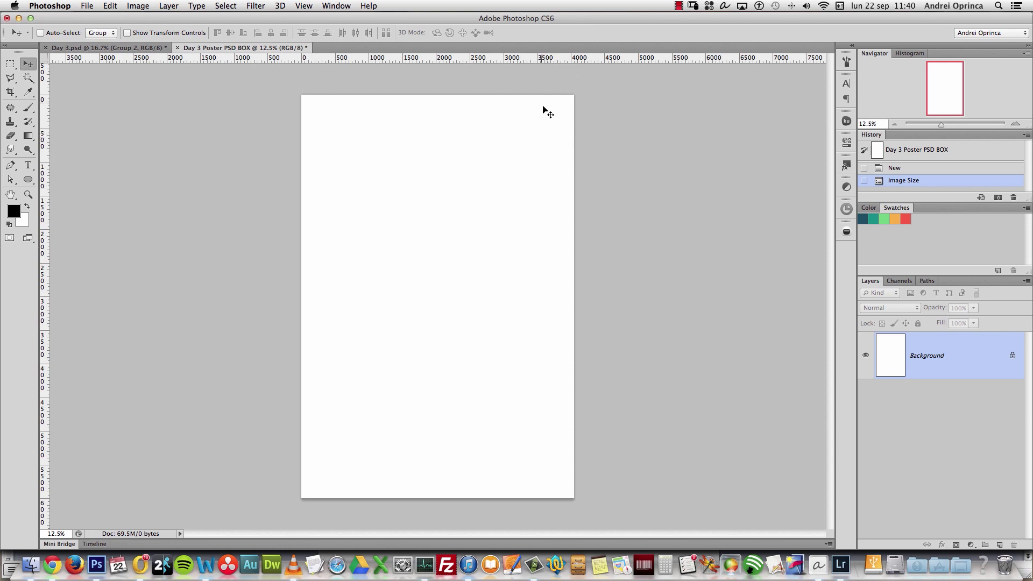
pyautogui.moveTo(413, 139)
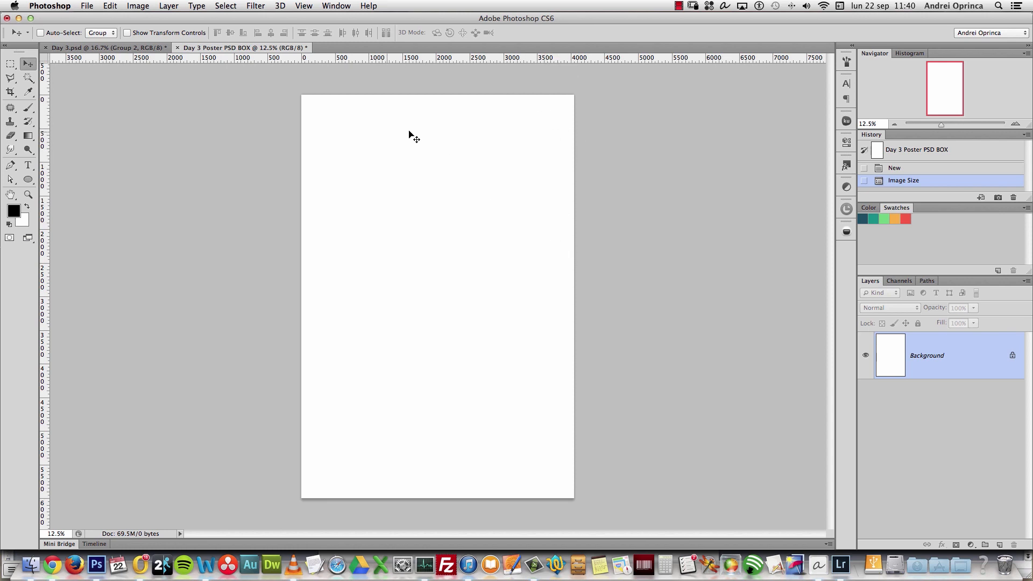
pyautogui.moveTo(499, 217)
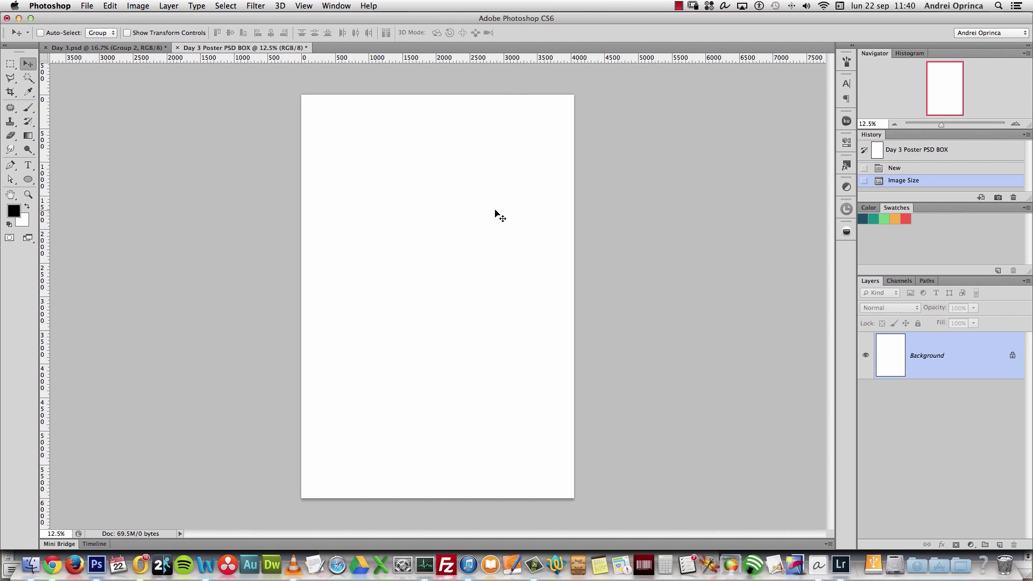
pyautogui.moveTo(583, 145)
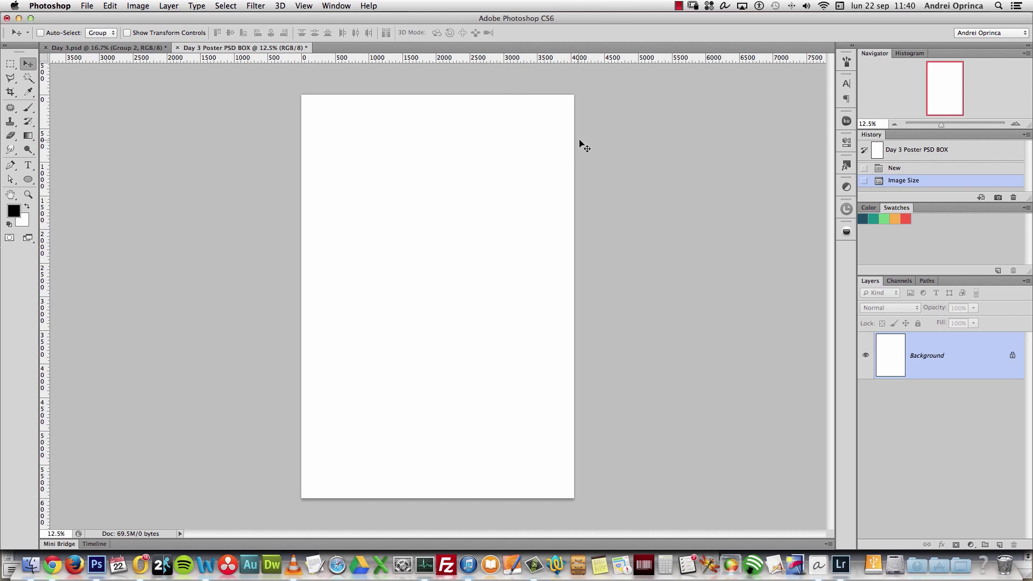
pyautogui.moveTo(595, 169)
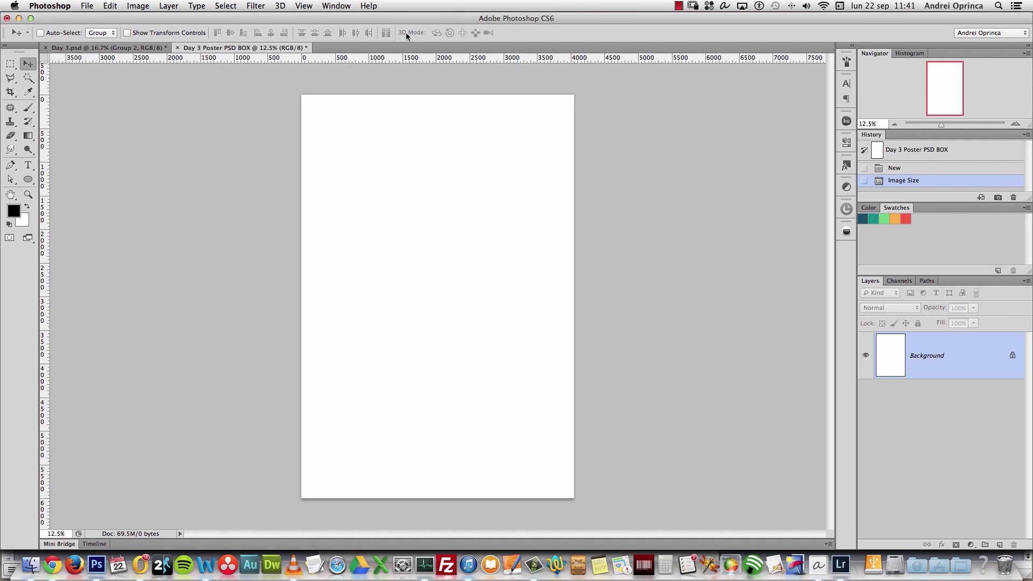
# Show the poster's document size in millimetres (342.9 x 508) in Image Size
pyautogui.click(304, 5)
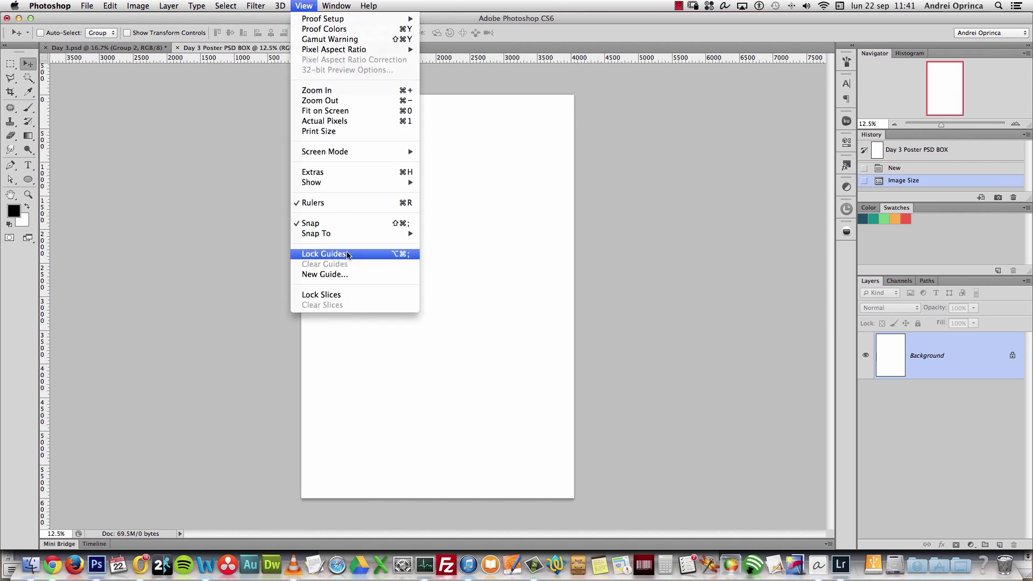
pyautogui.click(323, 274)
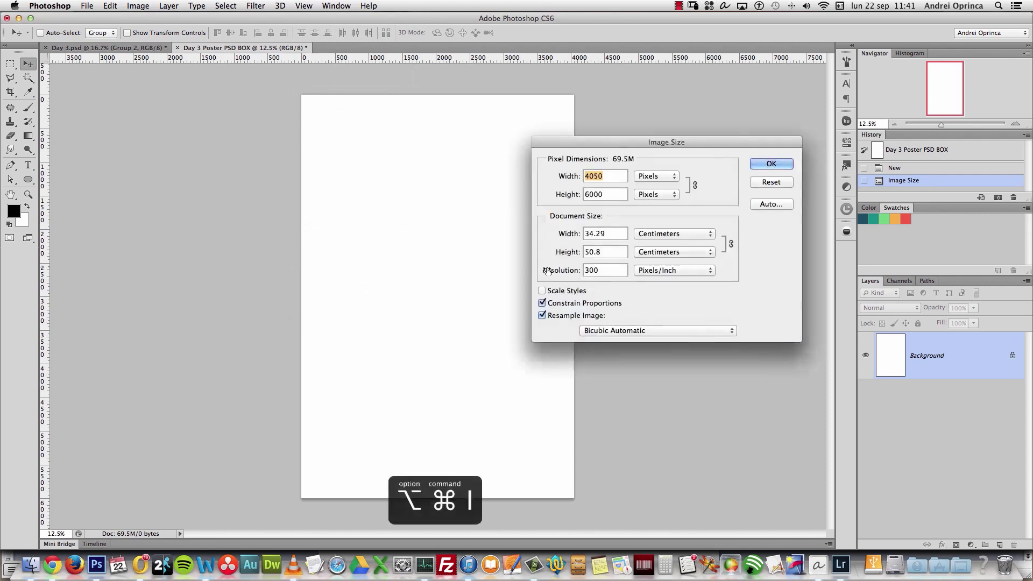
pyautogui.click(710, 234)
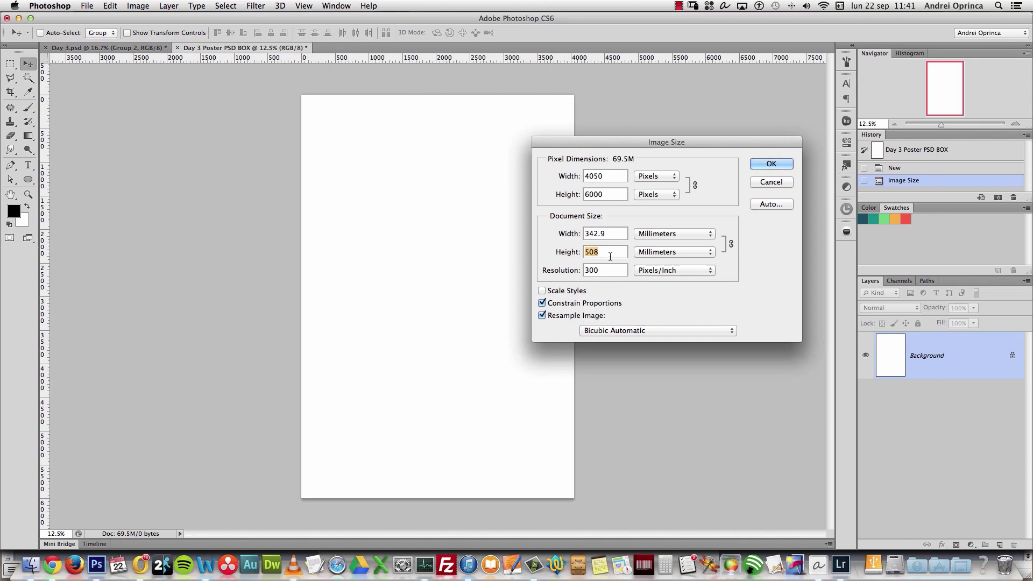
pyautogui.moveTo(489, 193)
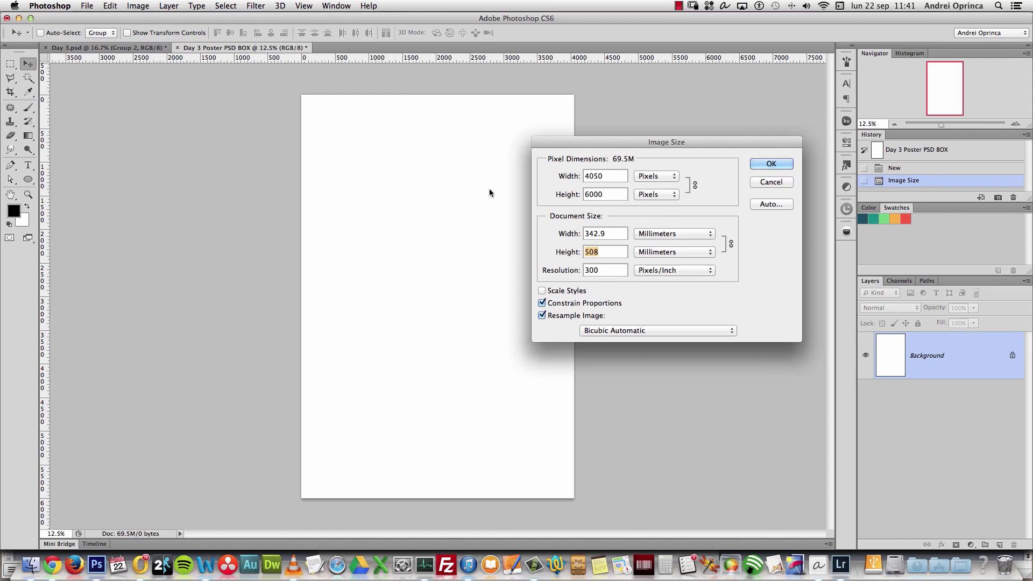
pyautogui.moveTo(557, 262)
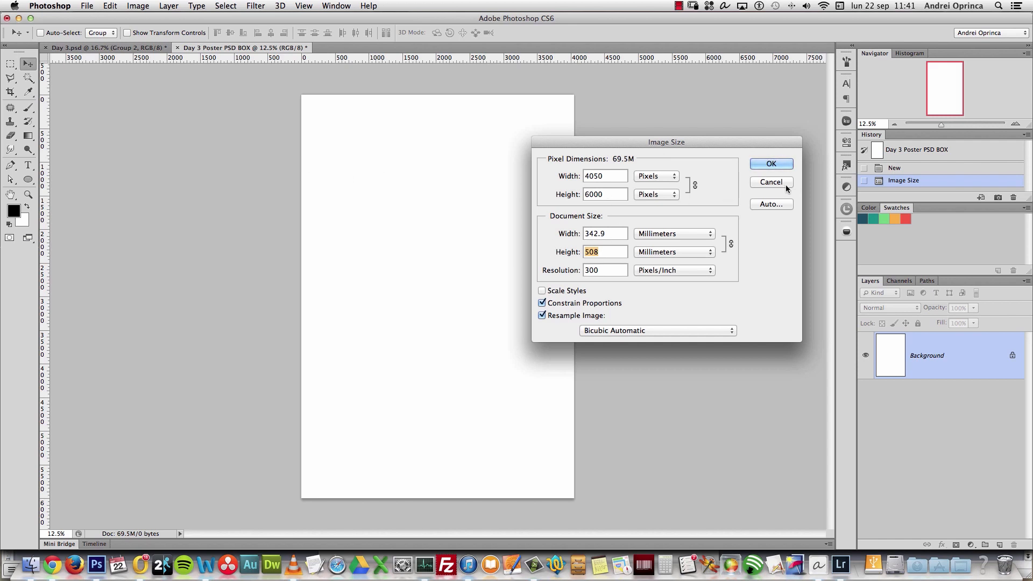
# Add a horizontal guide at 5 mm from the top edge
pyautogui.click(303, 7)
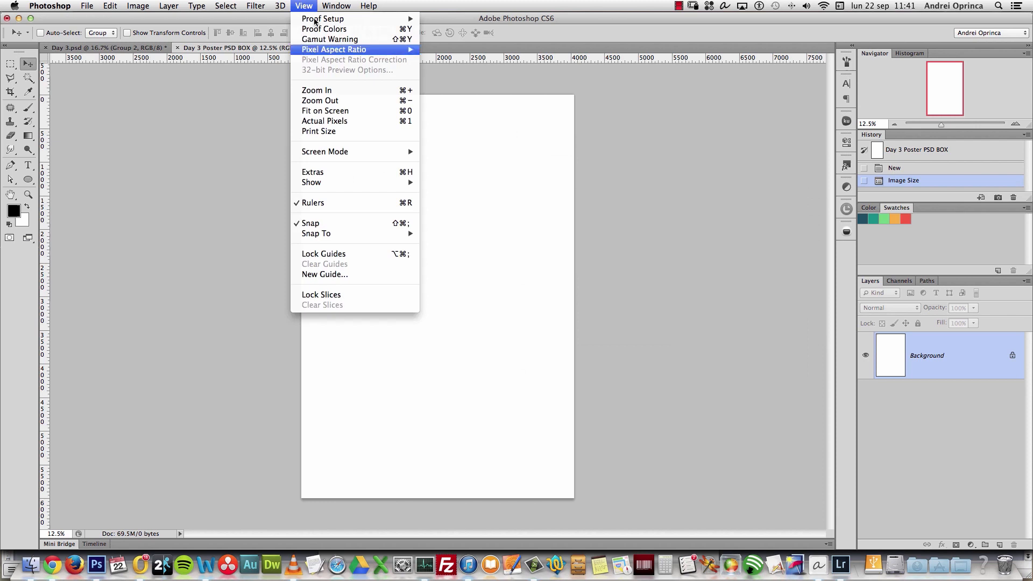
pyautogui.click(324, 274)
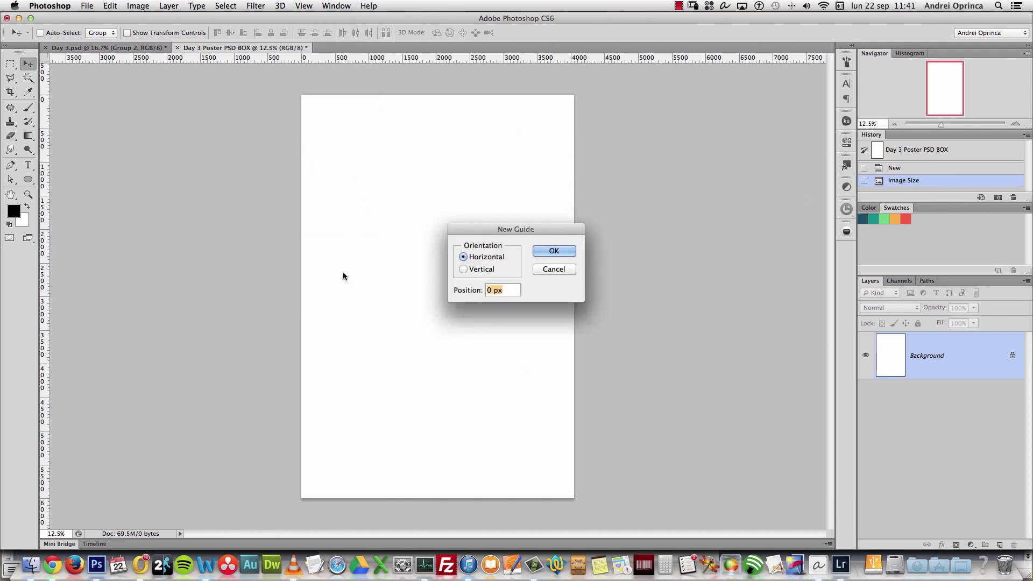
pyautogui.write('5')
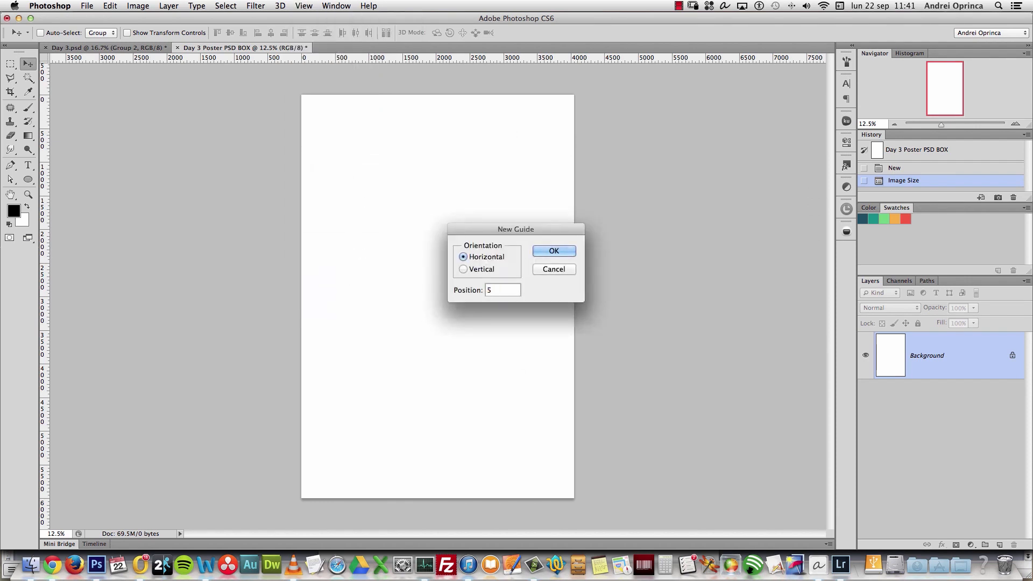
pyautogui.click(500, 289)
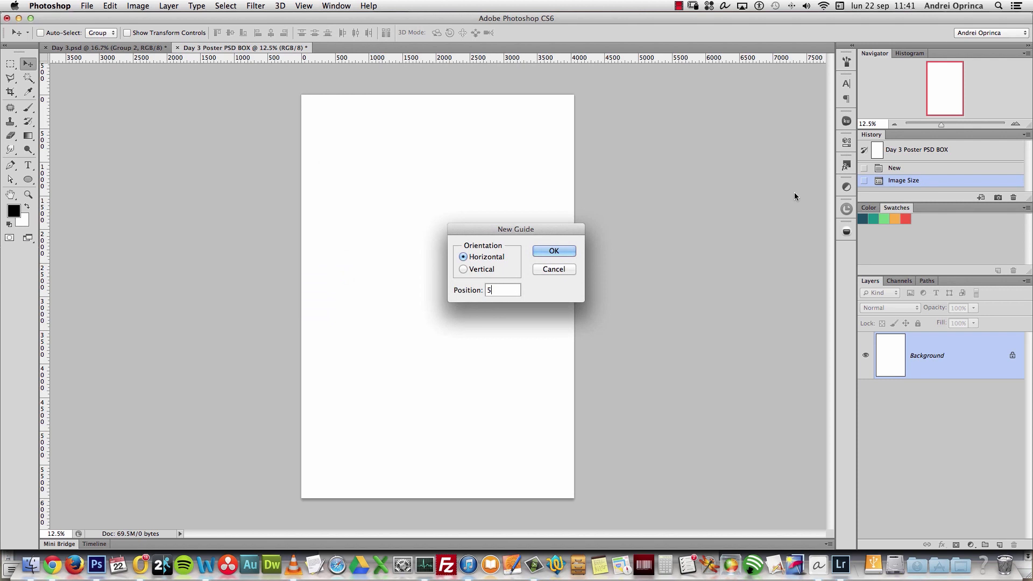
pyautogui.write('mm')
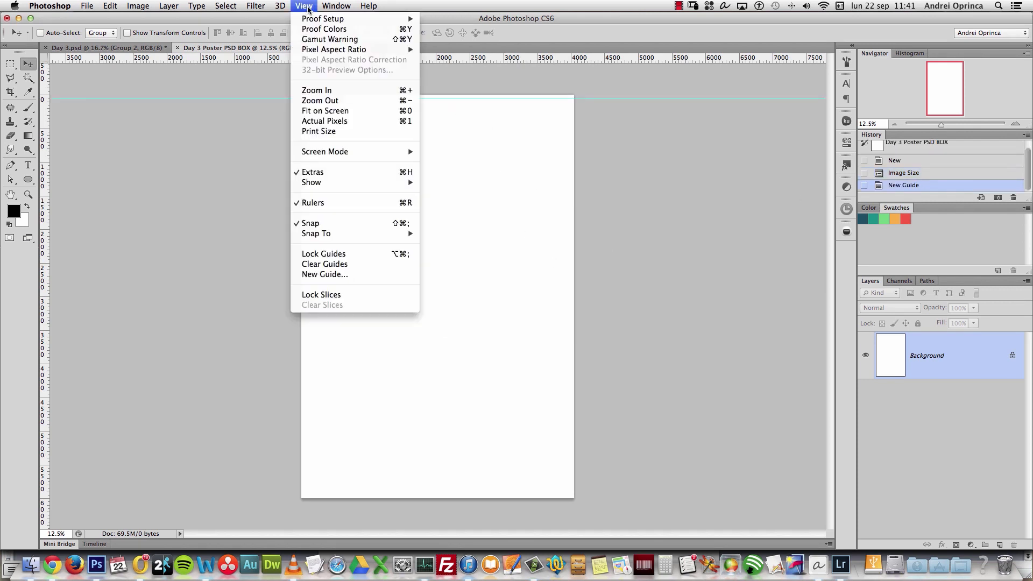
pyautogui.moveTo(324, 274)
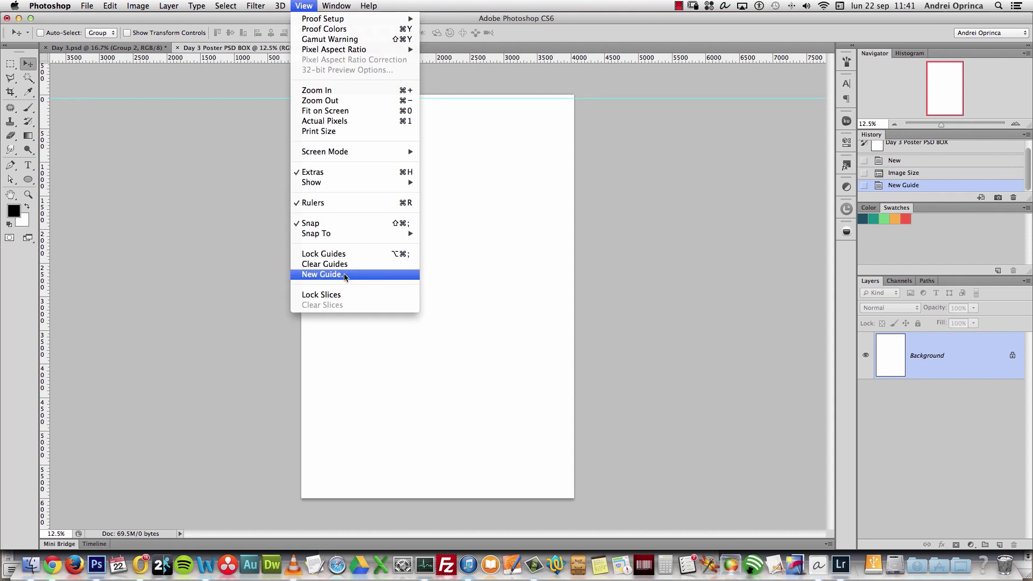
# Add a second horizontal guide at 503 mm near the bottom edge
pyautogui.click(321, 275)
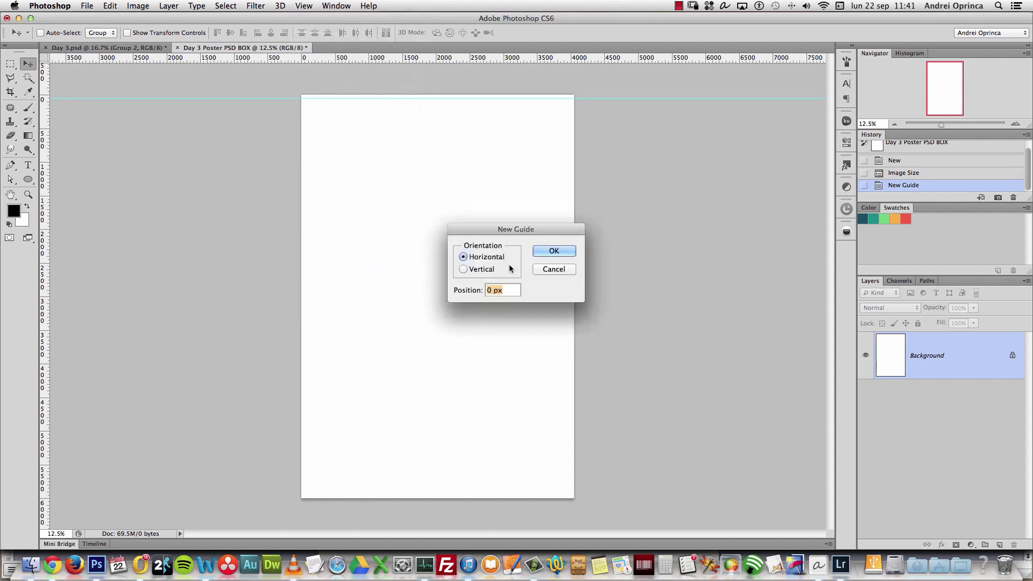
pyautogui.write('5')
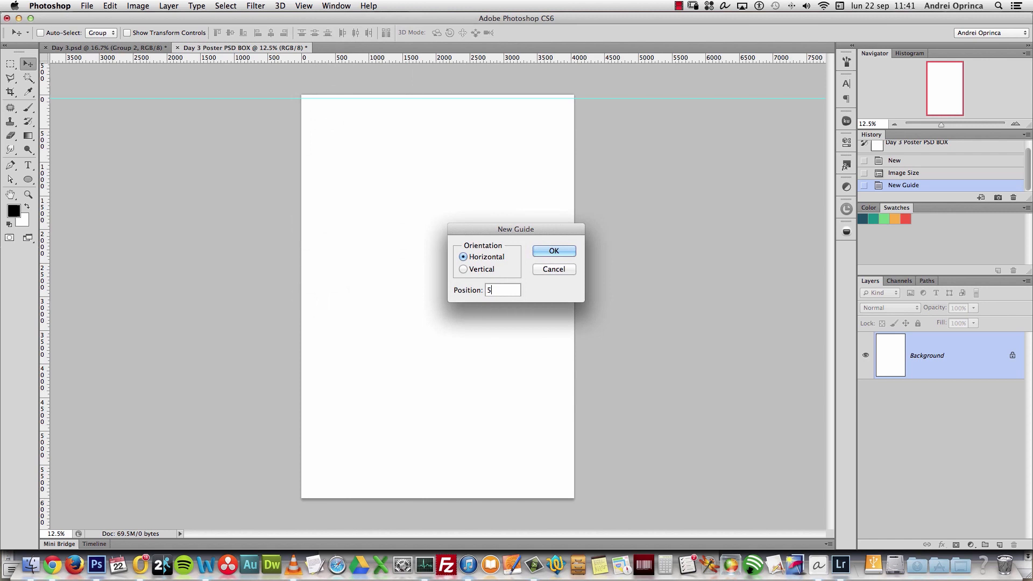
pyautogui.write('03')
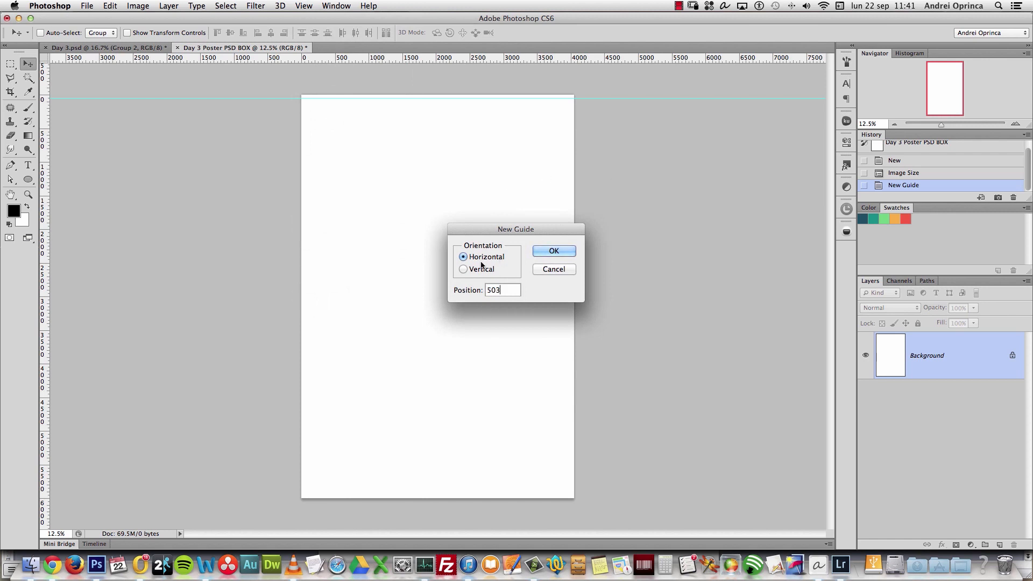
pyautogui.write('mm')
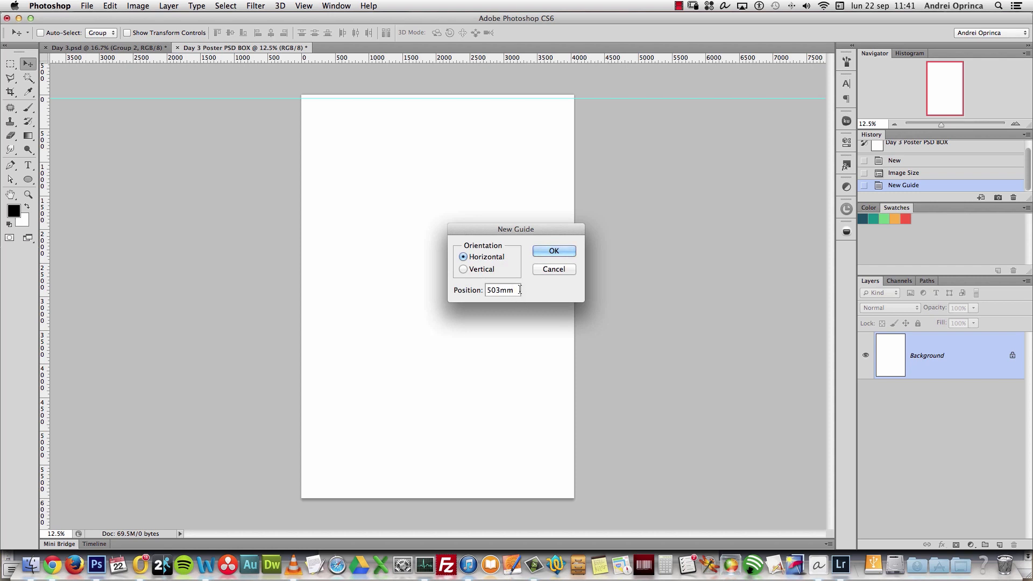
pyautogui.tripleClick(500, 289)
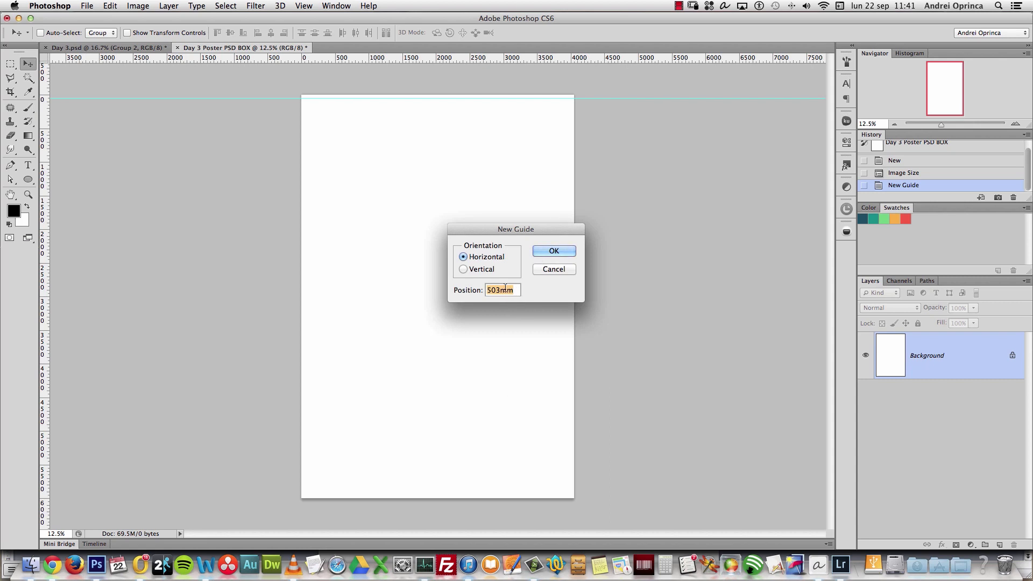
pyautogui.click(553, 250)
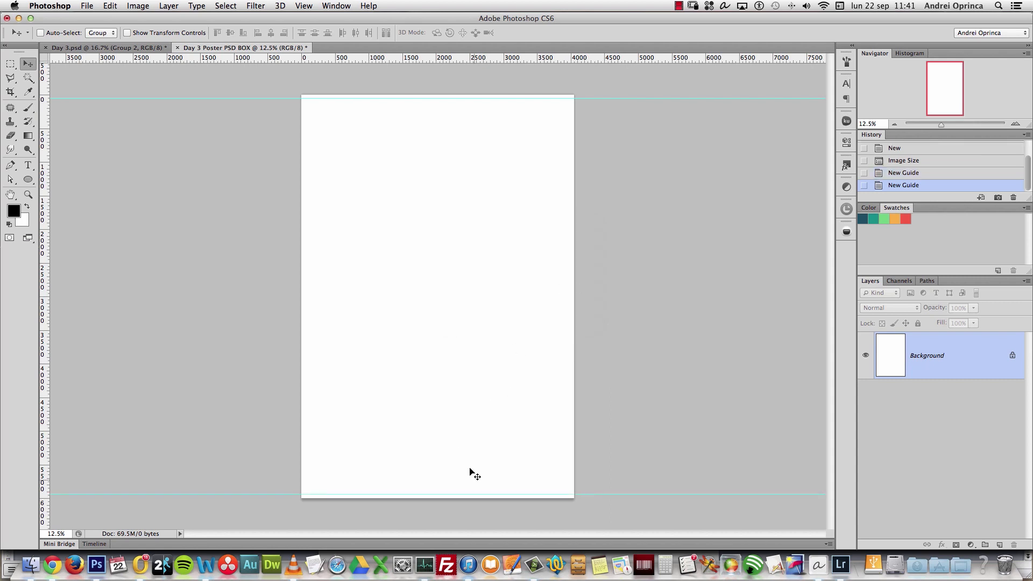
pyautogui.moveTo(481, 502)
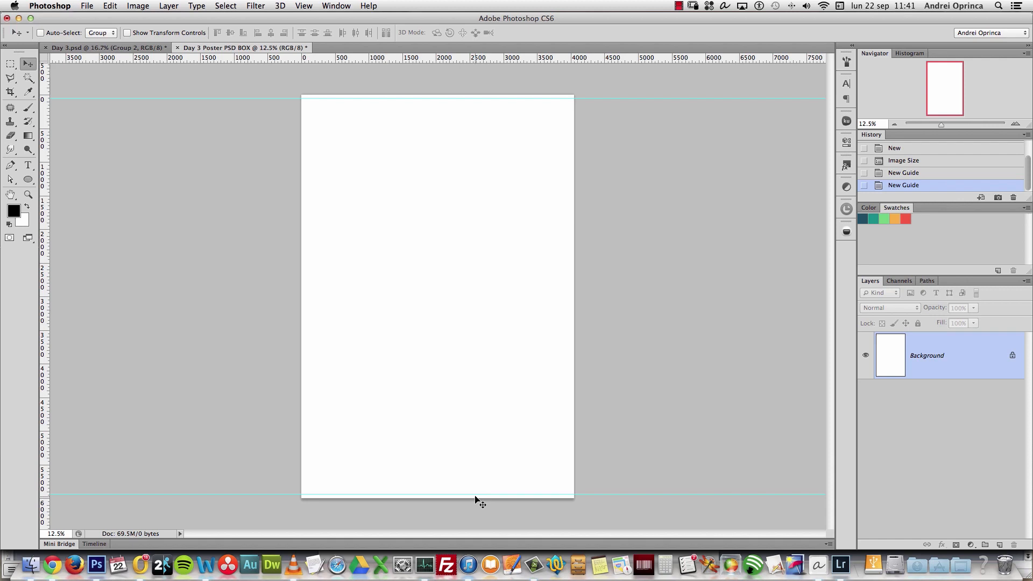
pyautogui.moveTo(480, 502)
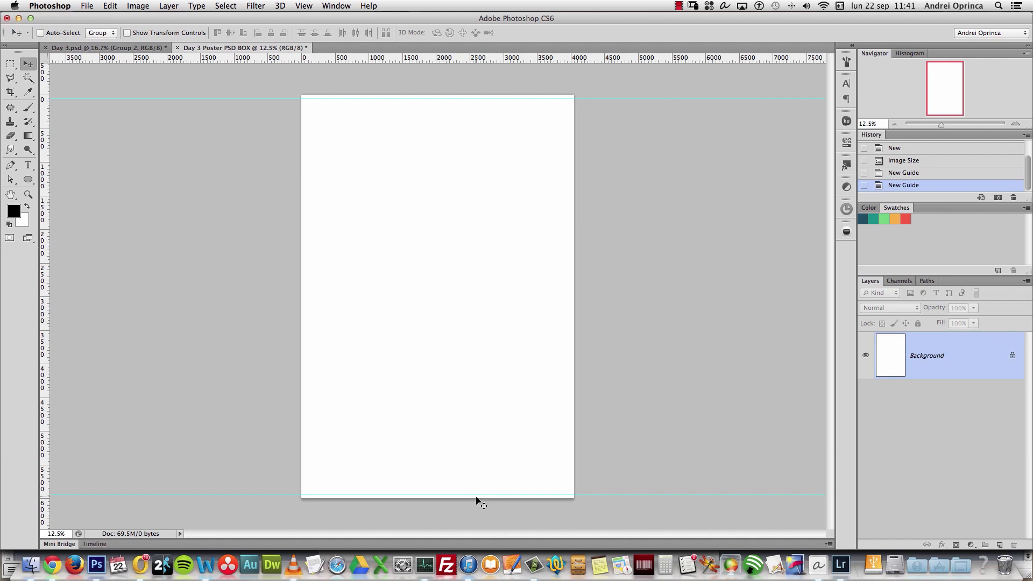
# Add a vertical guide at 5 mm from the left edge
pyautogui.click(303, 6)
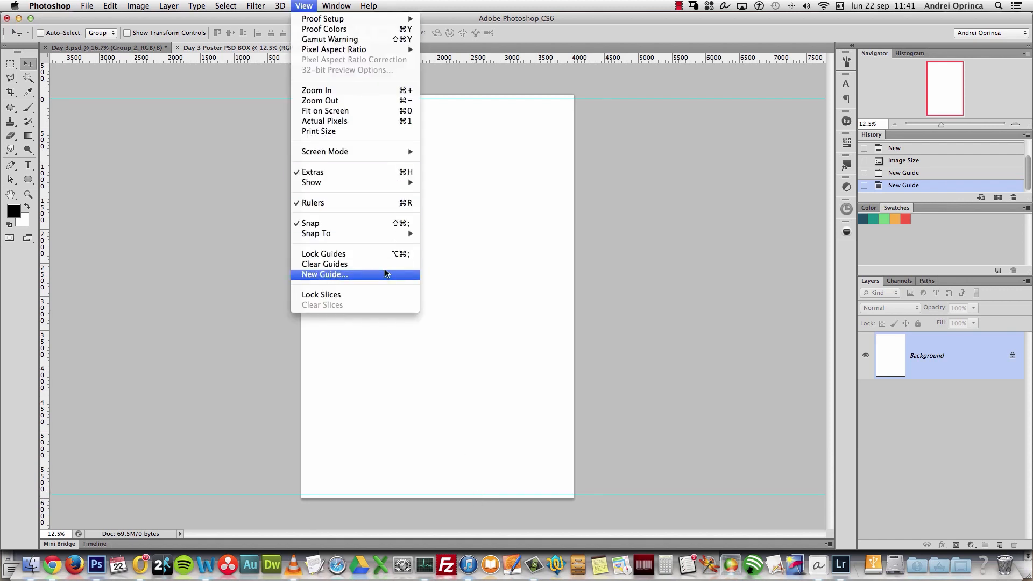
pyautogui.click(323, 274)
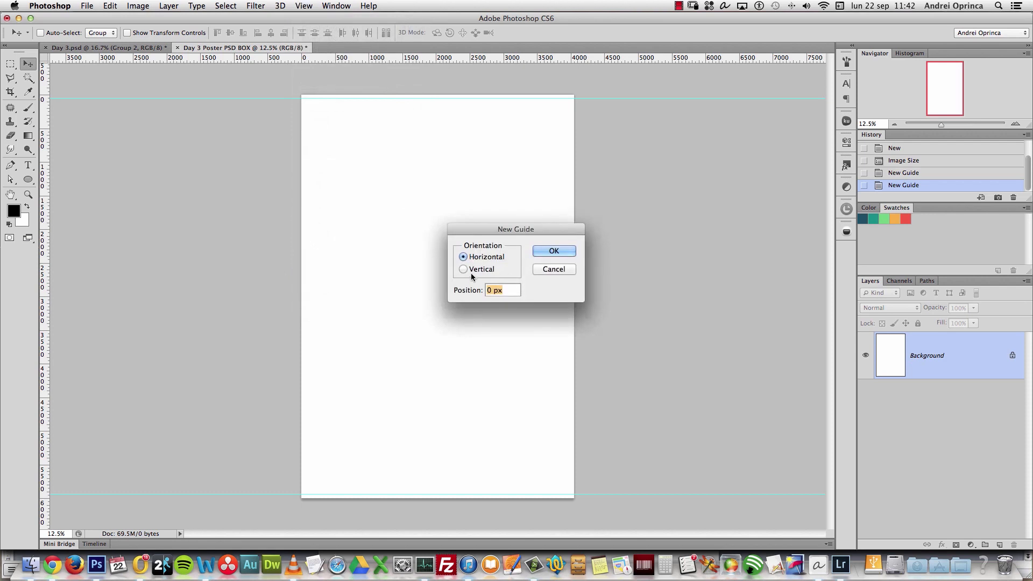
pyautogui.click(463, 269)
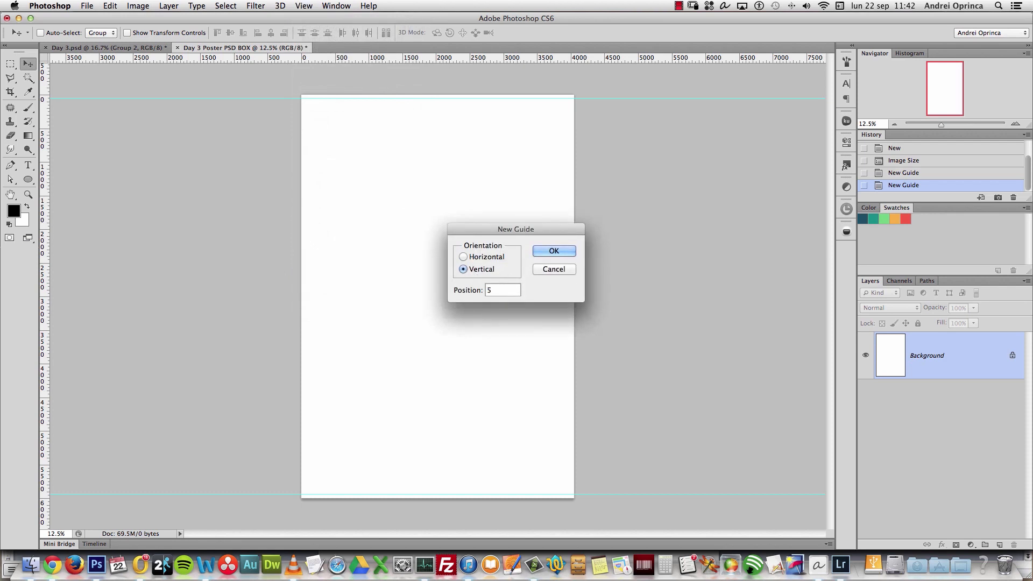
pyautogui.write('mm')
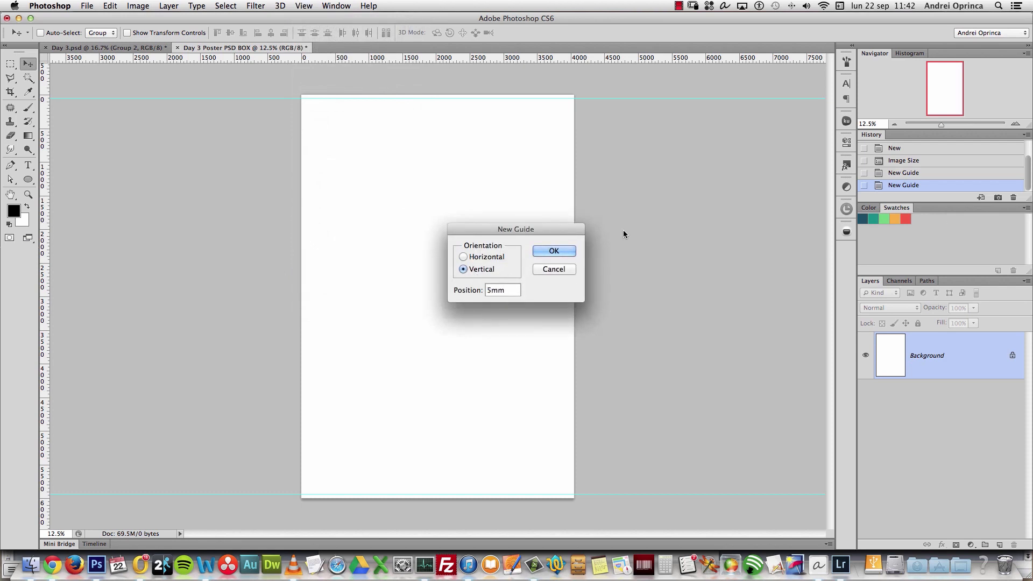
pyautogui.click(553, 250)
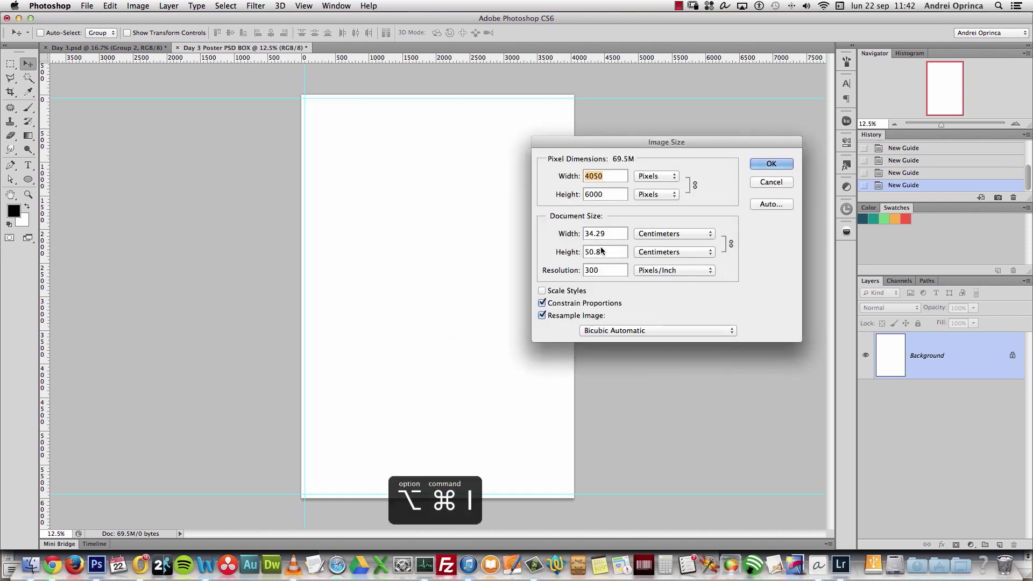
# Check the width in millimetres, then add a vertical guide at 338 mm near the right edge
pyautogui.click(673, 233)
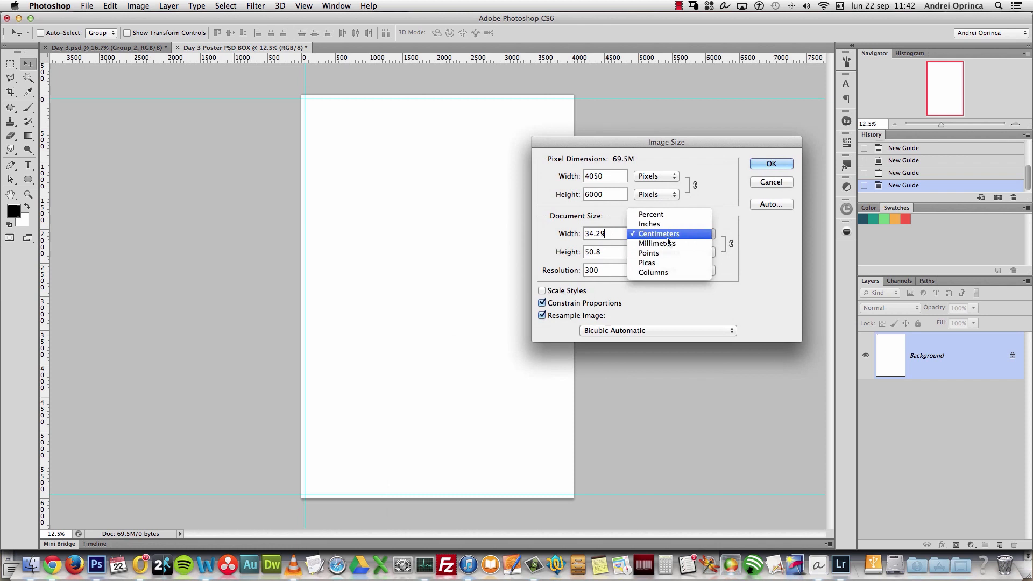
pyautogui.click(656, 243)
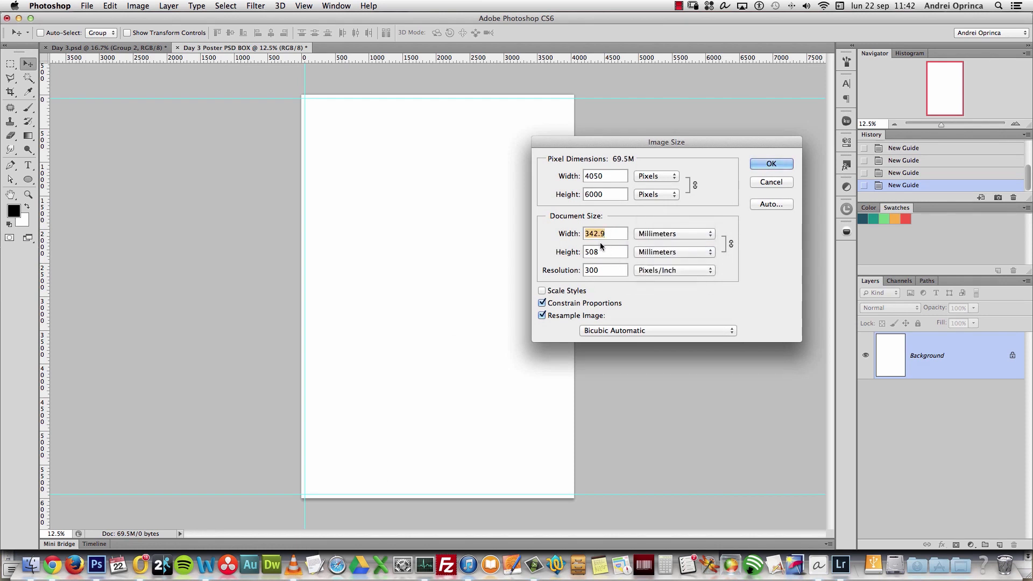
pyautogui.moveTo(742, 211)
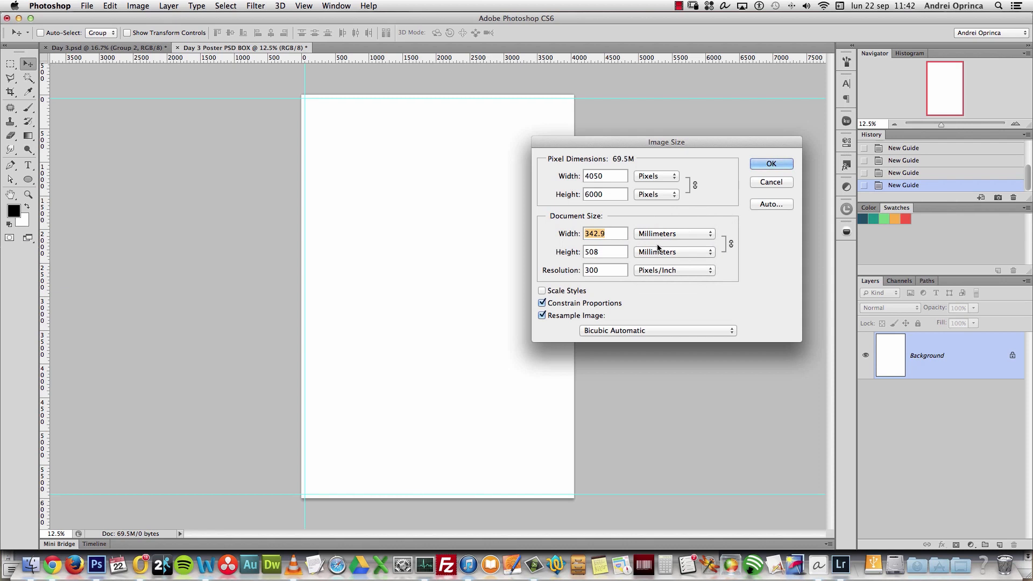
pyautogui.moveTo(697, 223)
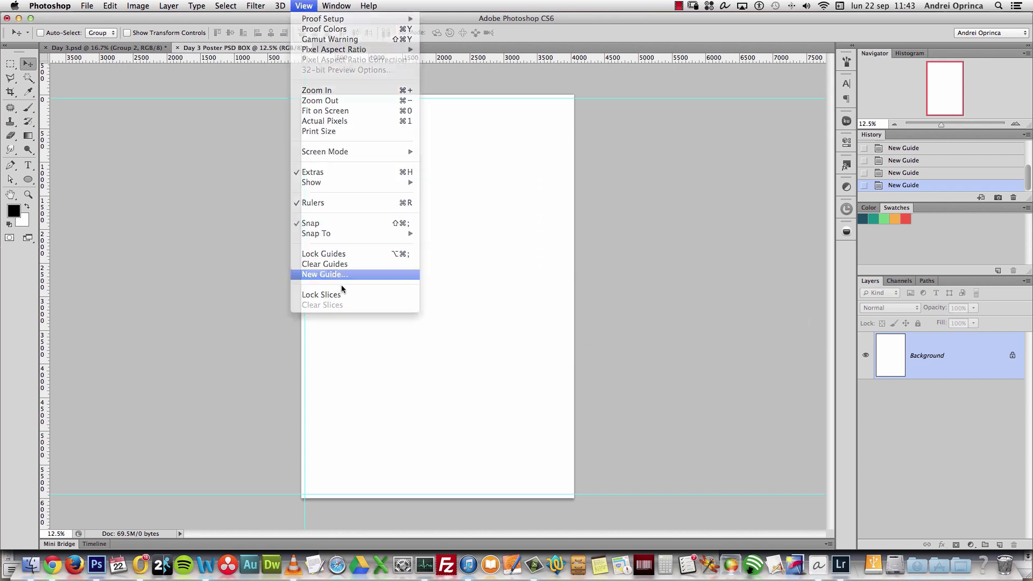
pyautogui.click(323, 274)
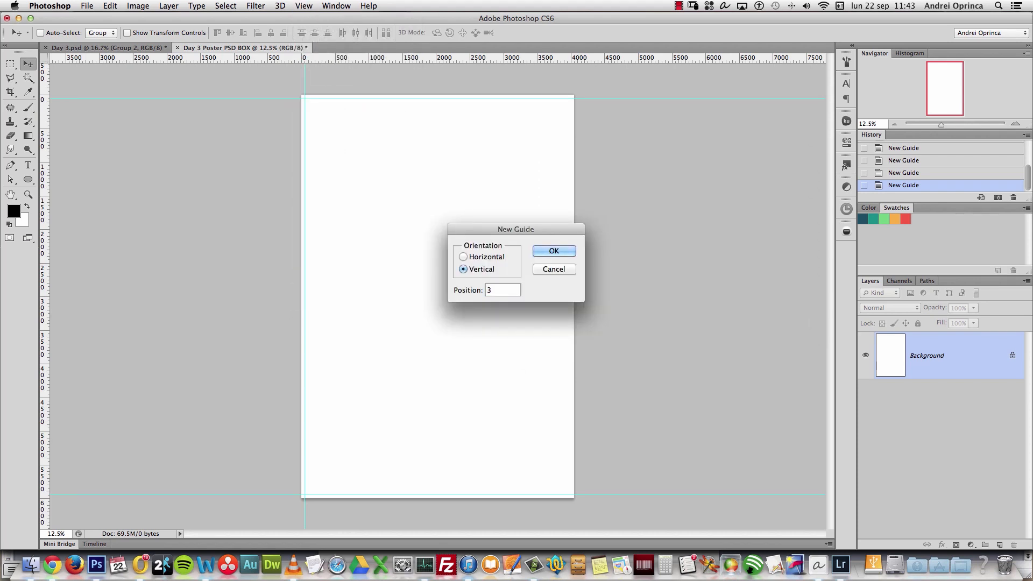
pyautogui.write('38')
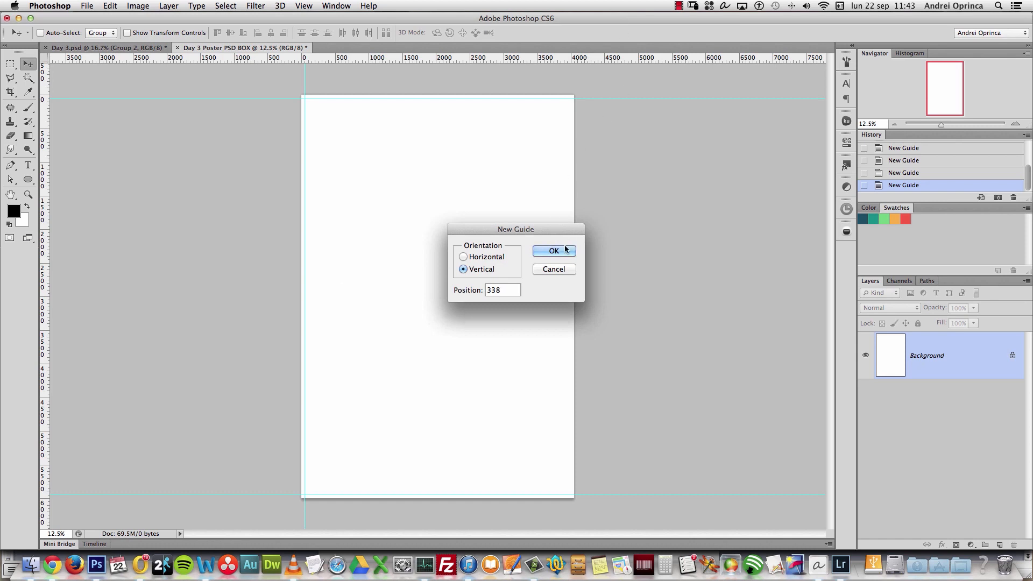
pyautogui.write('mm')
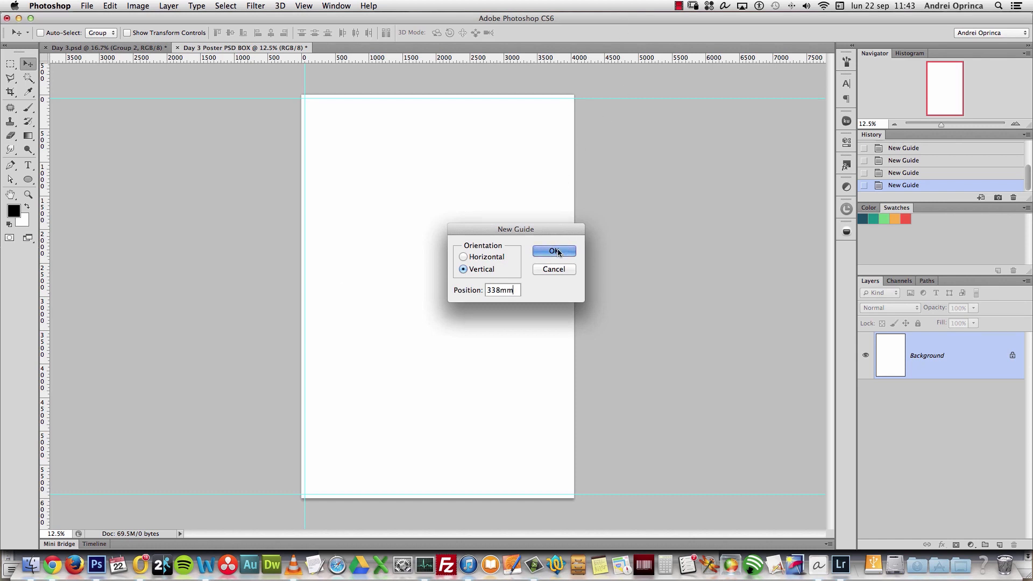
pyautogui.click(553, 251)
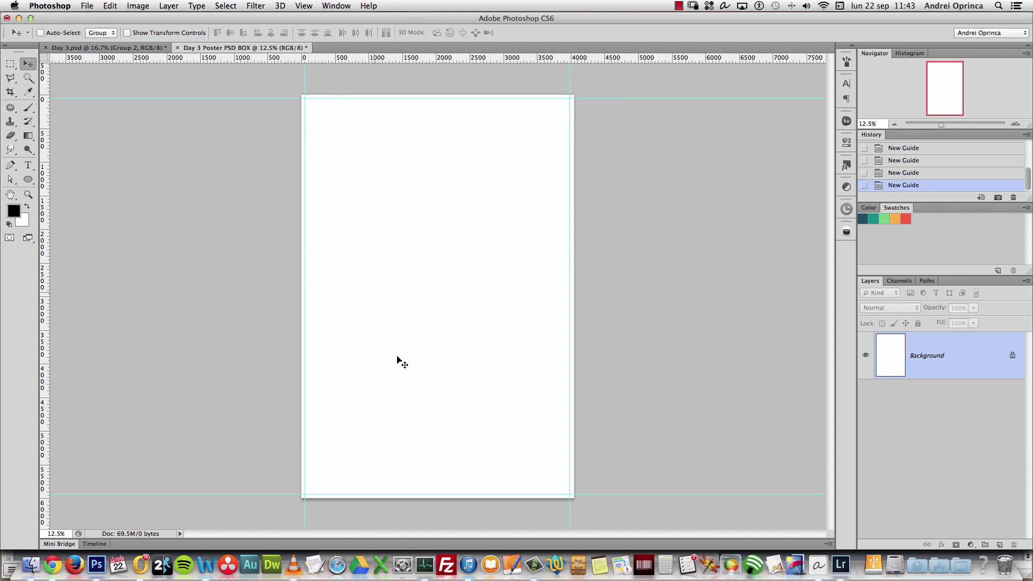
# Add a vertical guide at 50% to mark the page centre
pyautogui.click(303, 5)
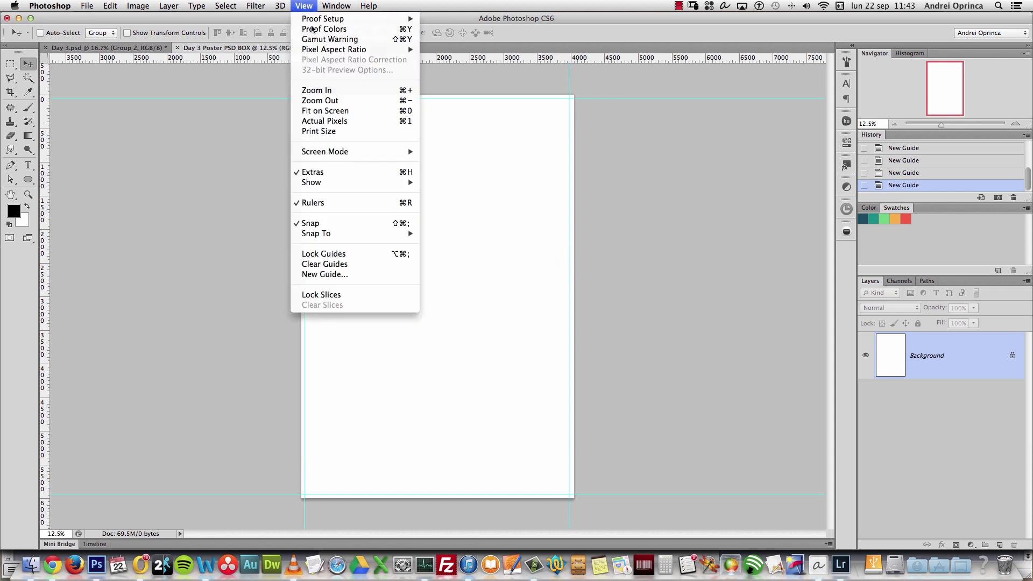
pyautogui.click(324, 274)
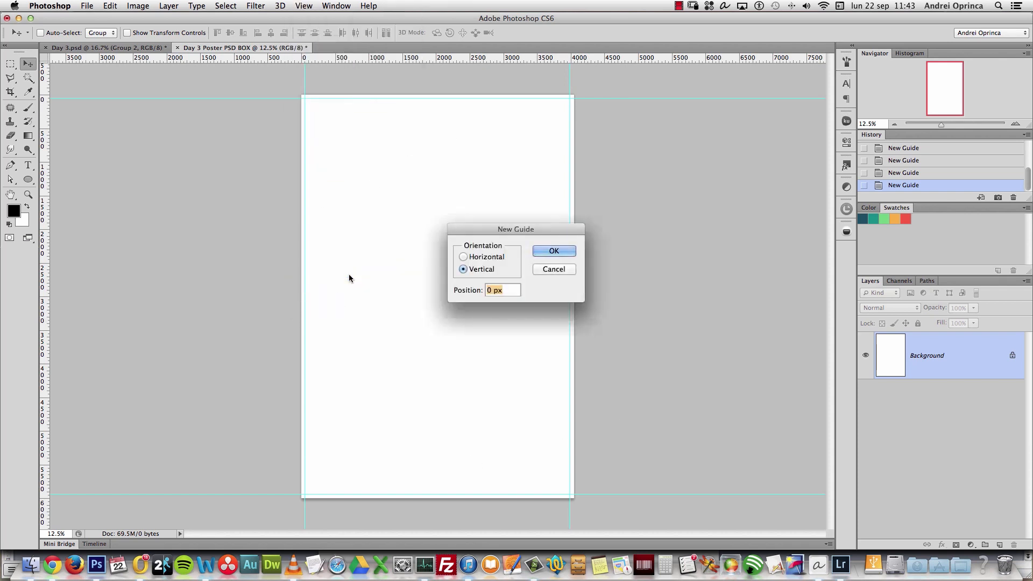
pyautogui.write('50%')
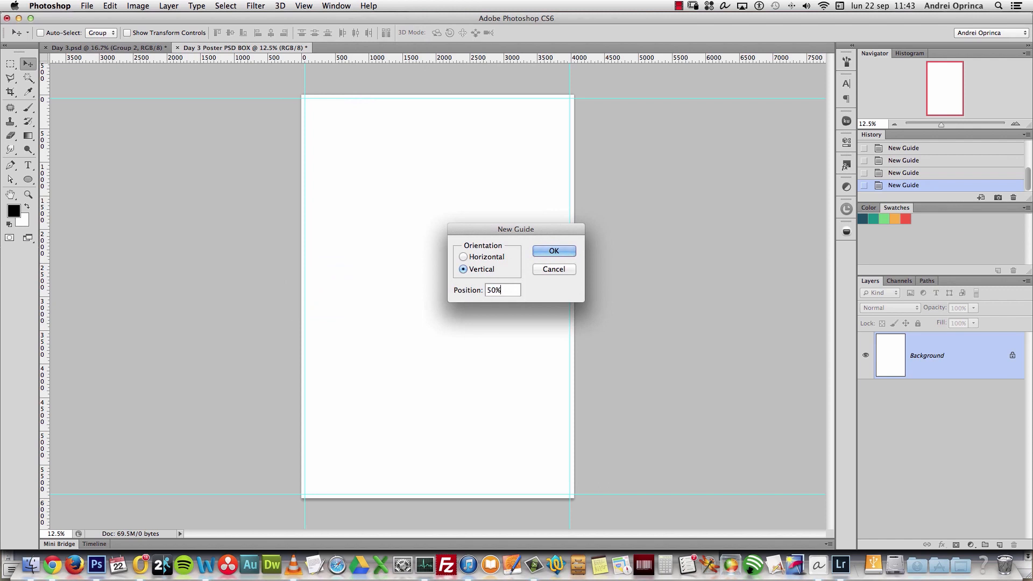
pyautogui.click(553, 251)
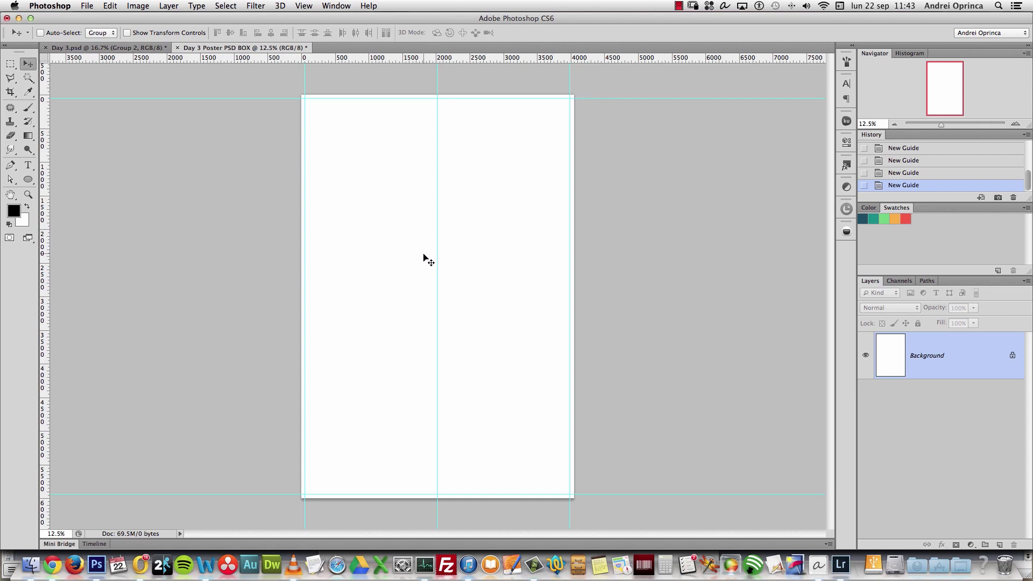
pyautogui.moveTo(419, 250)
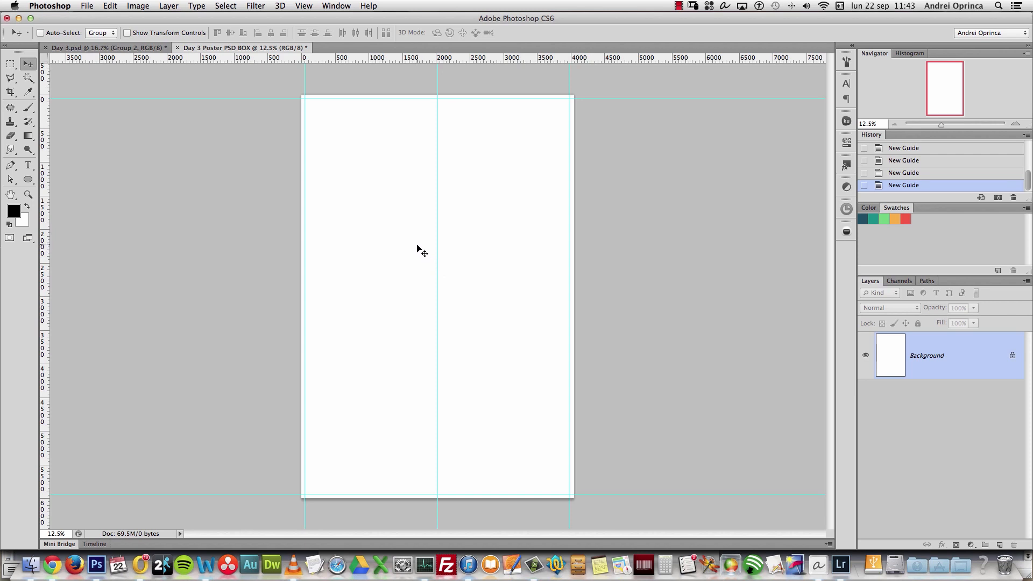
pyautogui.moveTo(805, 365)
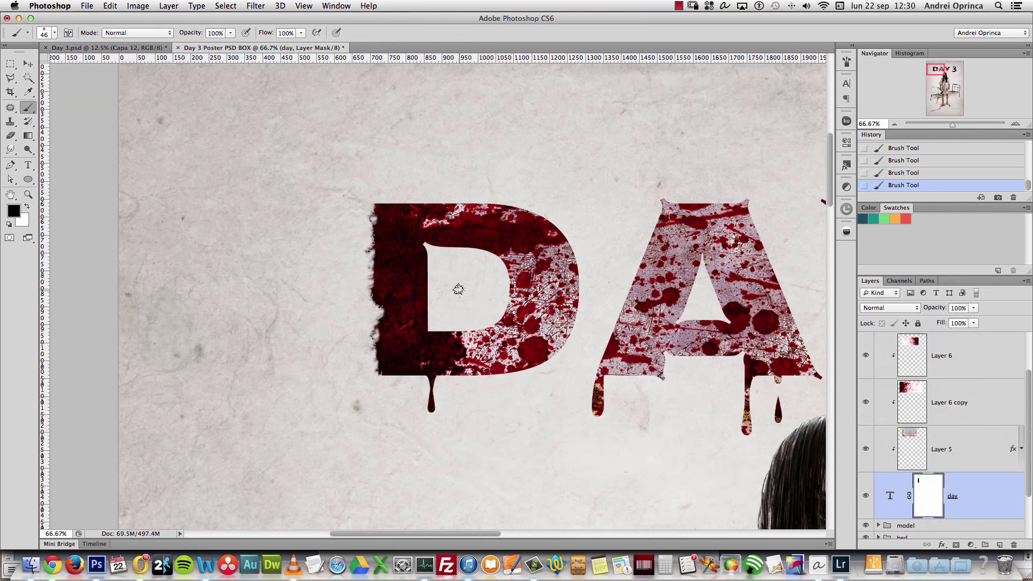
# From Finder, open the blood splash JPG with Adobe Photoshop CS6
pyautogui.press('cmd+tab')
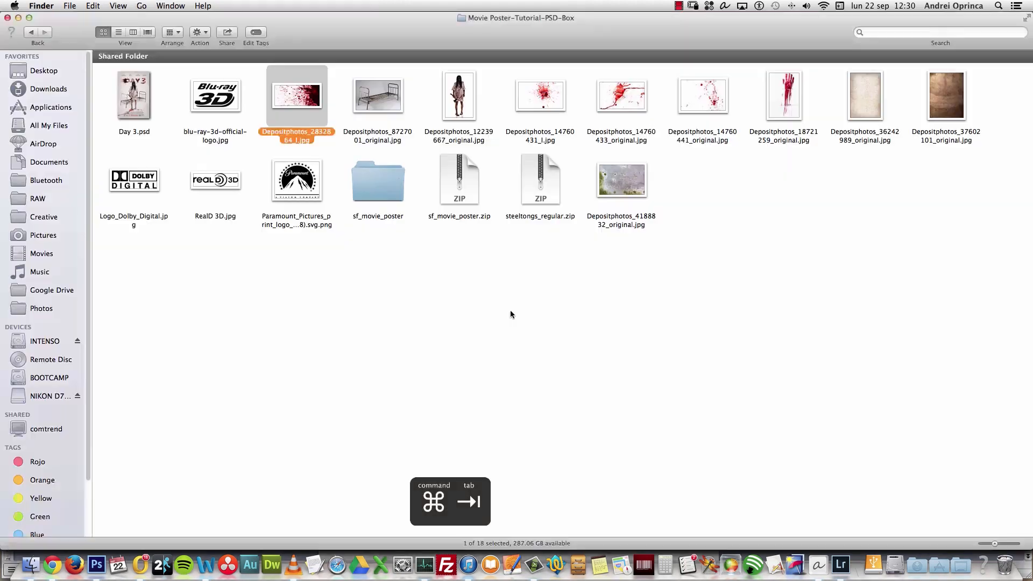
pyautogui.rightClick(540, 96)
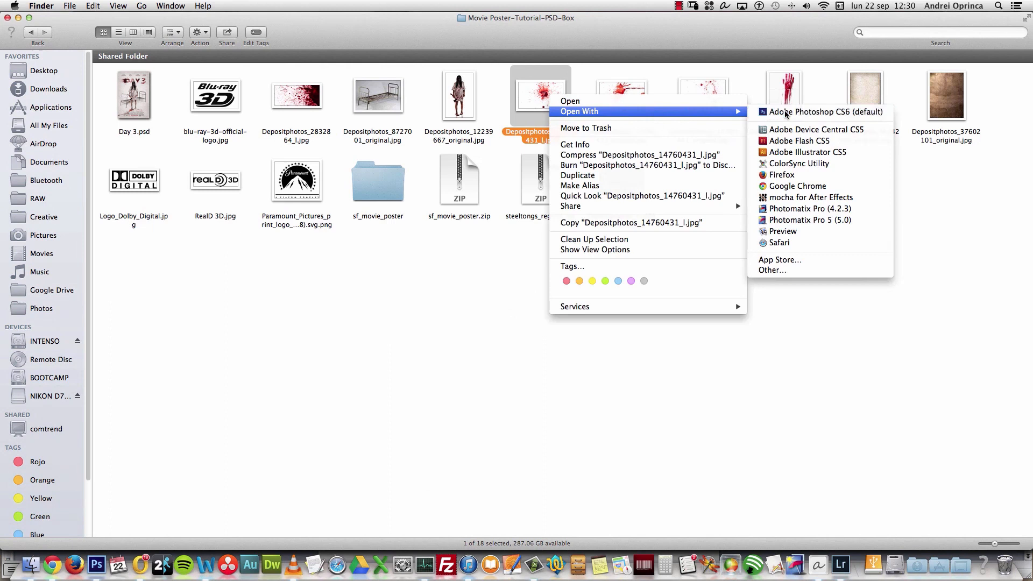
pyautogui.click(823, 111)
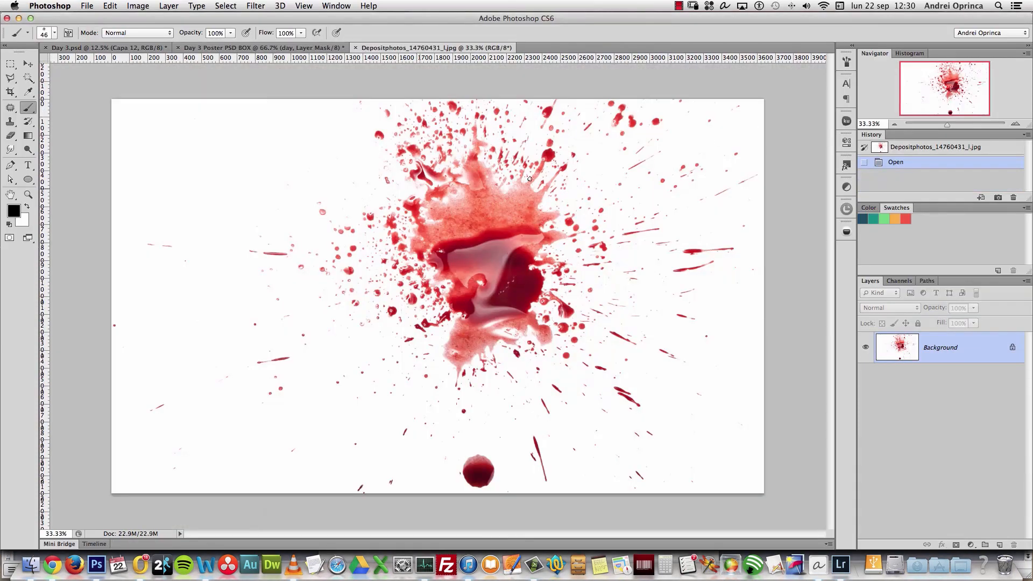
# Desaturate the splatter photo fully, dragging Saturation to -100 in Hue/Saturation
pyautogui.click(110, 7)
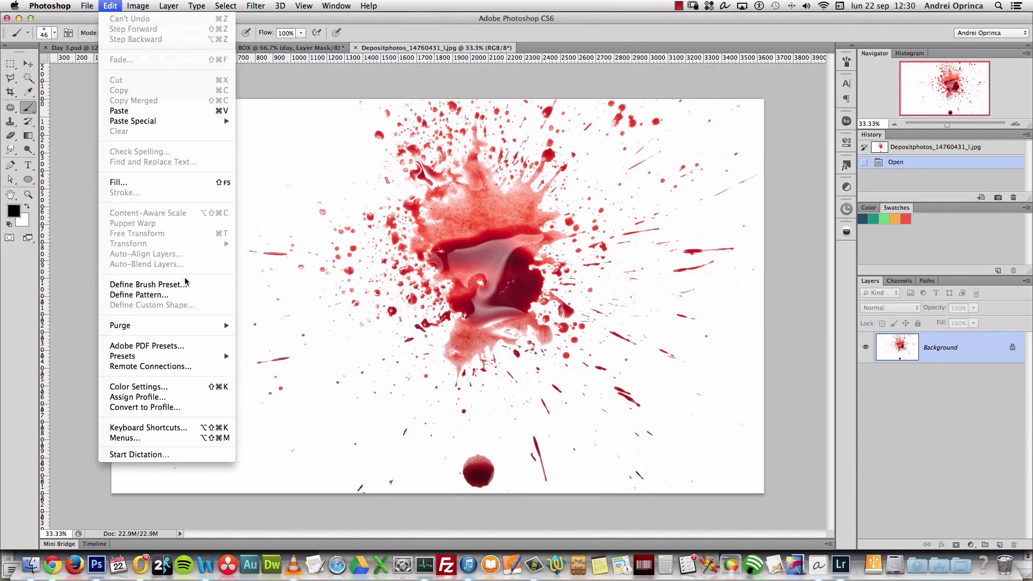
pyautogui.click(148, 284)
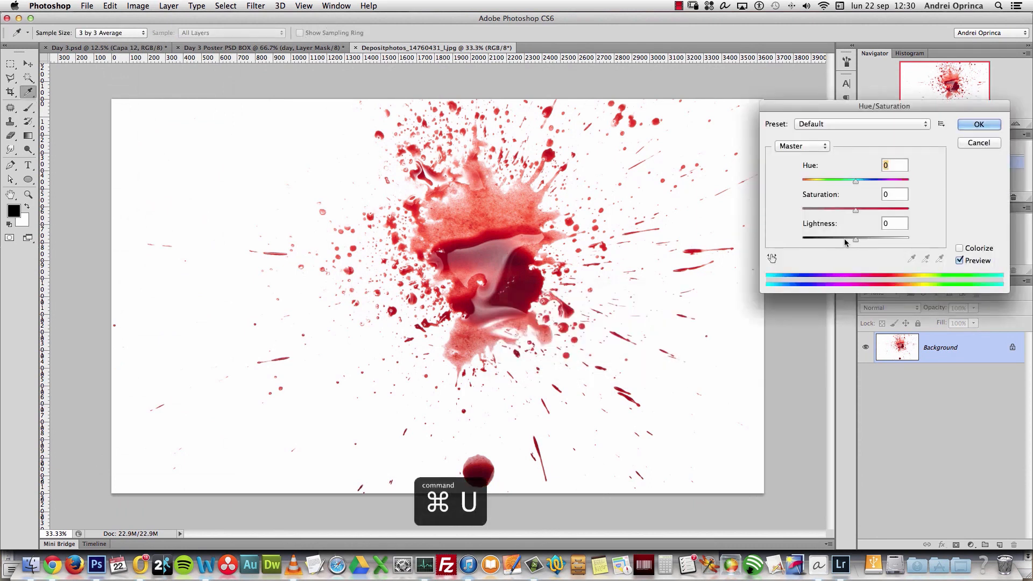
pyautogui.press('Escape')
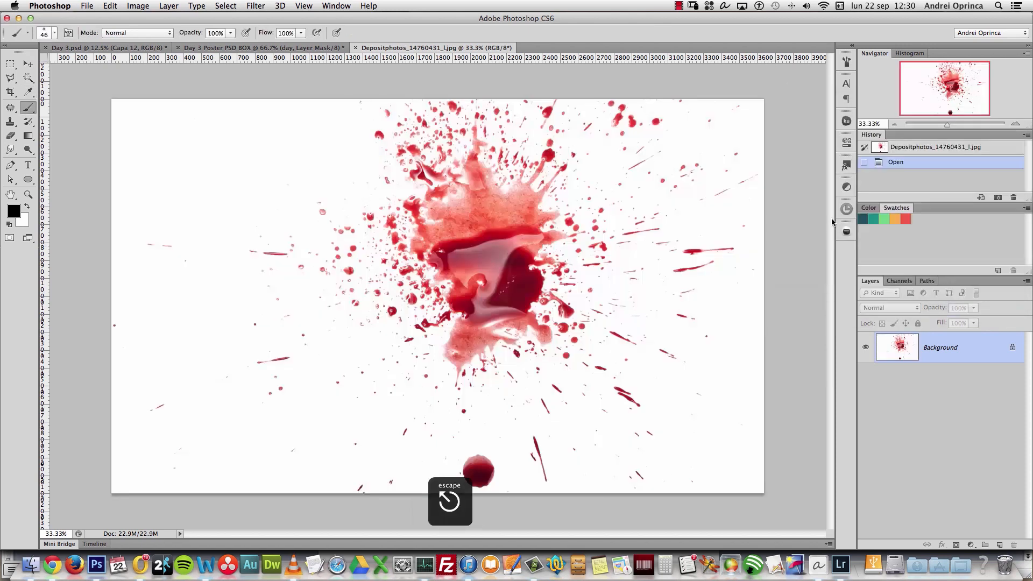
pyautogui.press('cmd+u')
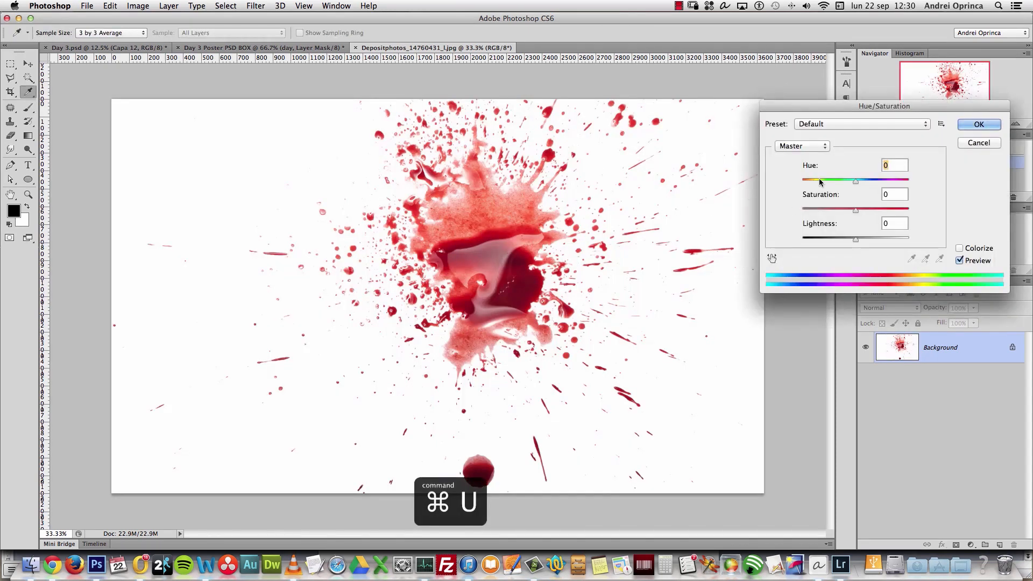
pyautogui.click(978, 124)
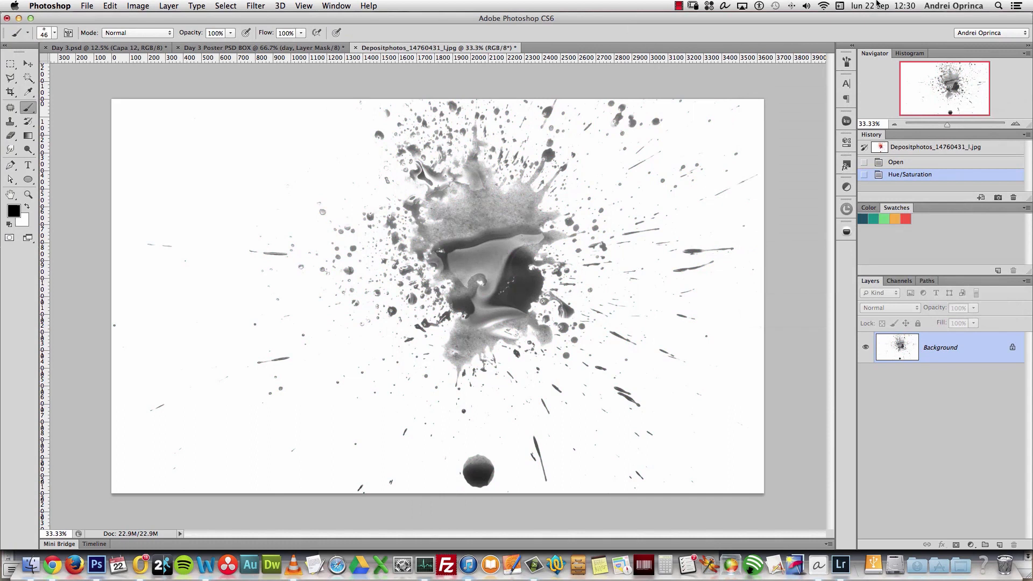
# Darken the splatter to solid black with Levels and define it as a 3630-pixel brush preset
pyautogui.press('cmd+l')
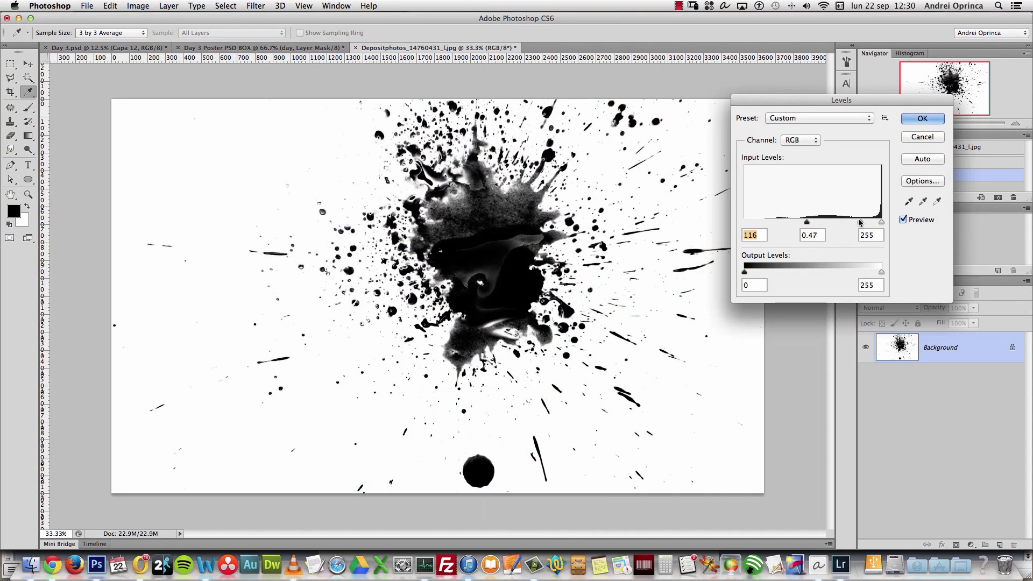
pyautogui.click(921, 119)
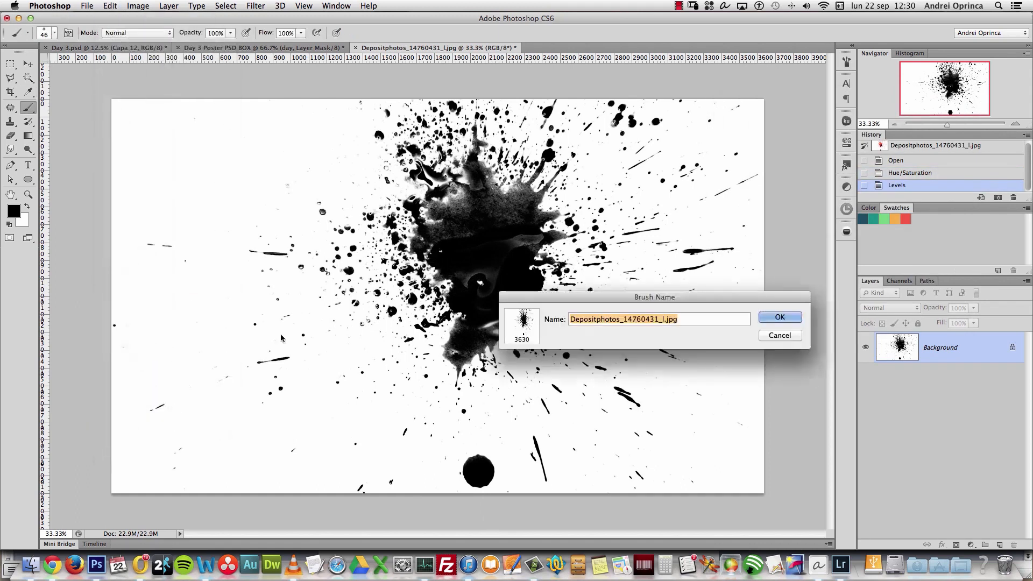
pyautogui.press('cmd+w')
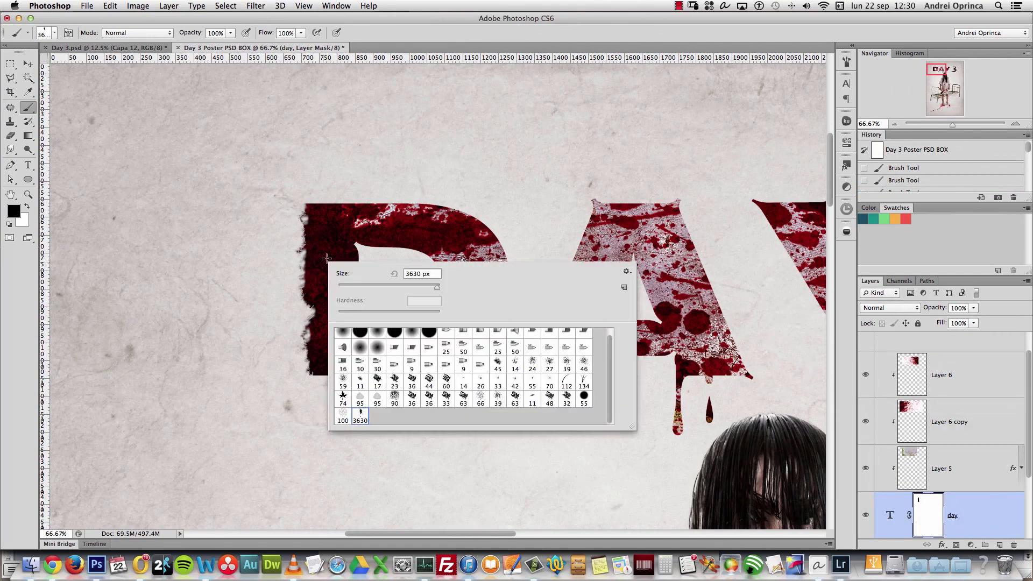
pyautogui.moveTo(262, 278)
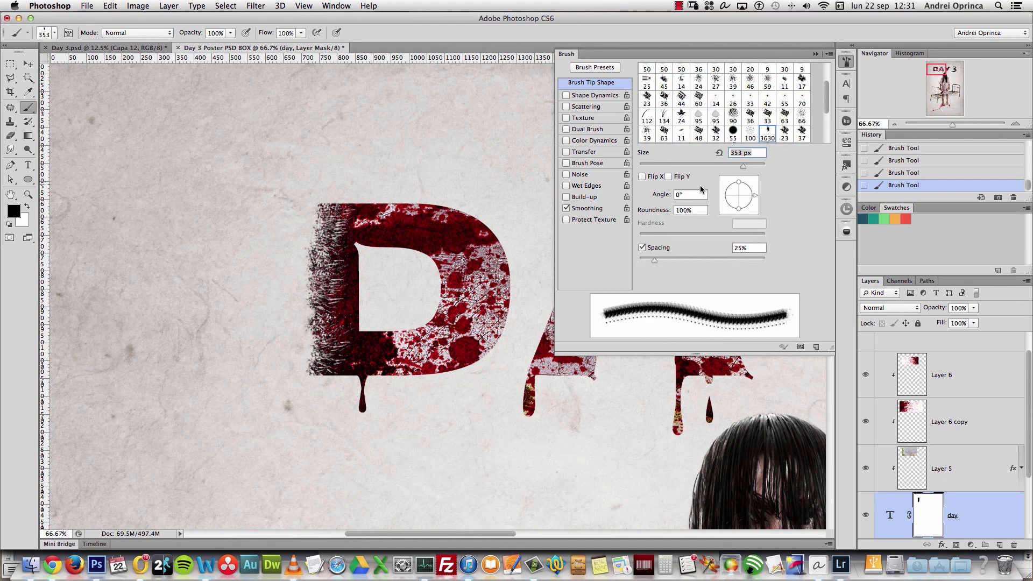
# Set the splatter brush's Shape Dynamics size control and paint splatter into the title's left edge
pyautogui.click(595, 95)
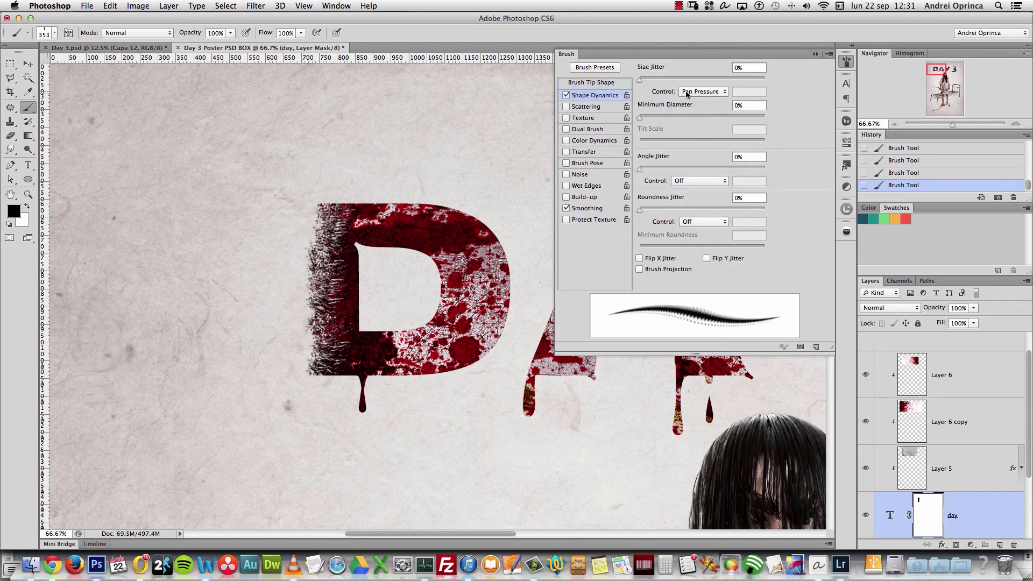
pyautogui.click(702, 90)
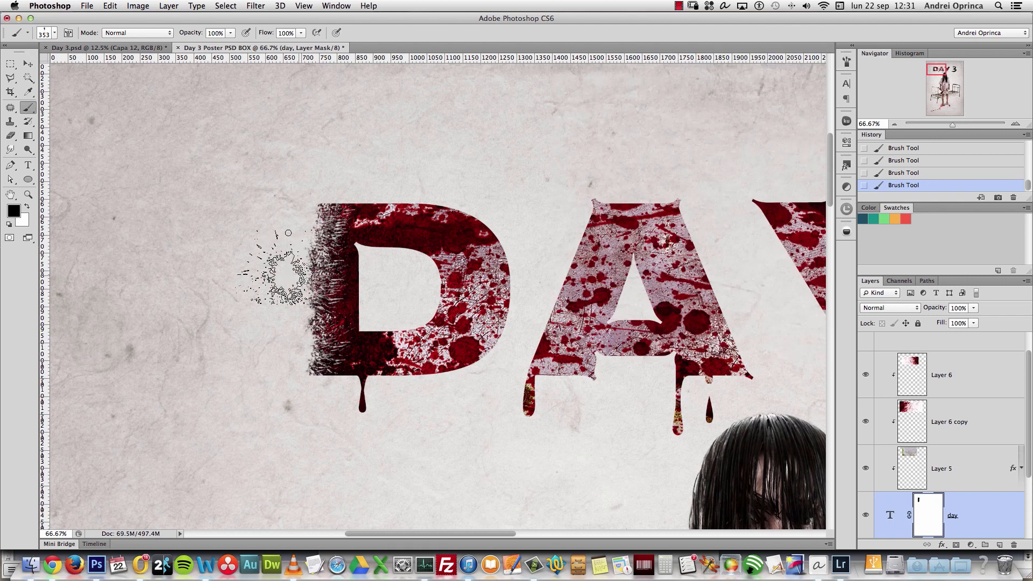
pyautogui.moveTo(288, 232); pyautogui.dragTo(295, 415)
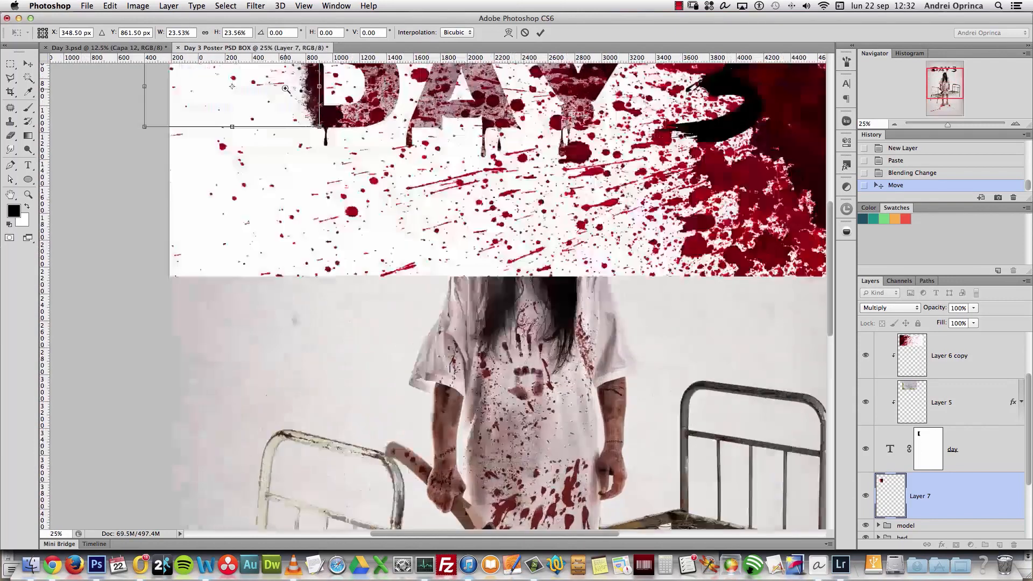
# Commit the Multiply-blended blood splash's scaled size and position over the title
pyautogui.press('cmd+space')
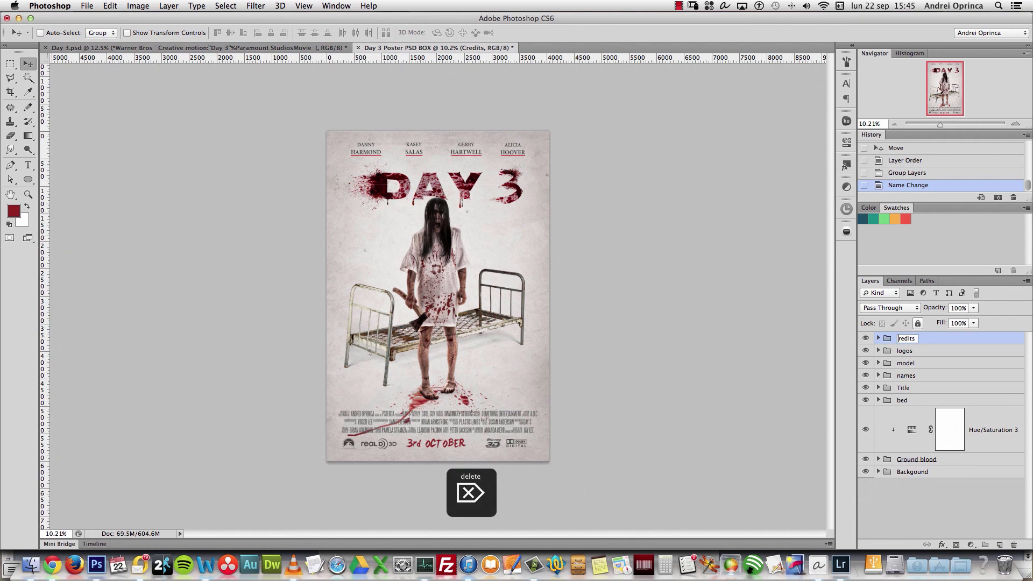
# Rename the top group 'credits' and add a Color Lookup layer, listing its 3DLUT presets
pyautogui.write('credits')
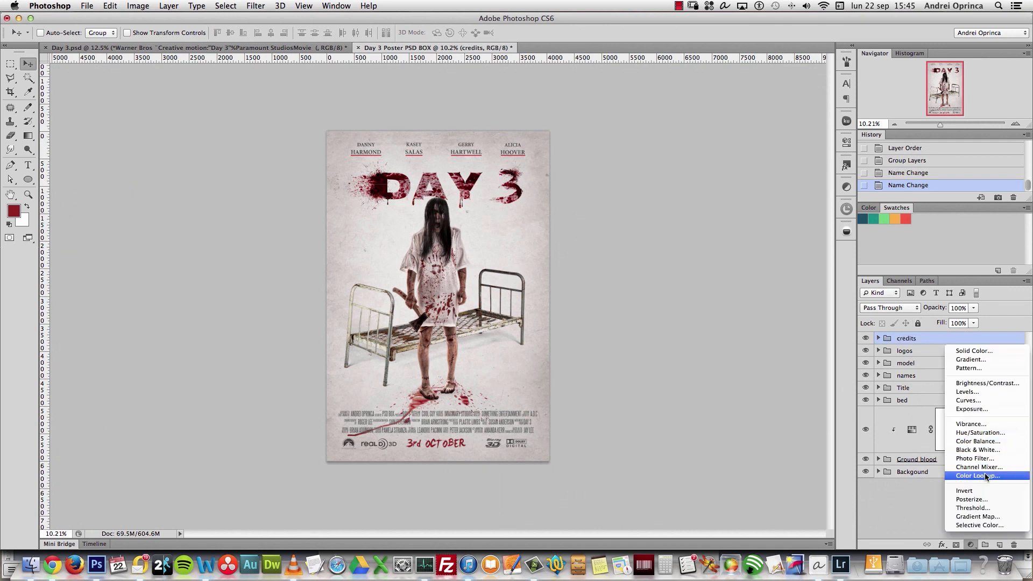
pyautogui.click(978, 476)
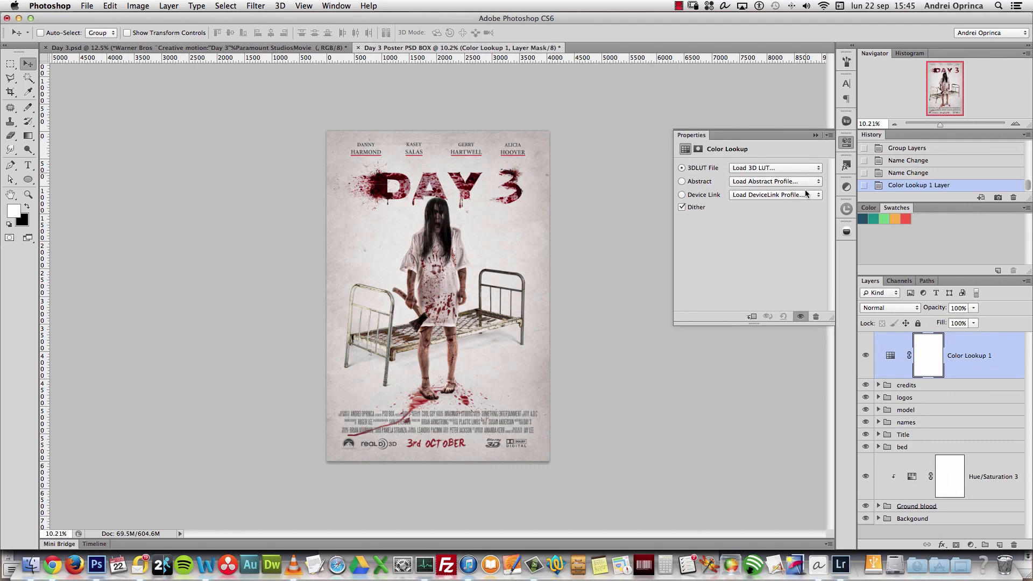
pyautogui.click(773, 168)
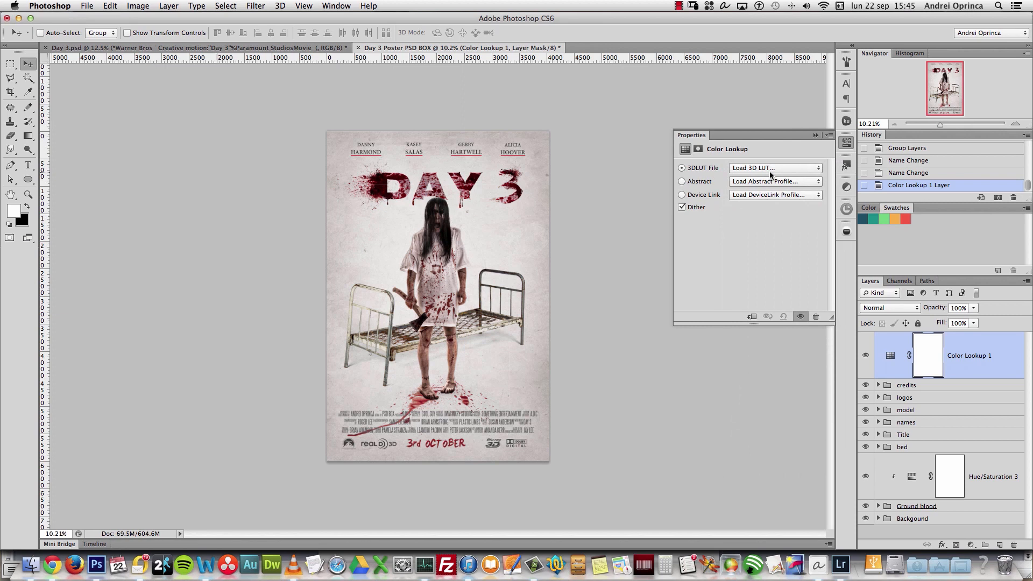
pyautogui.click(775, 168)
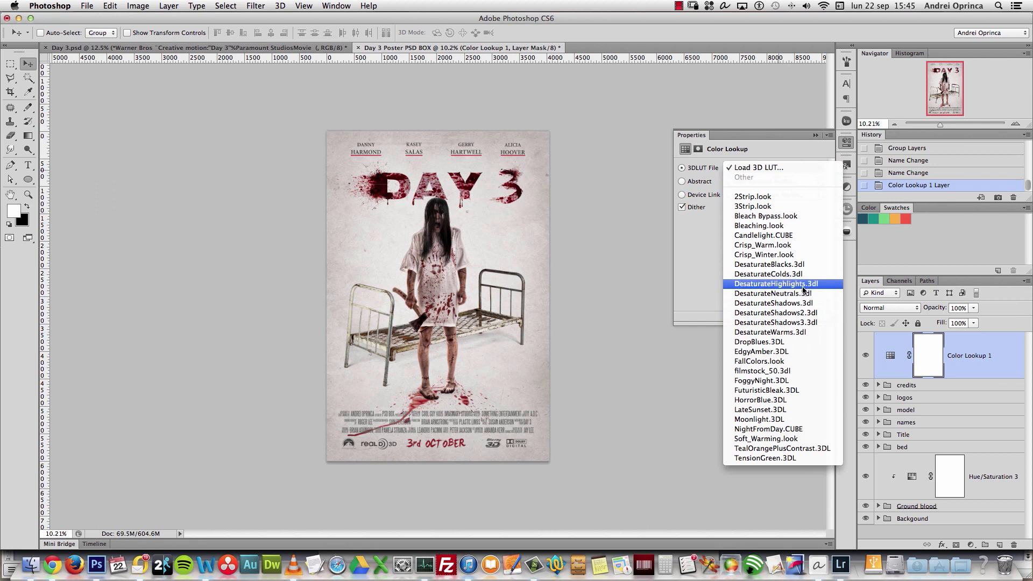
pyautogui.moveTo(771, 293)
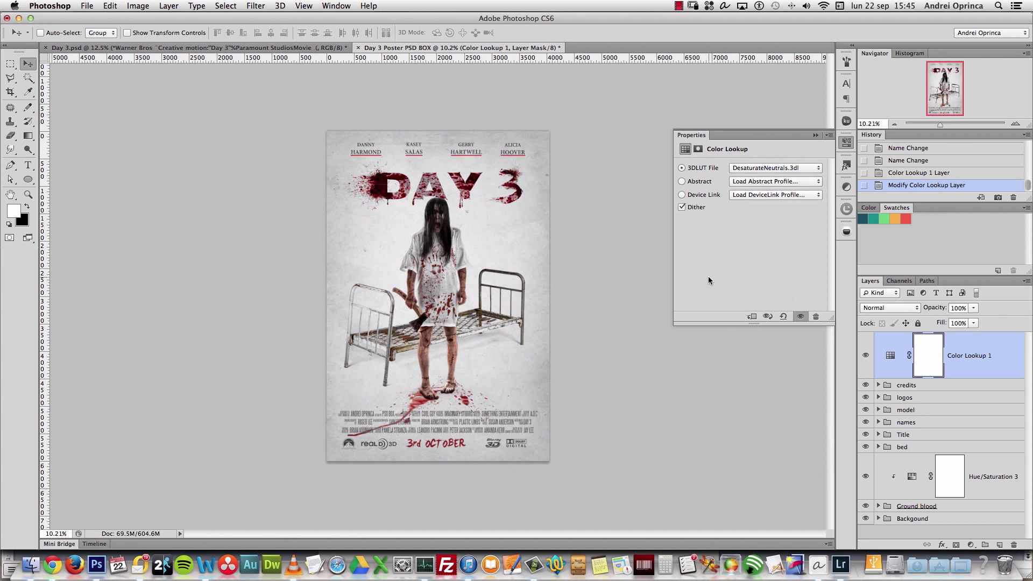
pyautogui.moveTo(791, 367)
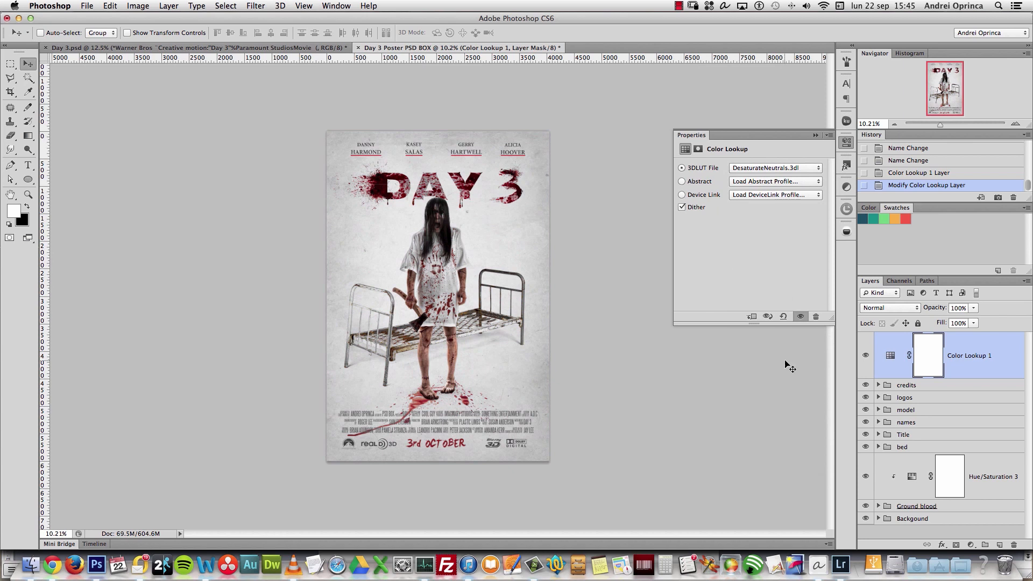
pyautogui.moveTo(945, 564)
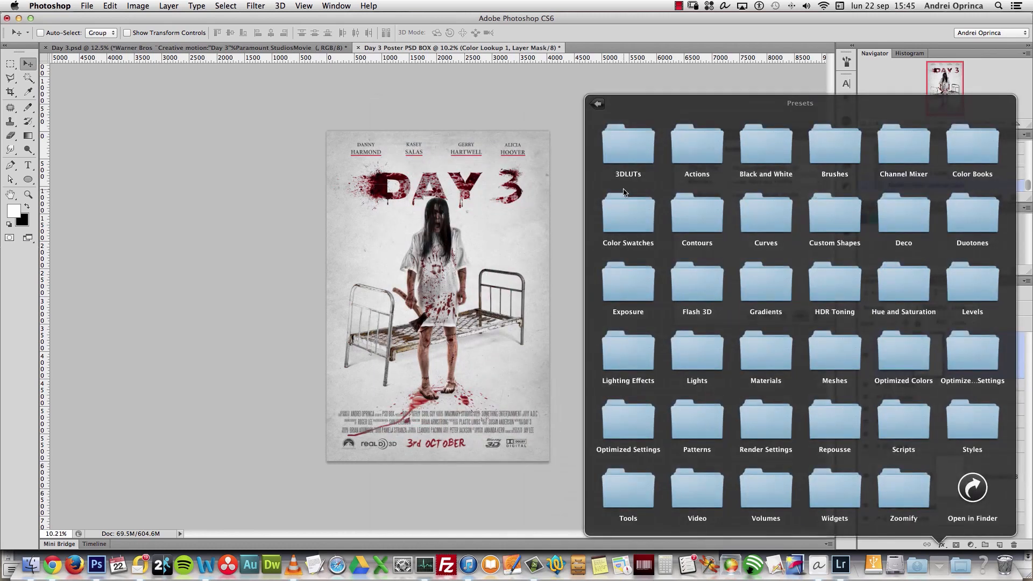
pyautogui.moveTo(624, 169)
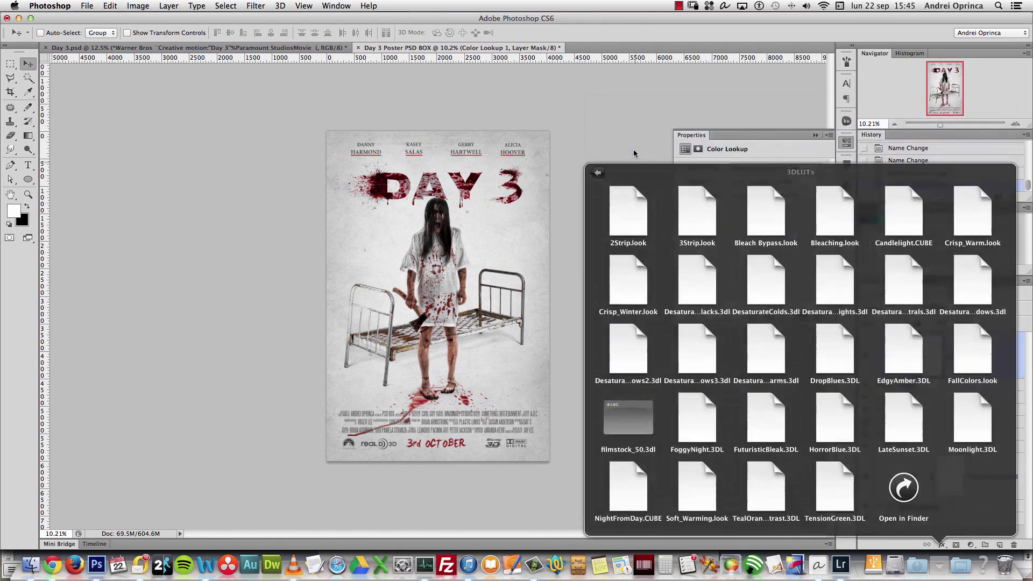
pyautogui.moveTo(816, 322)
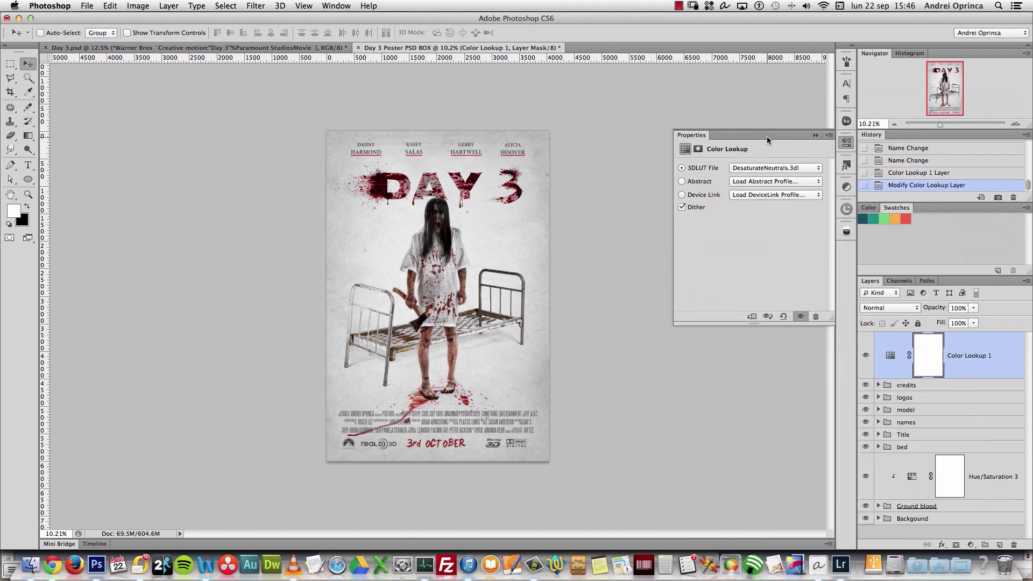
# Choose DesaturateNeutrals.3dl for the Color Lookup layer and add the warm Photo Filter grading layers
pyautogui.click(773, 168)
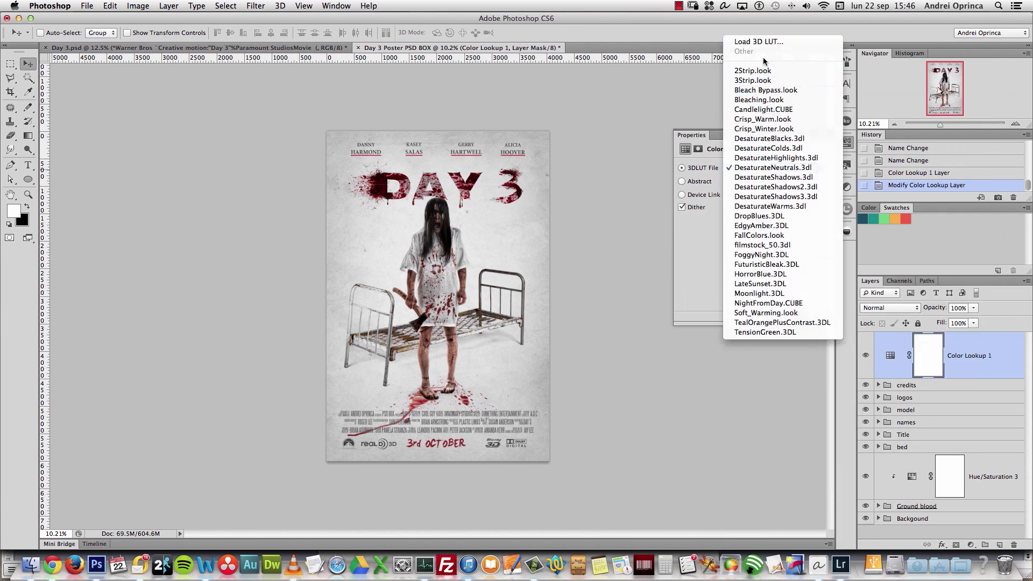
pyautogui.click(773, 168)
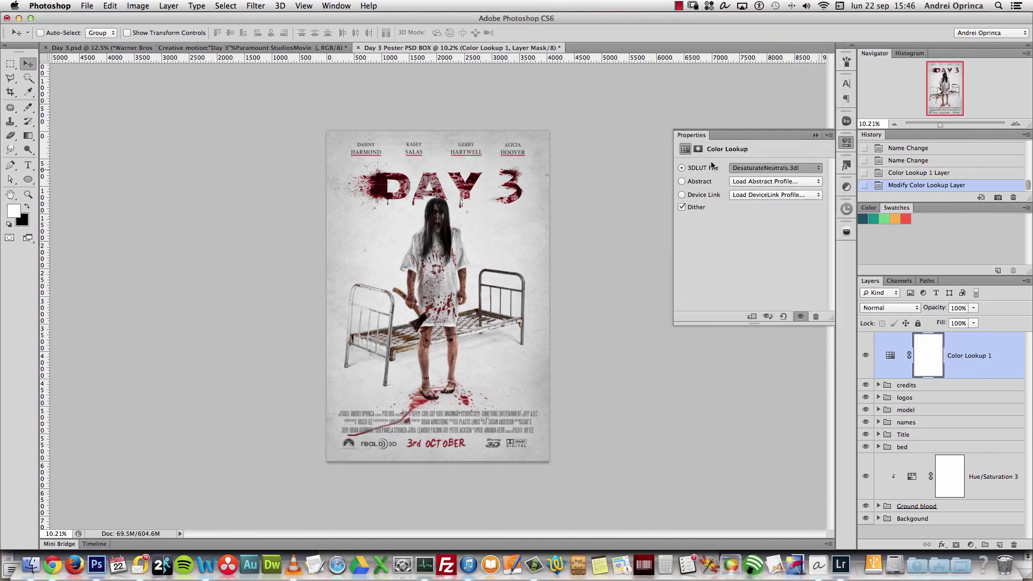
pyautogui.moveTo(715, 180)
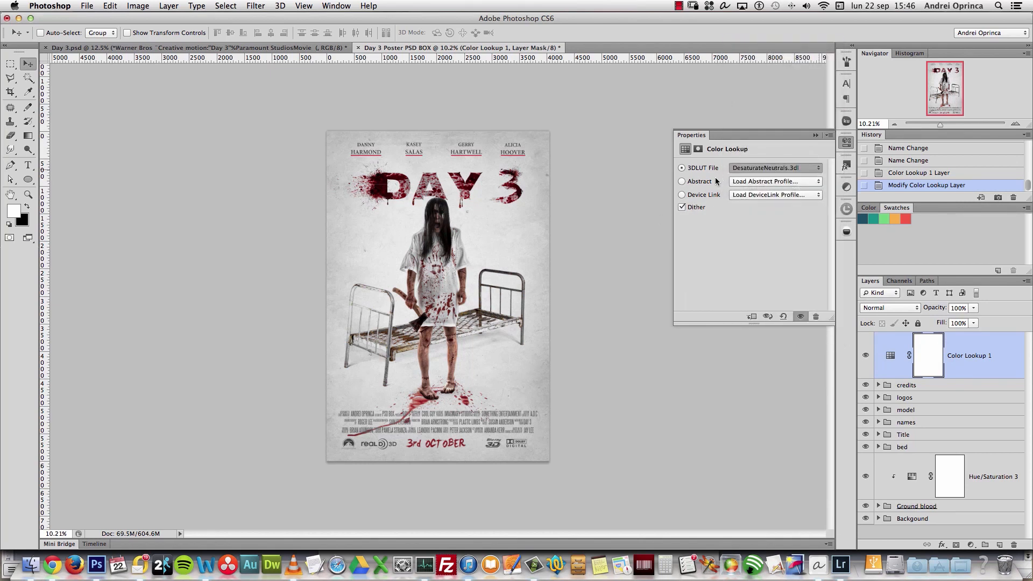
pyautogui.moveTo(690, 254)
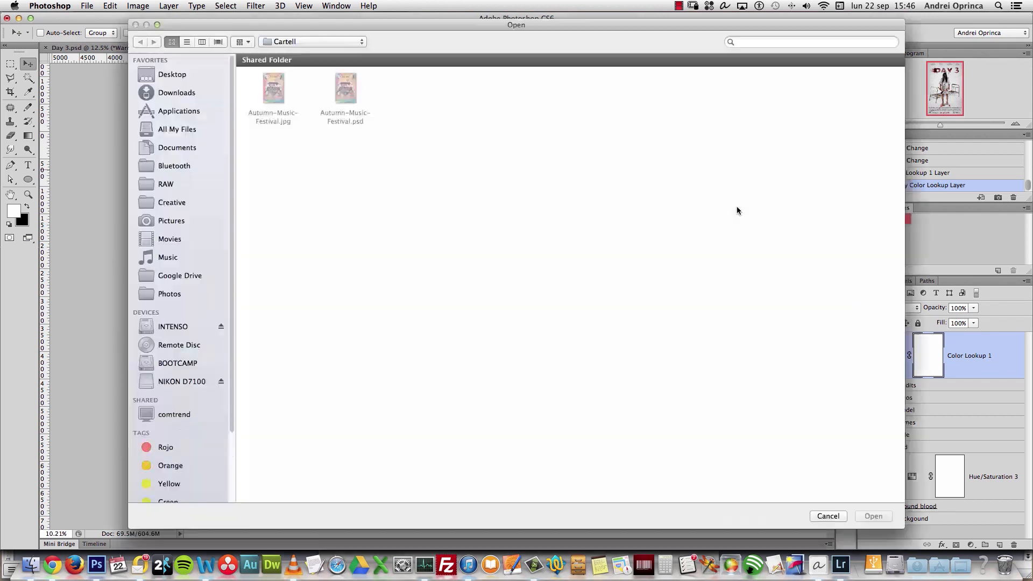
pyautogui.click(172, 75)
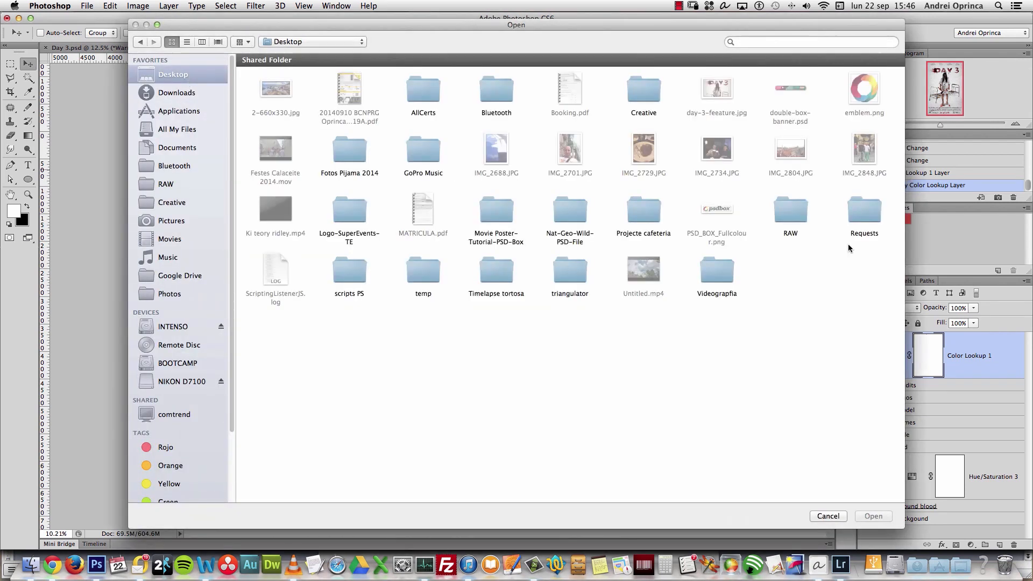
pyautogui.click(827, 516)
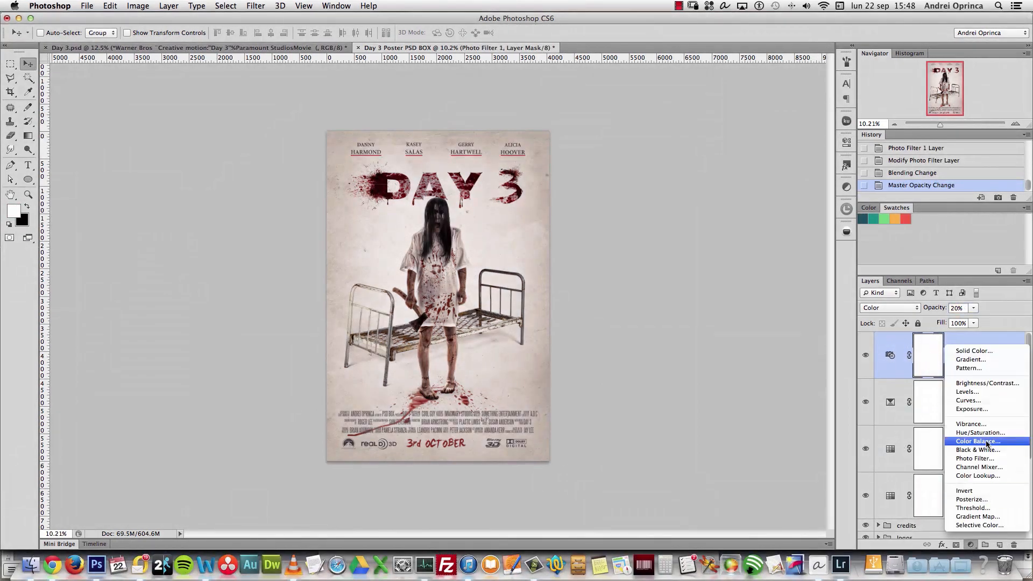
# Add a Vibrance adjustment layer lowered to about -58 and toggle it to compare the muted poster
pyautogui.click(970, 424)
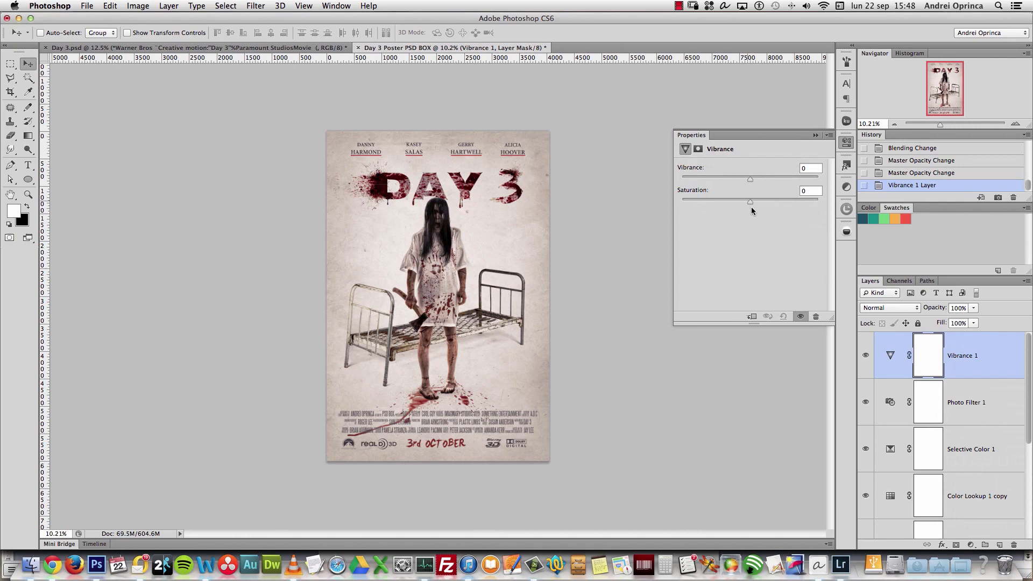
pyautogui.moveTo(713, 182)
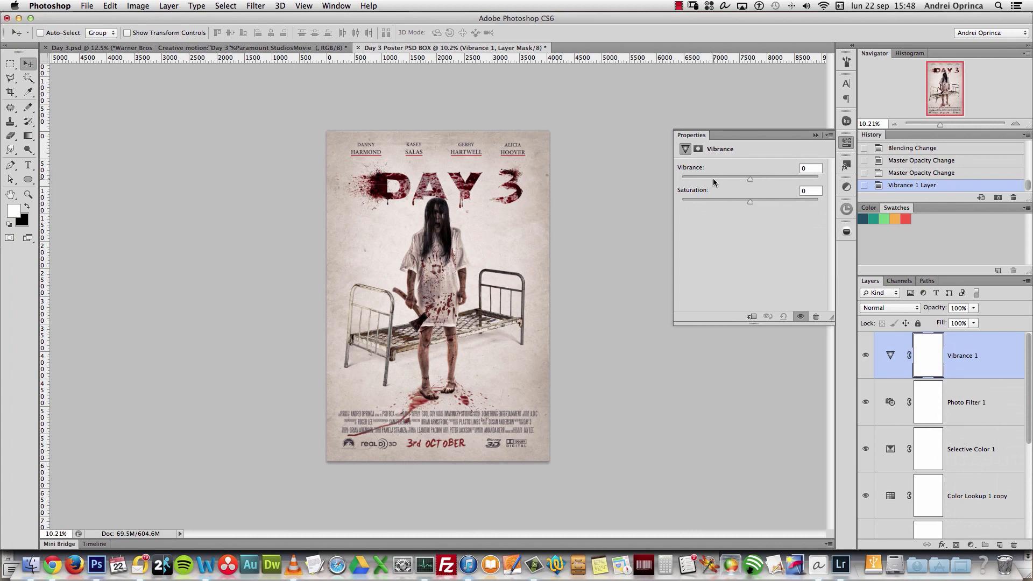
pyautogui.moveTo(749, 179); pyautogui.dragTo(711, 179)
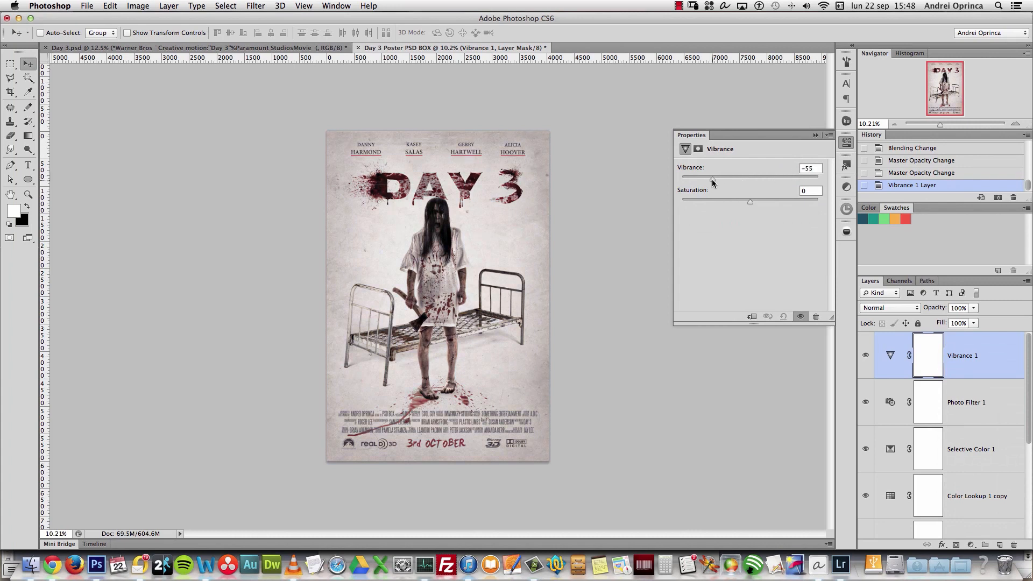
pyautogui.moveTo(711, 178); pyautogui.dragTo(709, 178)
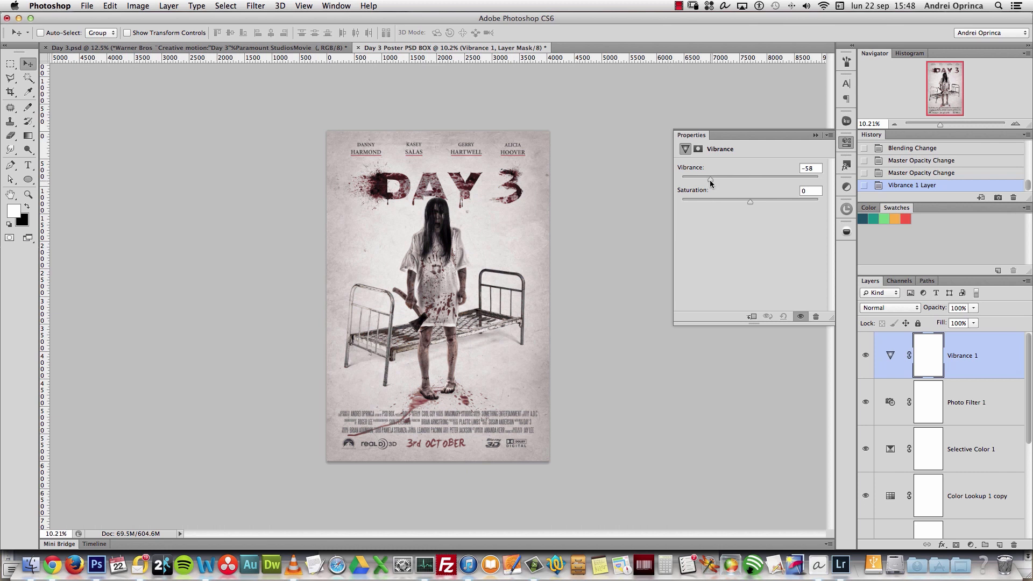
pyautogui.moveTo(710, 178); pyautogui.dragTo(708, 177)
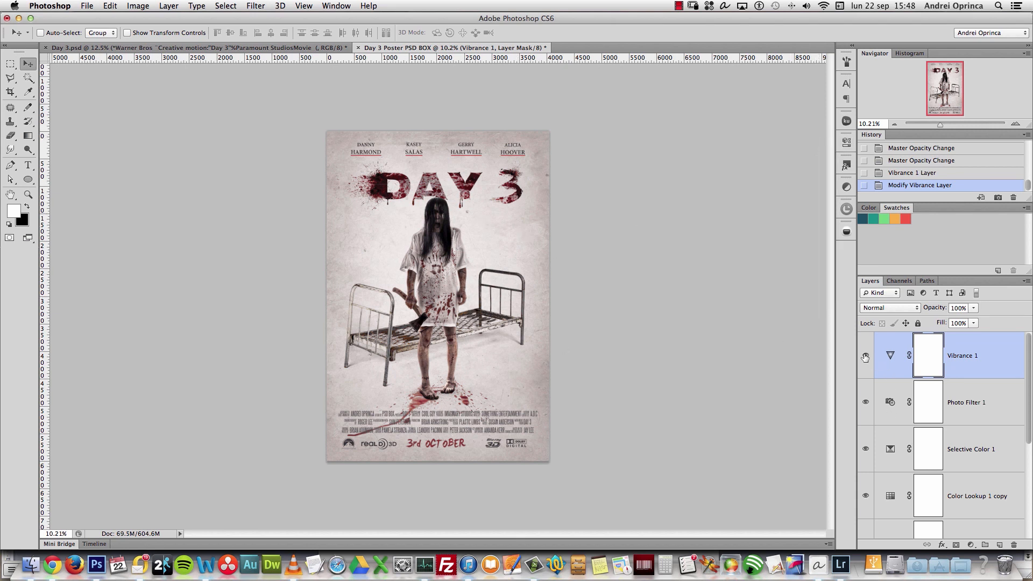
pyautogui.click(865, 356)
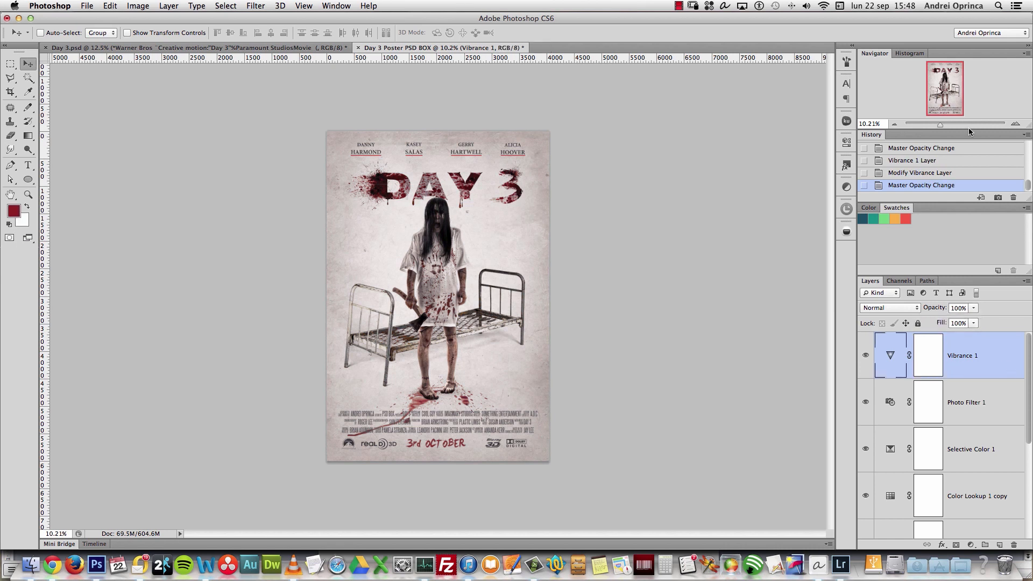
pyautogui.click(1016, 125)
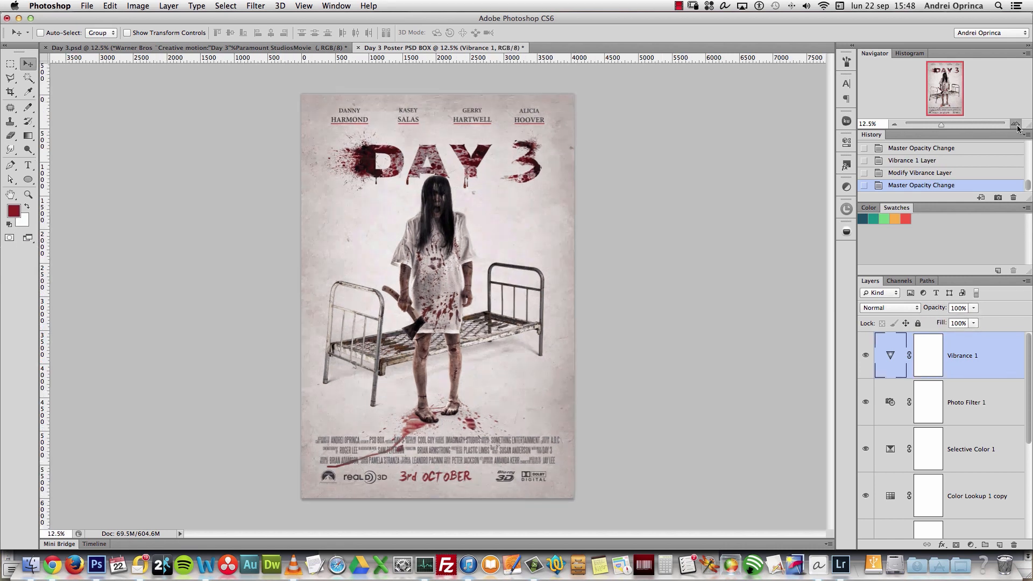
pyautogui.click(1016, 124)
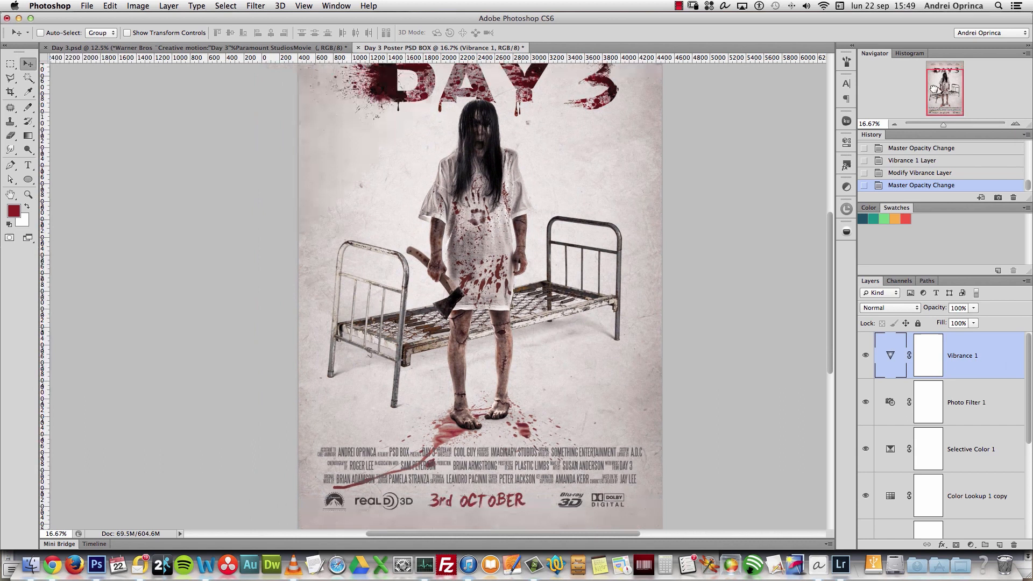
pyautogui.click(894, 123)
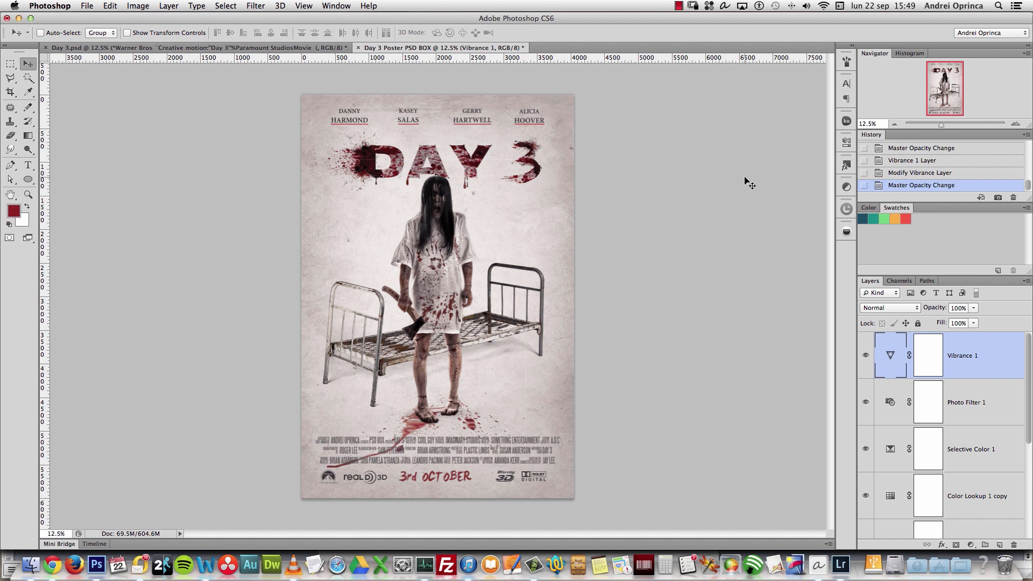
pyautogui.moveTo(1001, 390)
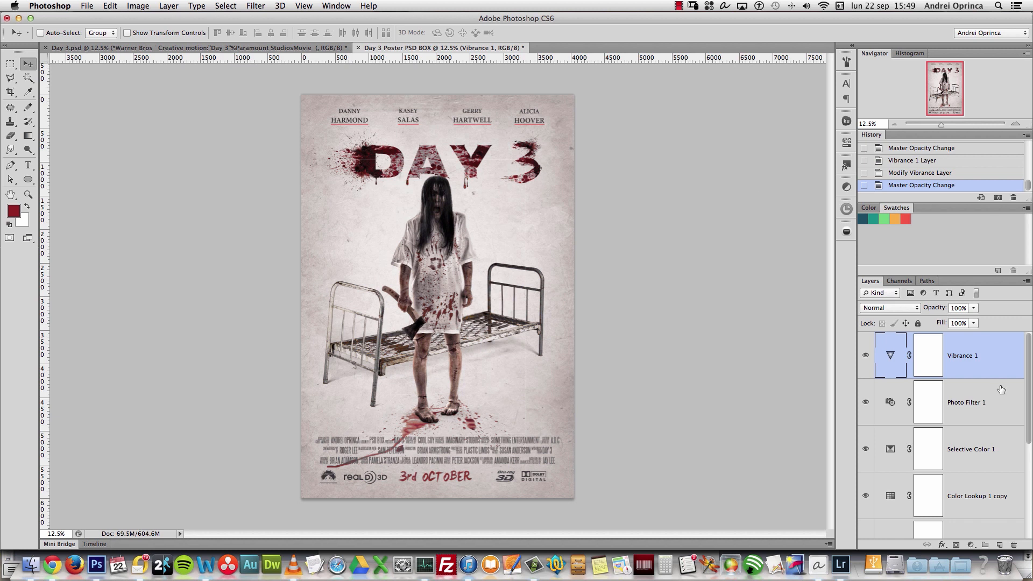
pyautogui.press('cmd+g')
pyautogui.write('Adjustments')
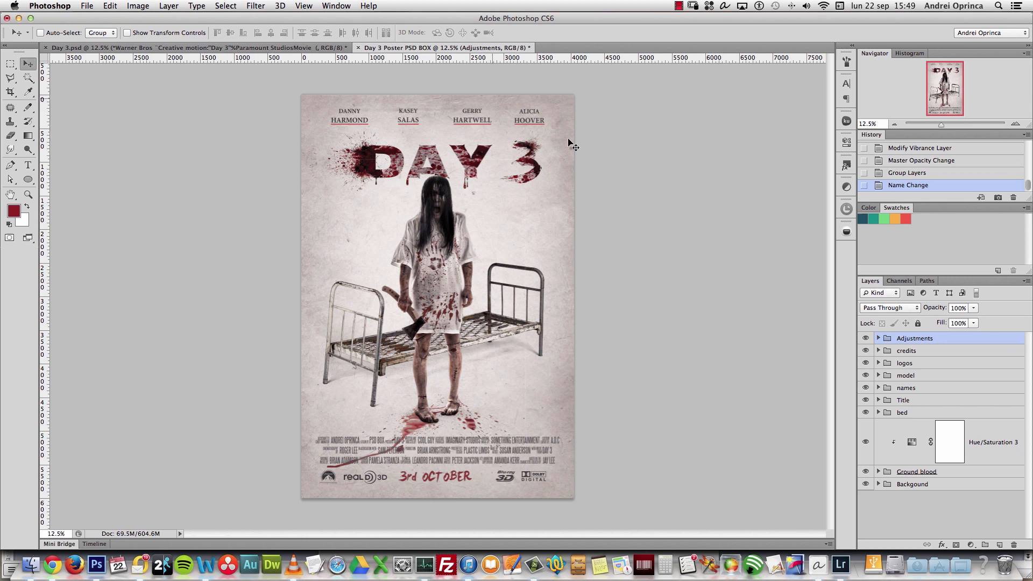
pyautogui.moveTo(646, 425)
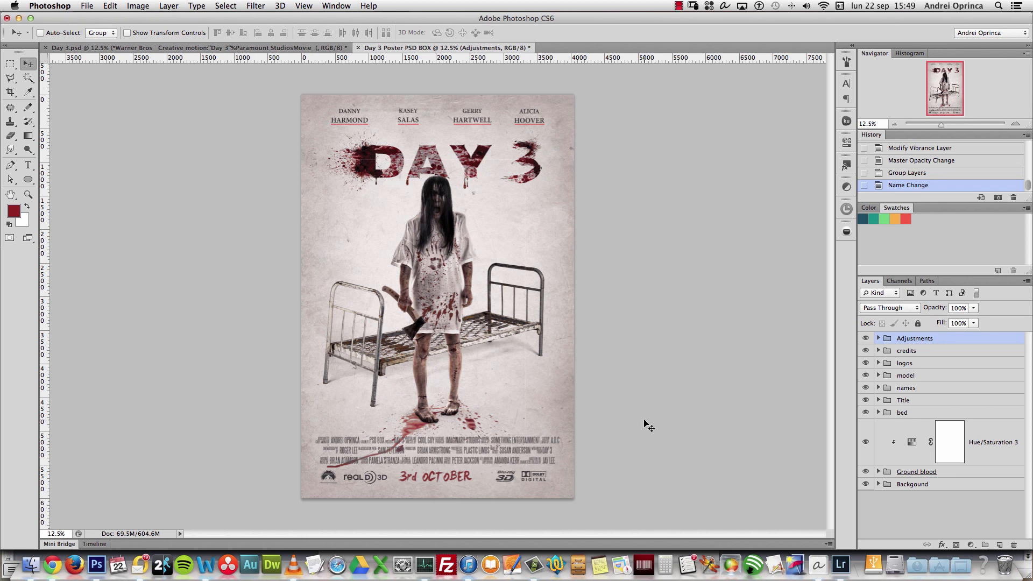
pyautogui.moveTo(620, 413)
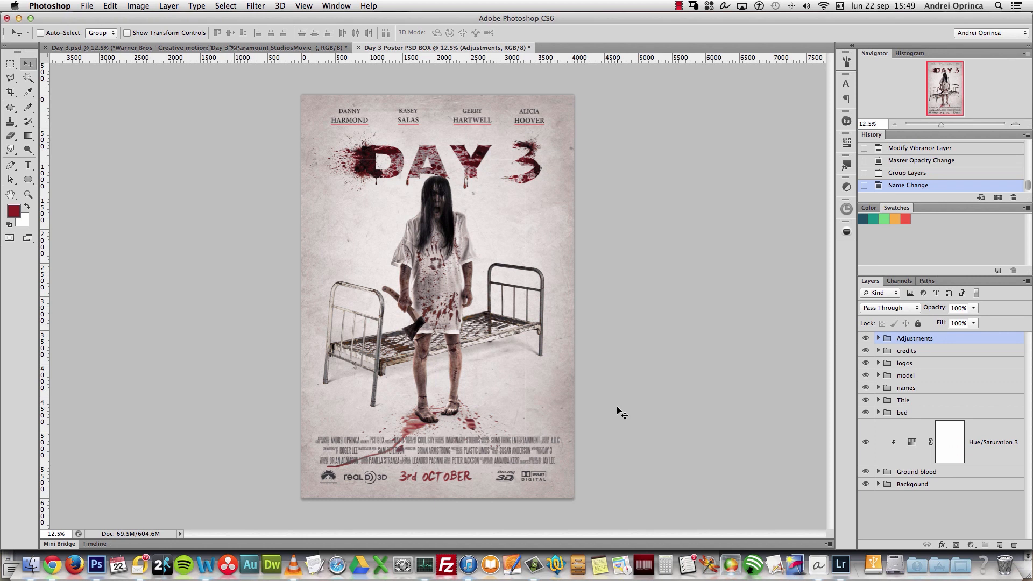
pyautogui.moveTo(617, 410)
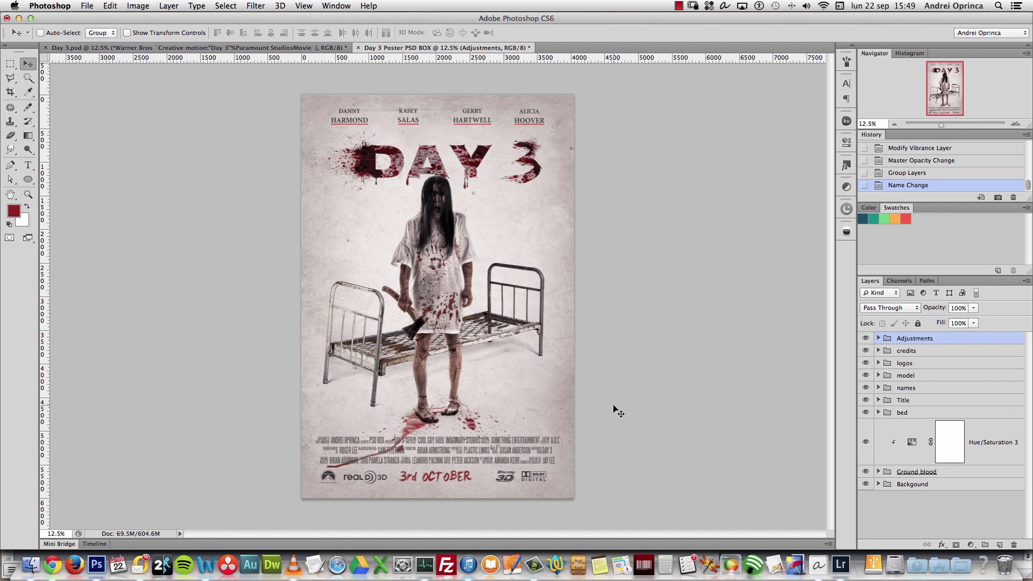